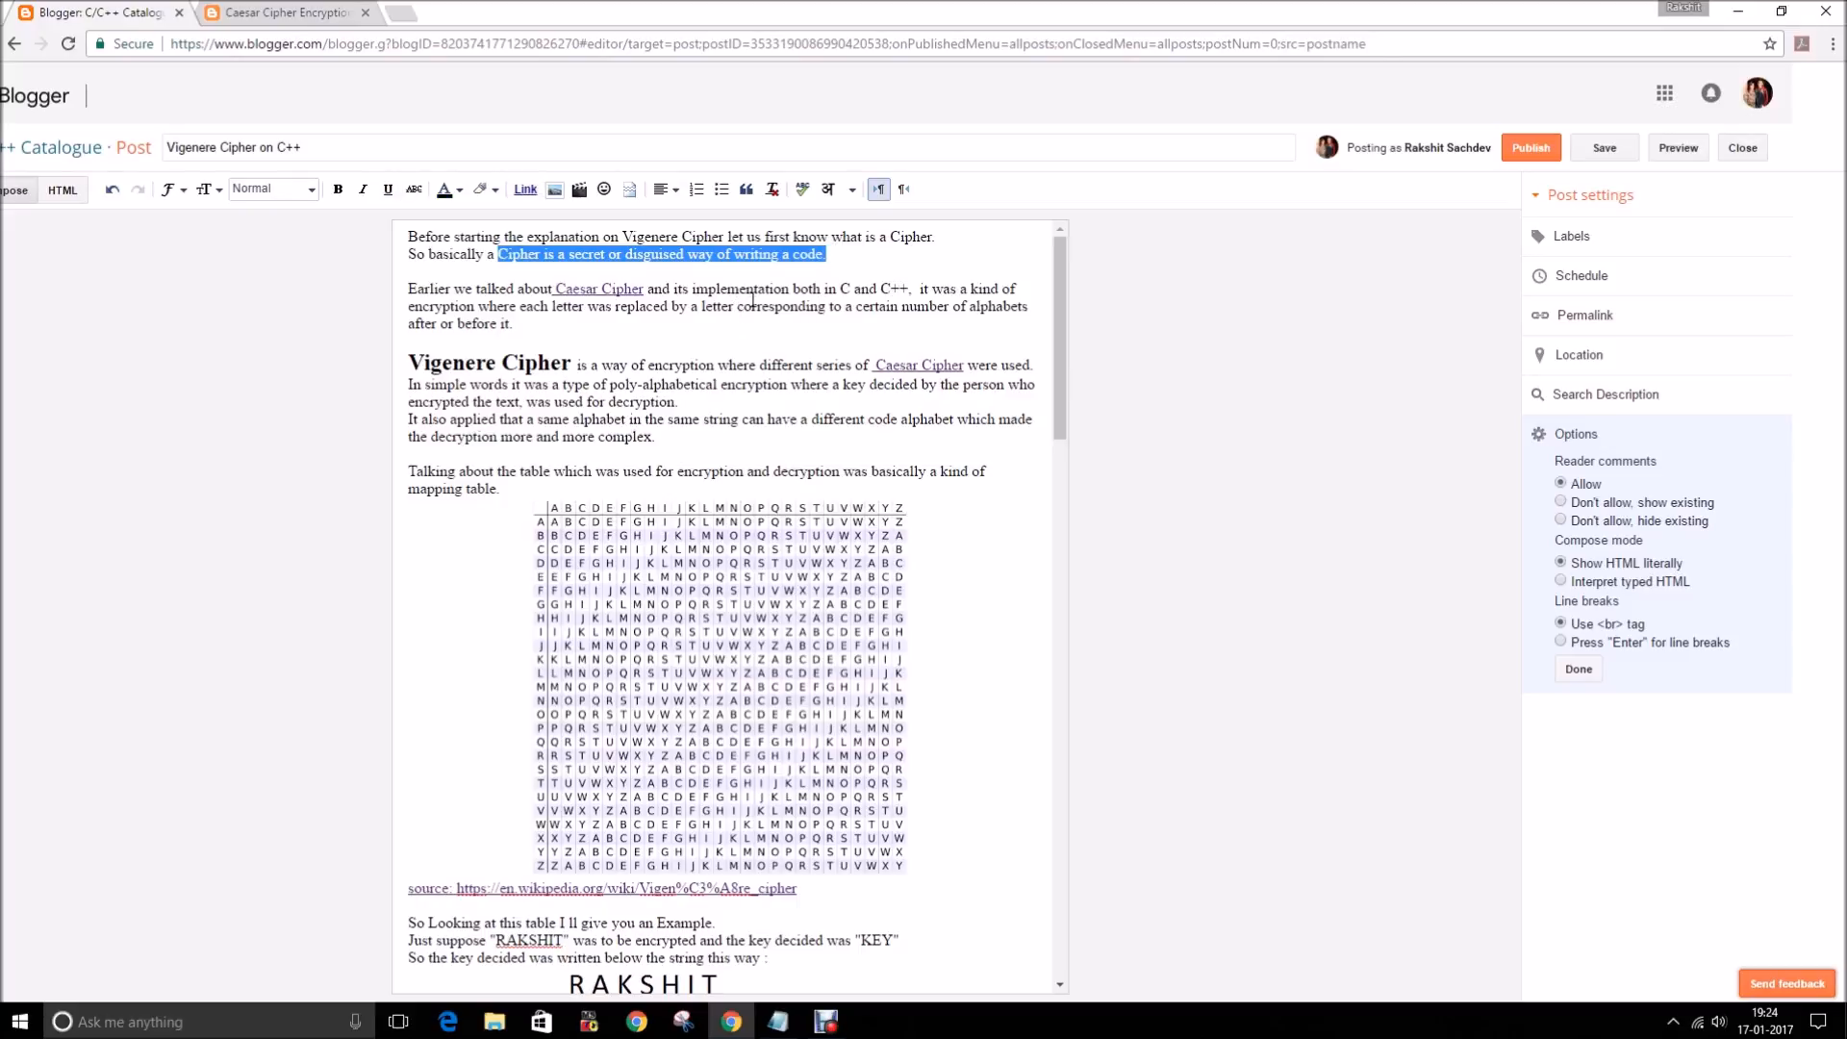
- Switch to the published Caesar Cipher Encryption post on C/C++ Catalogue
{"action": "left_click", "coordinate": [749, 291]}
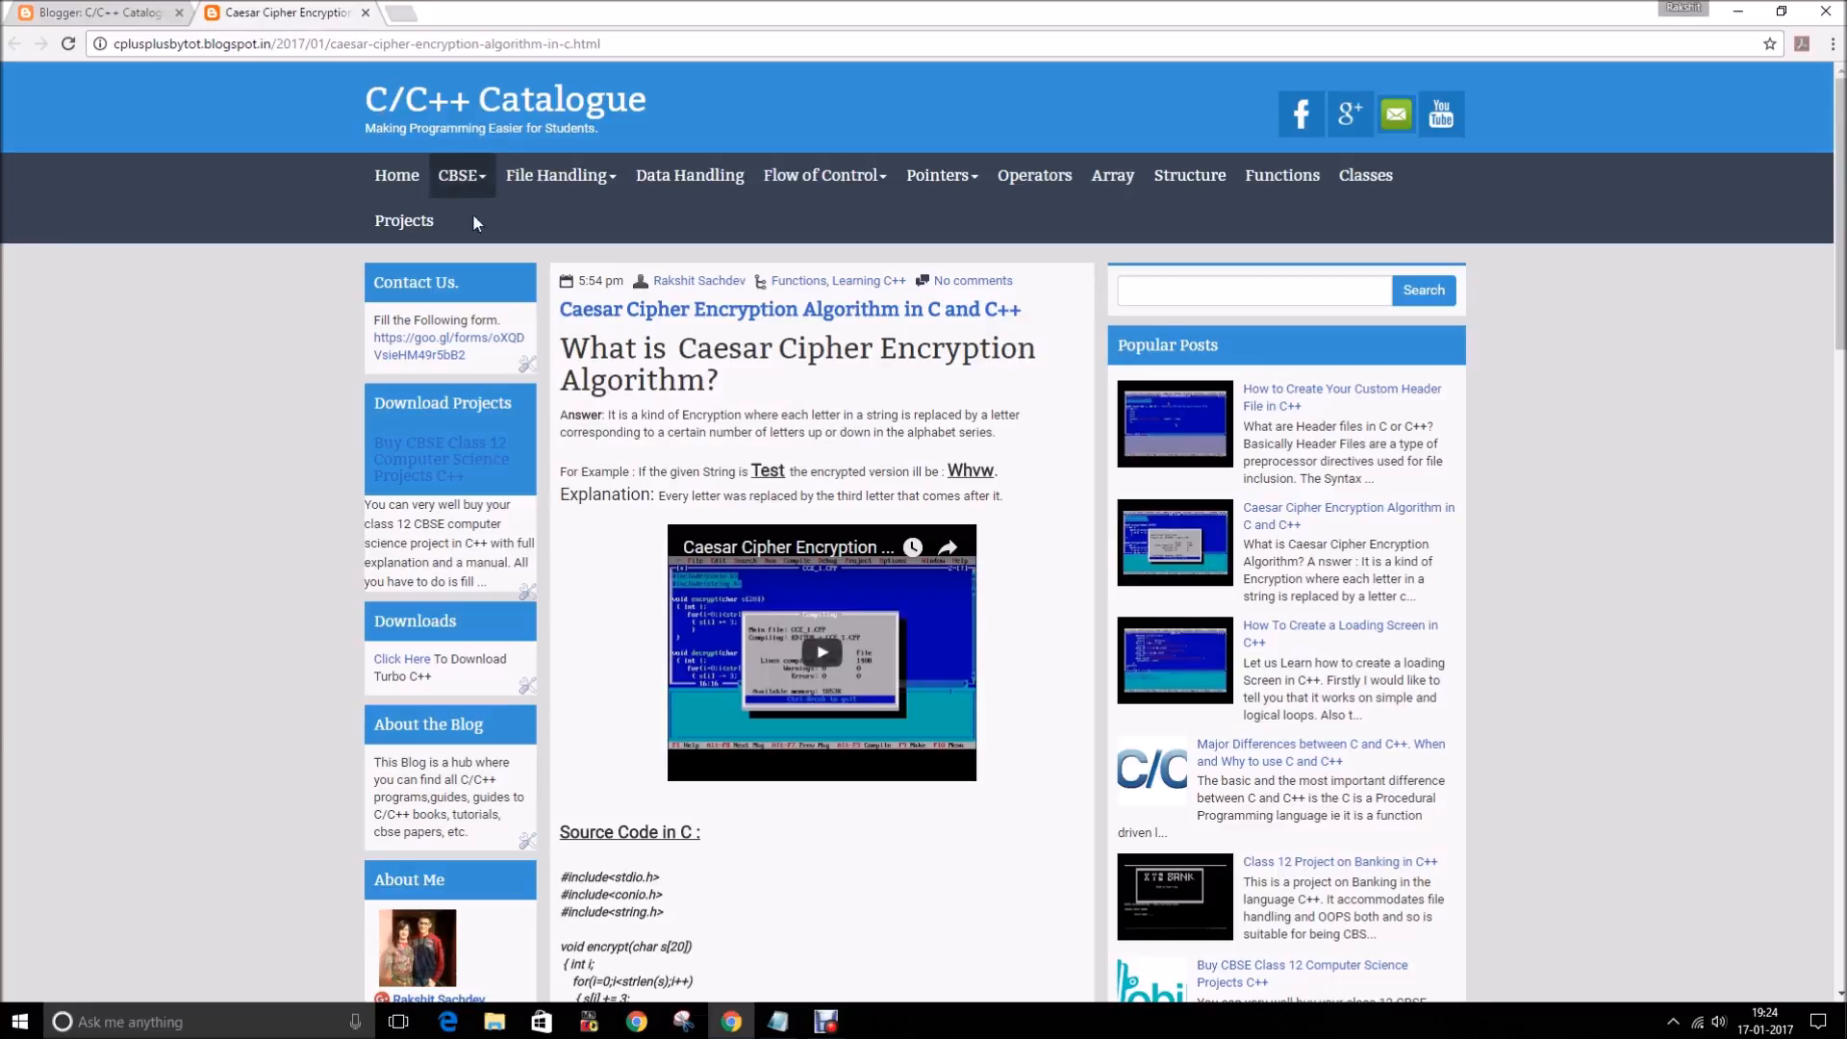
- Return to the Vigenere Cipher on C++ draft and select a line of its text
{"action": "left_click", "coordinate": [1254, 289]}
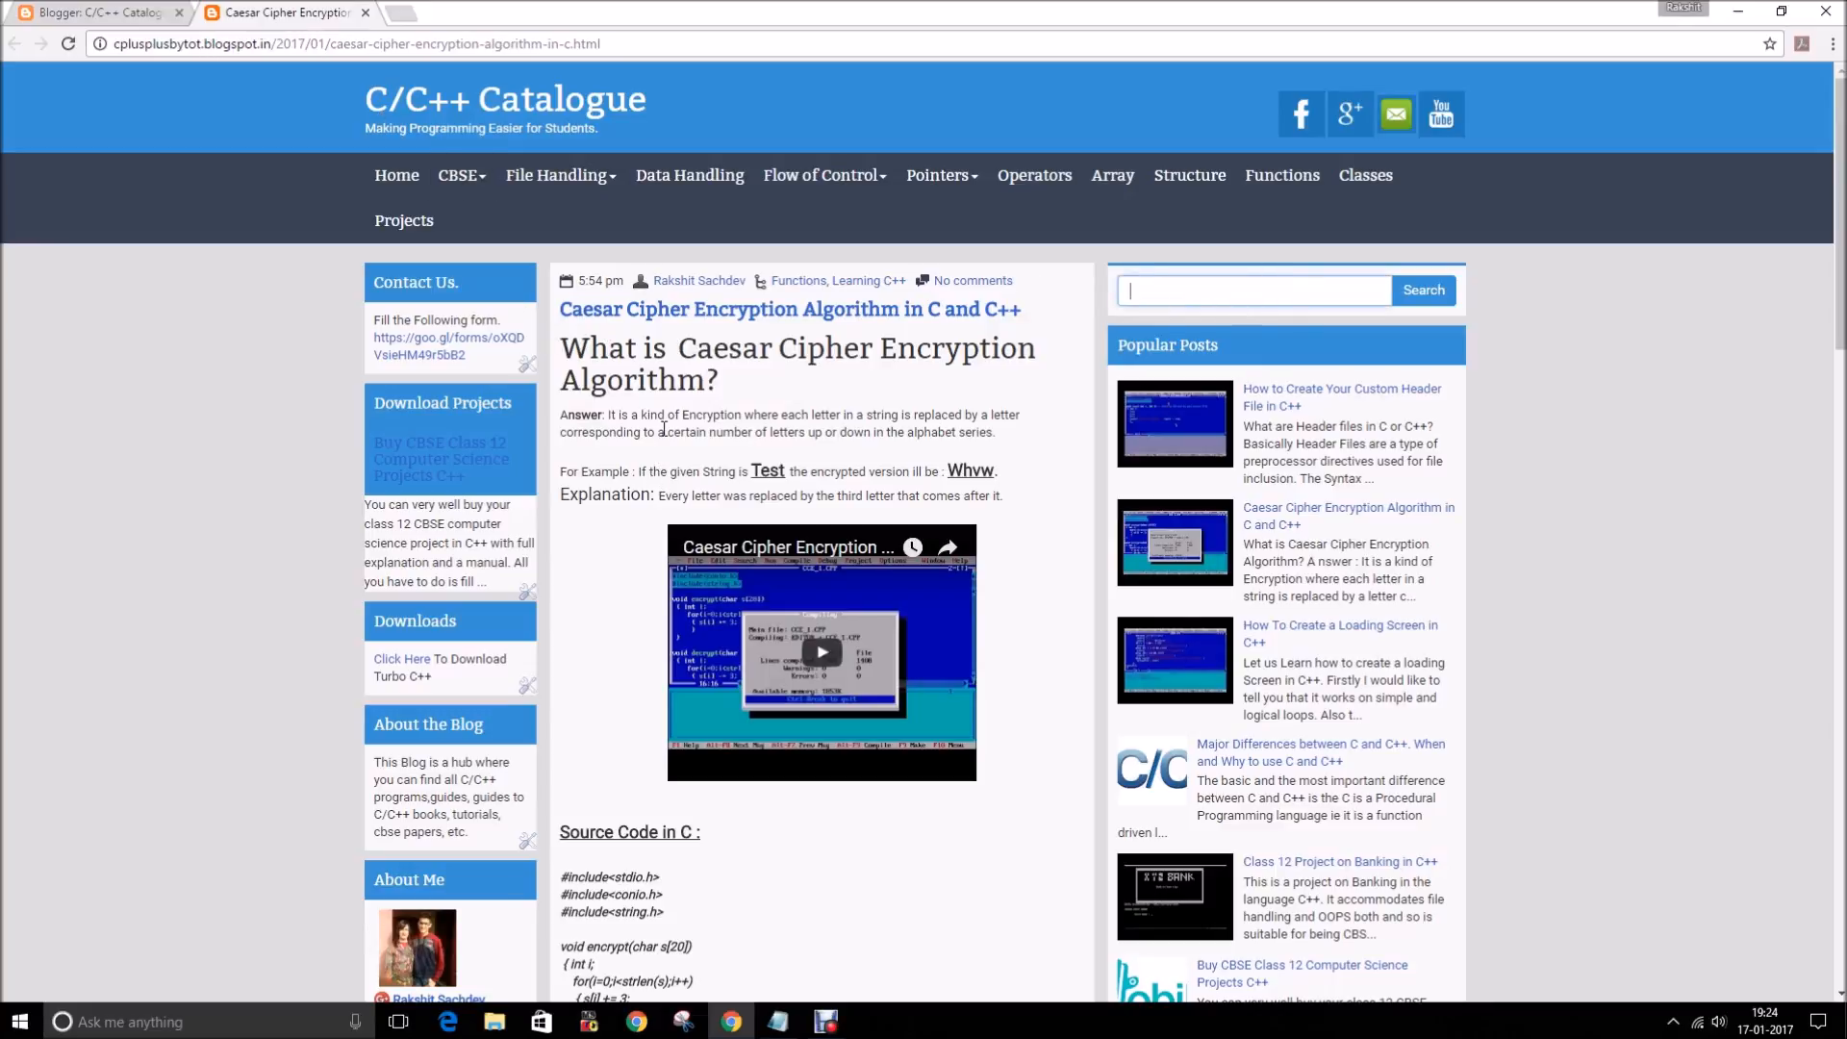
{"action": "mouse_move", "coordinate": [687, 515]}
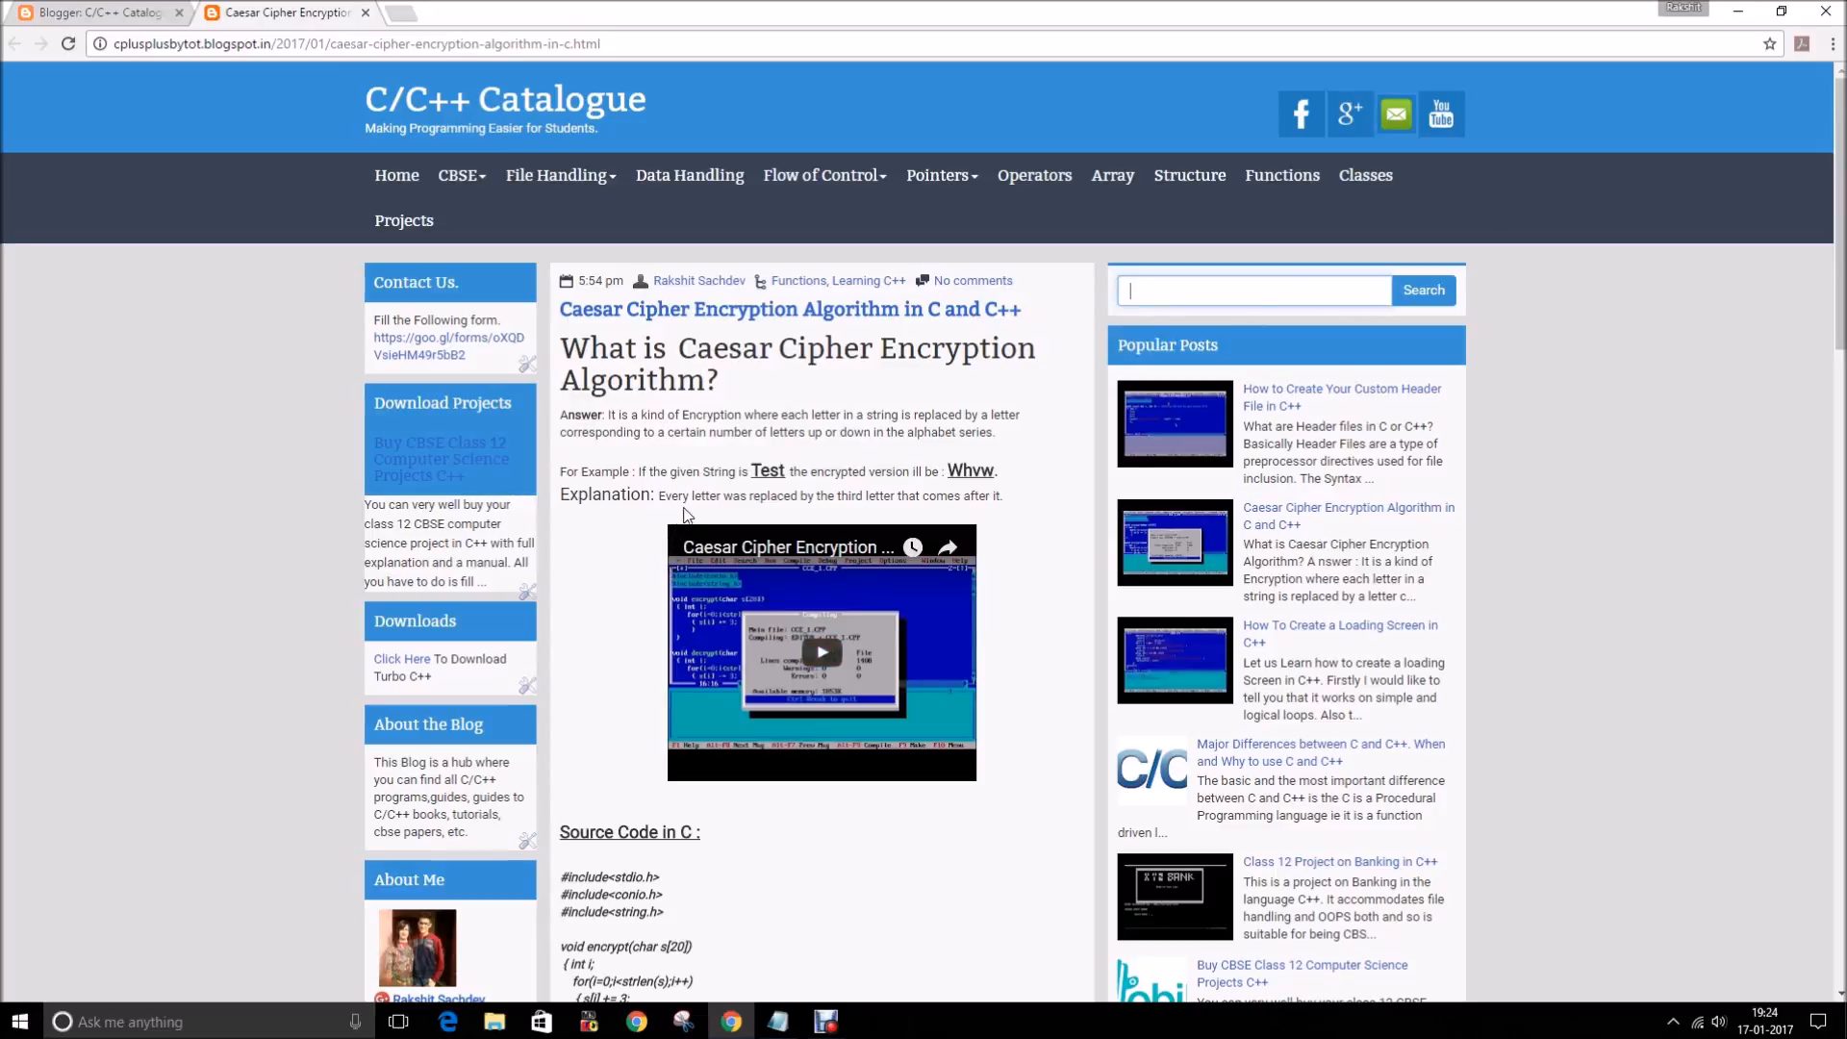
{"action": "mouse_move", "coordinate": [770, 491]}
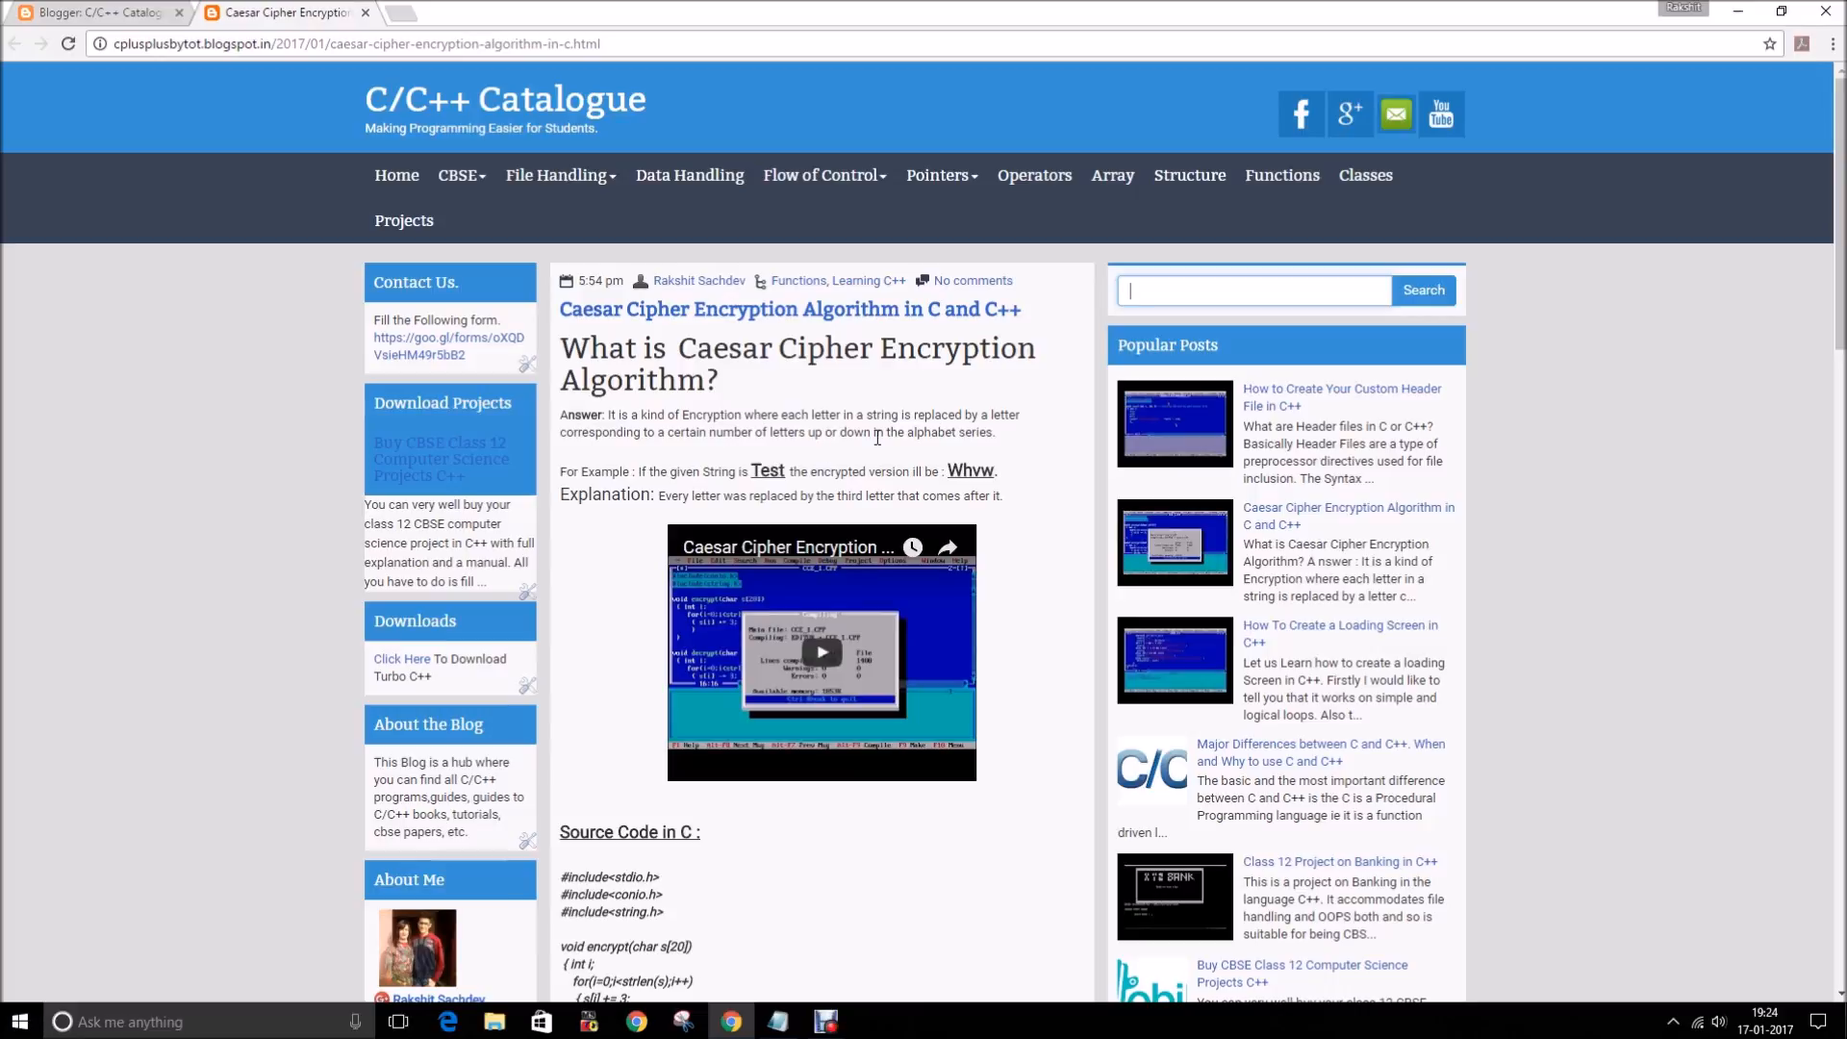
{"action": "mouse_move", "coordinate": [925, 419]}
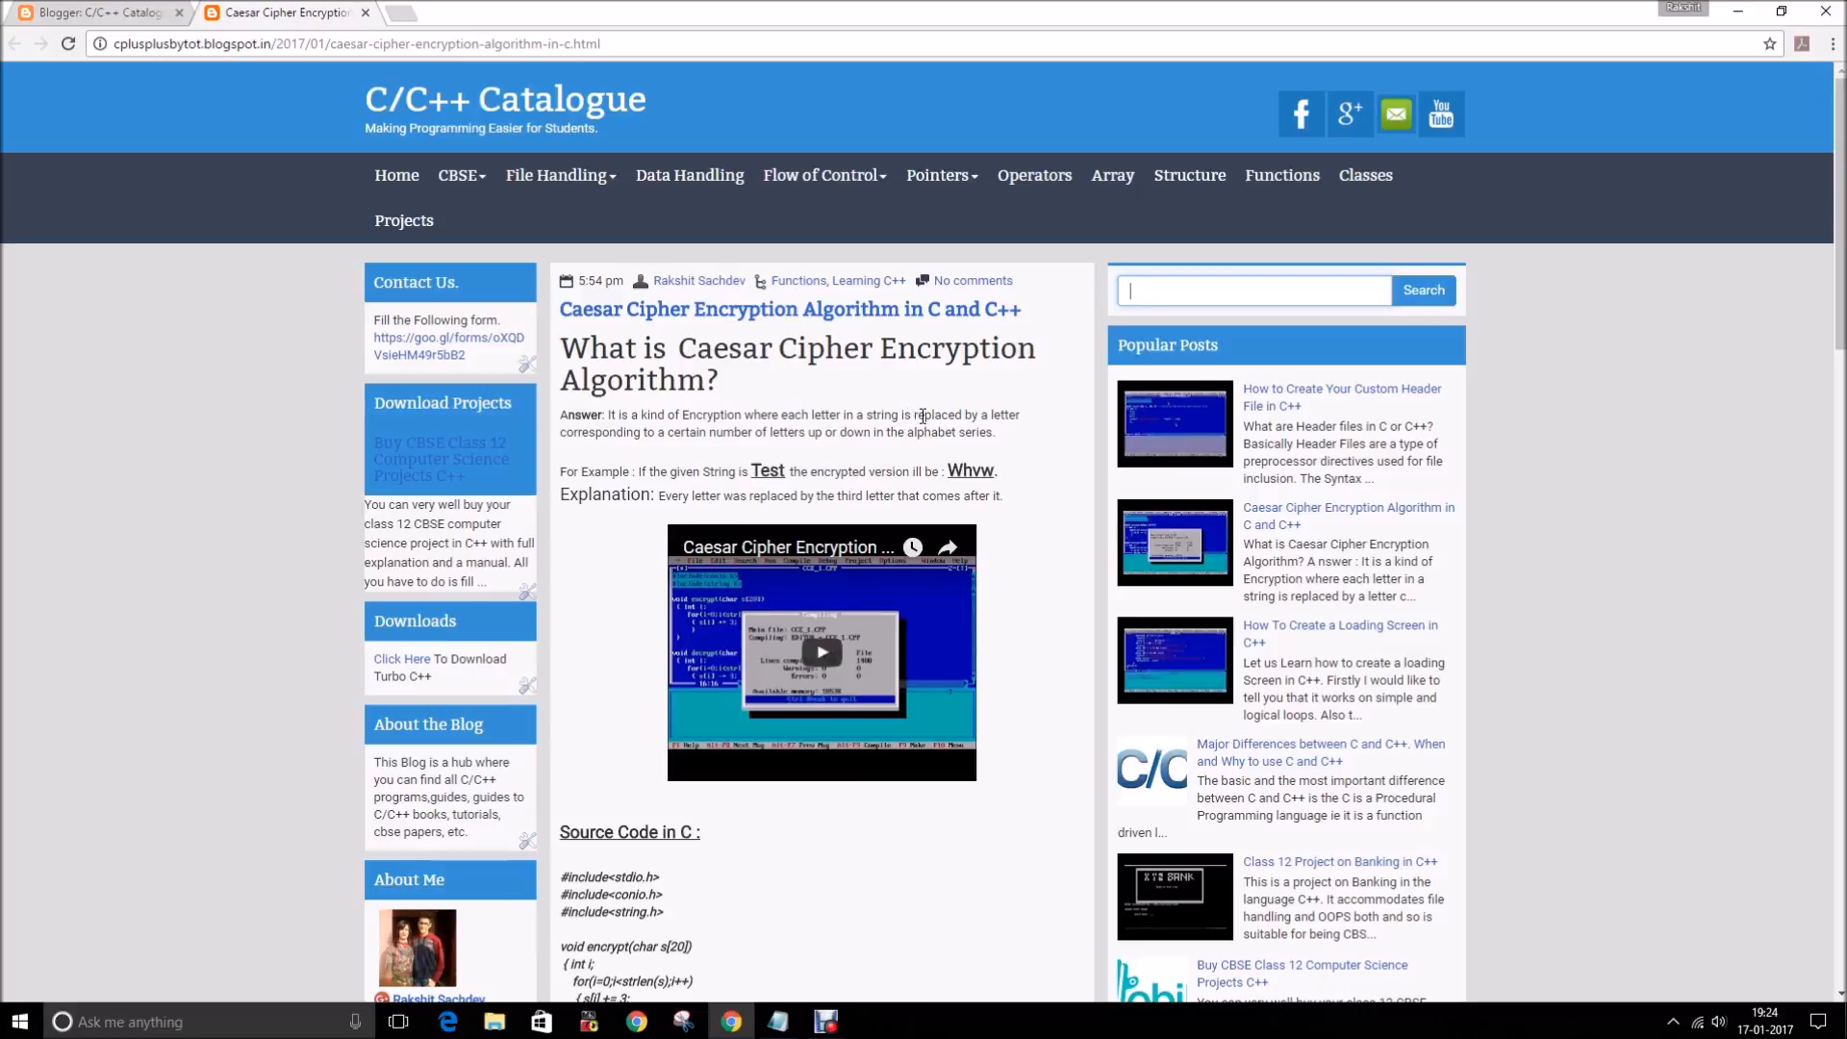
{"action": "mouse_move", "coordinate": [928, 430]}
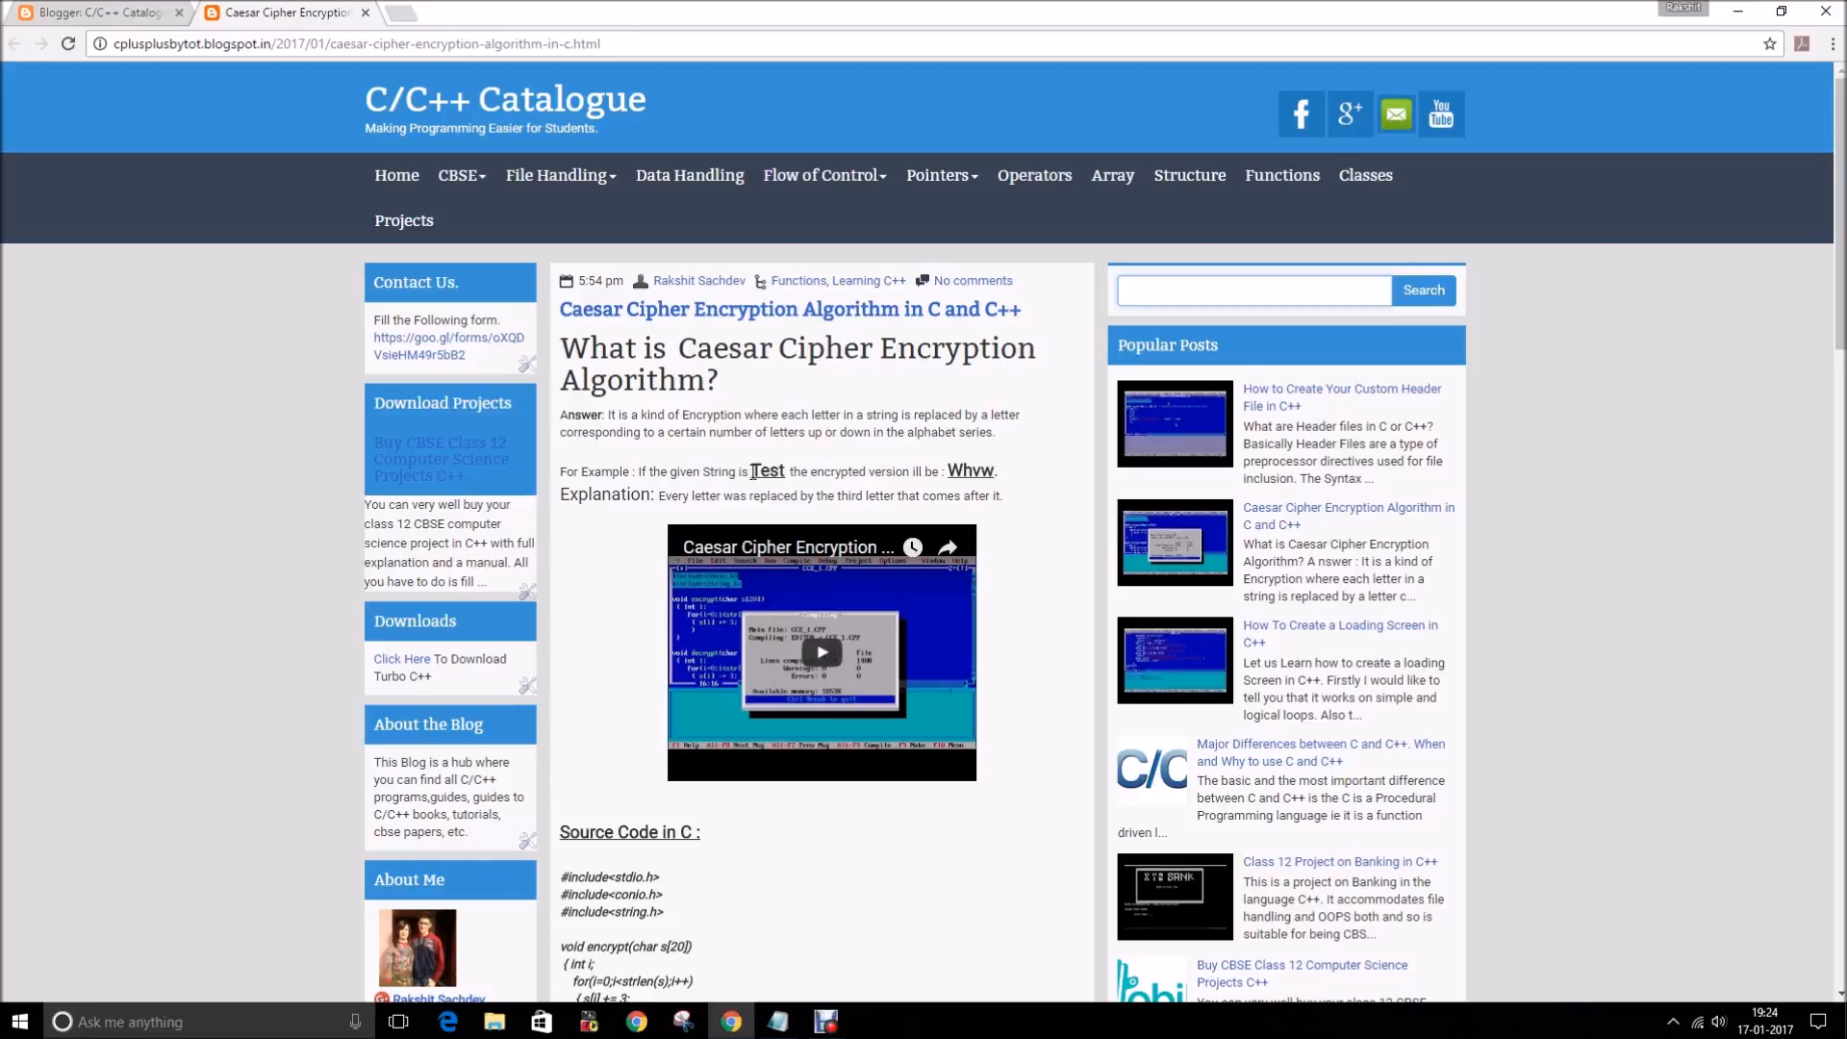
{"action": "left_click_drag", "start_coordinate": [751, 470], "coordinate": [996, 471]}
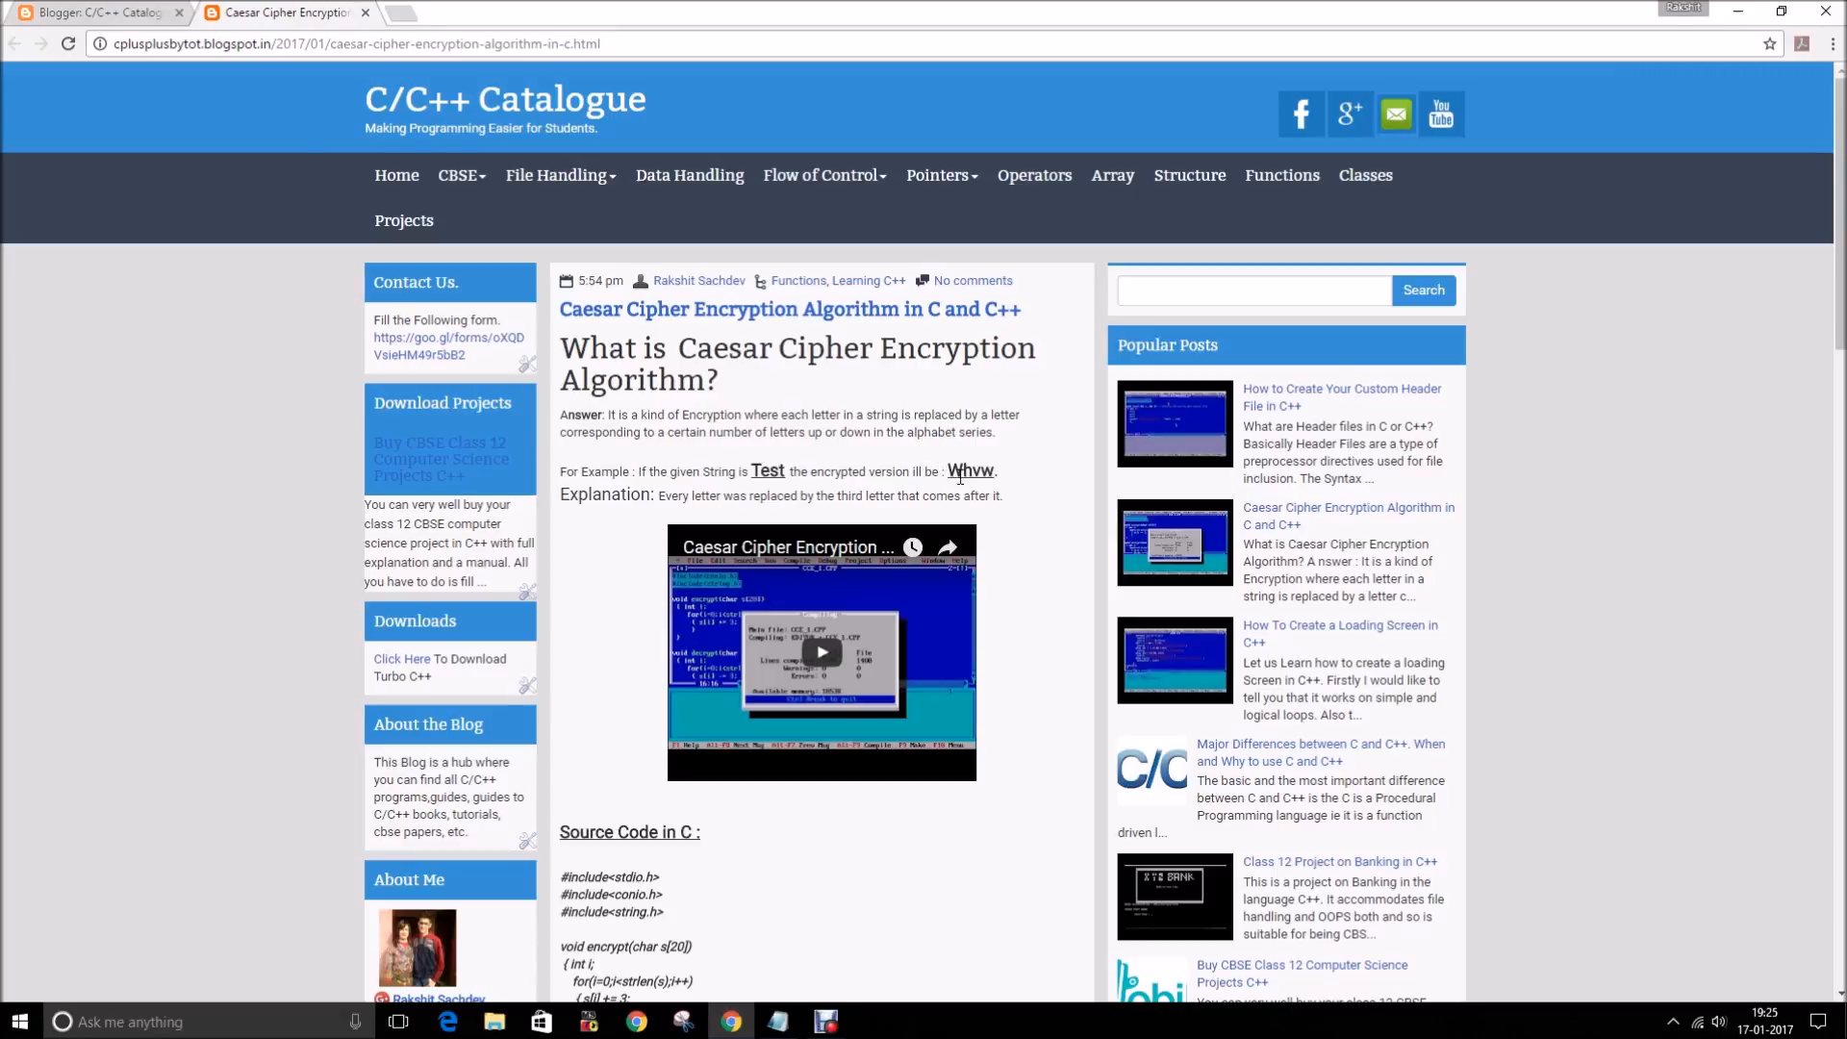
{"action": "mouse_move", "coordinate": [964, 492]}
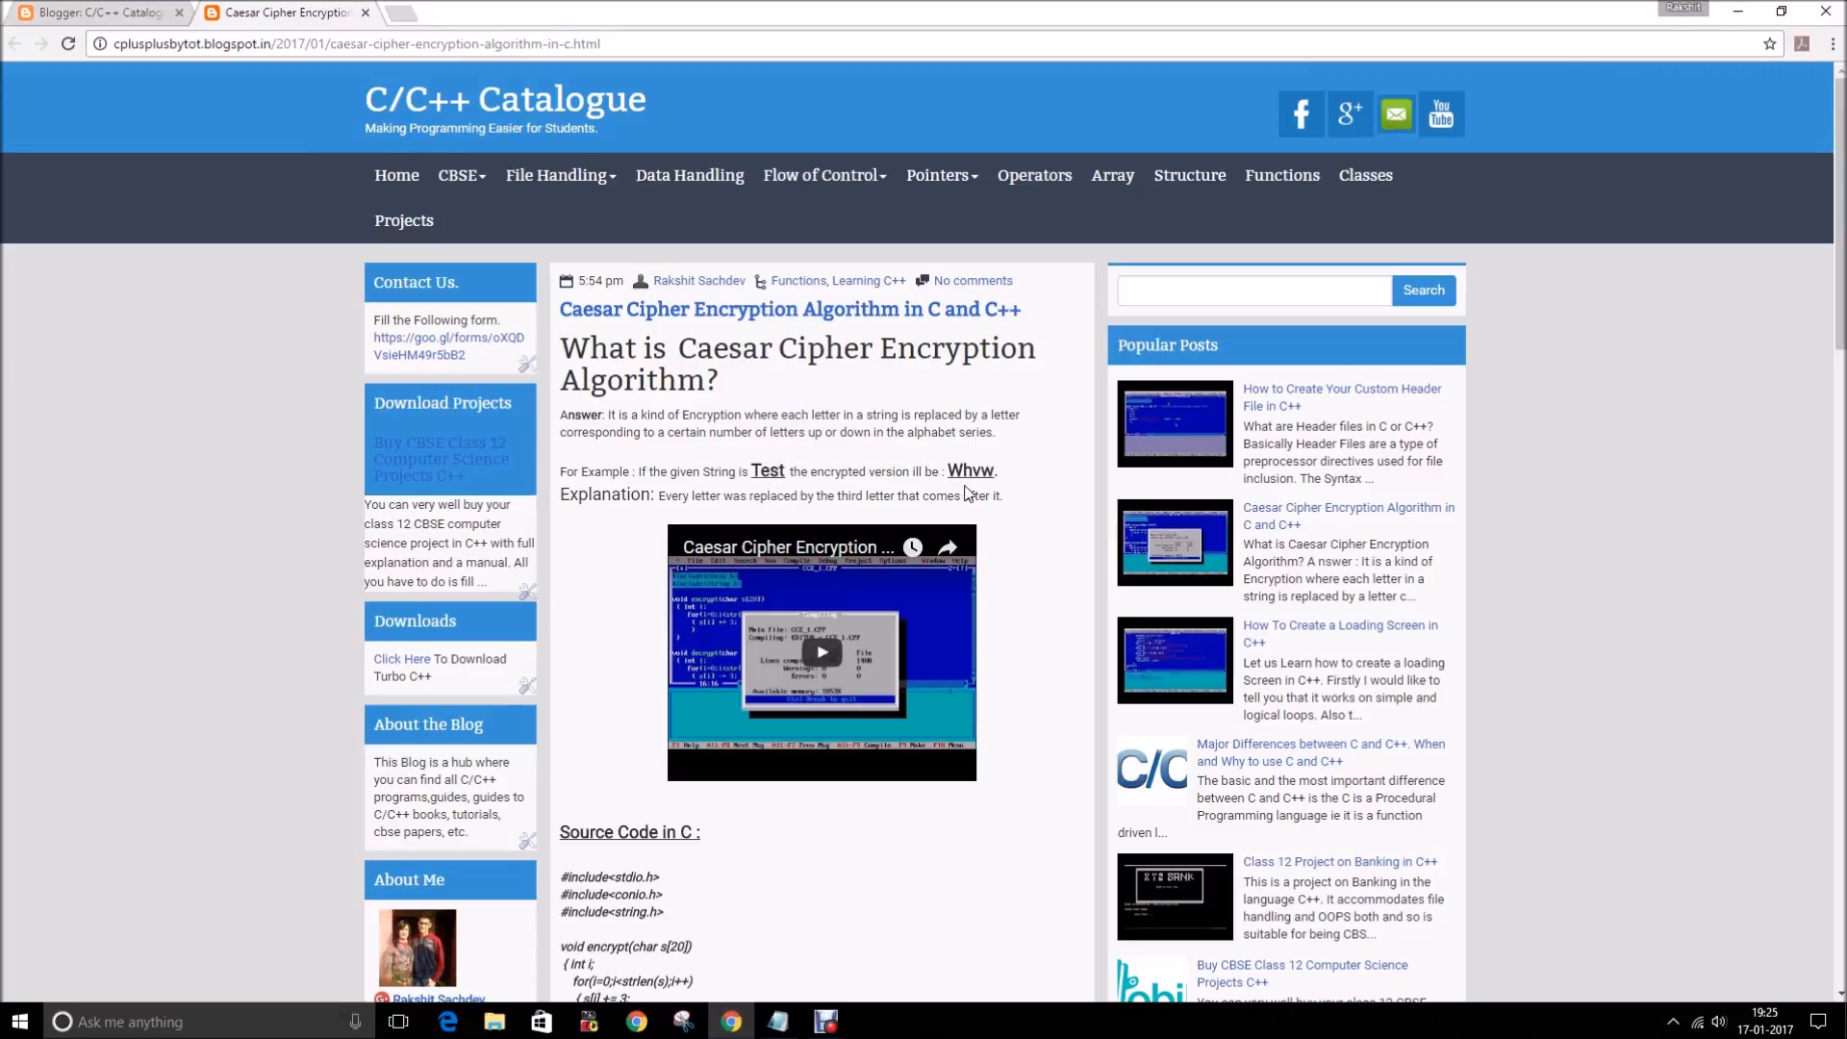
{"action": "mouse_move", "coordinate": [781, 488]}
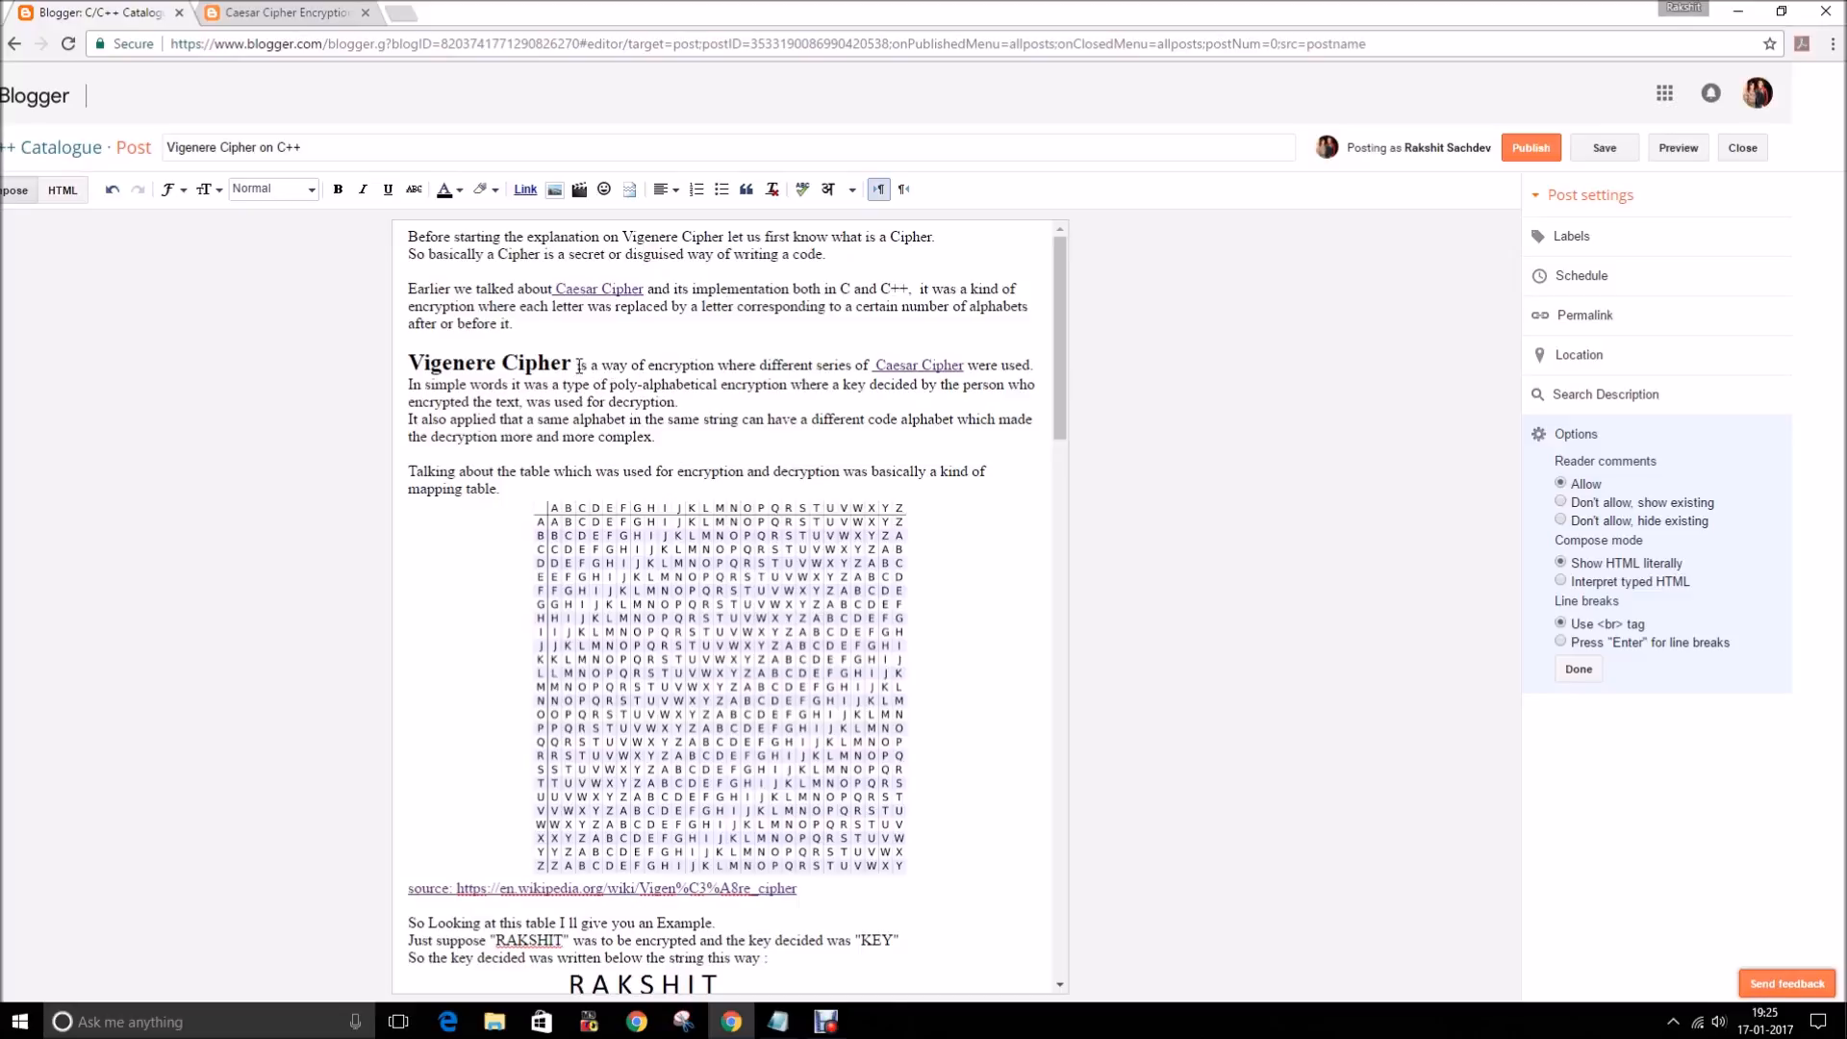
{"action": "left_click_drag", "start_coordinate": [577, 364], "coordinate": [949, 371]}
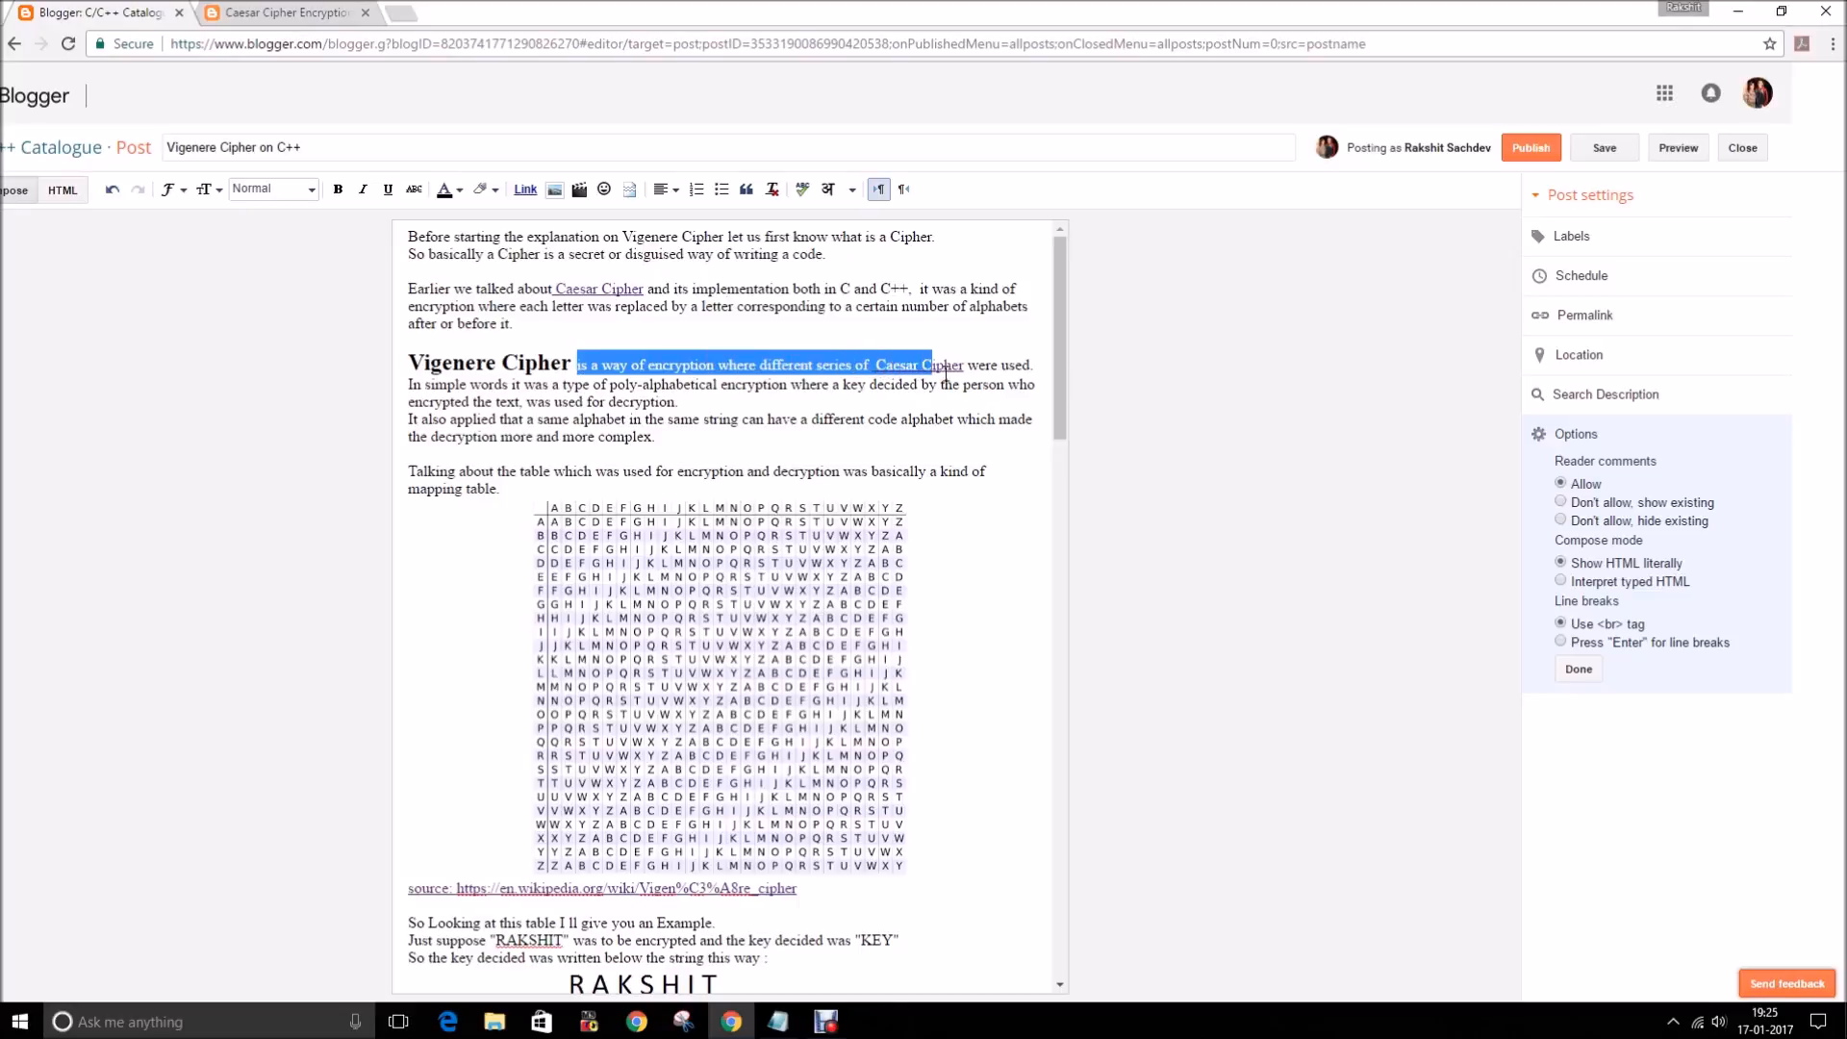
{"action": "left_click_drag", "start_coordinate": [930, 364], "coordinate": [993, 364]}
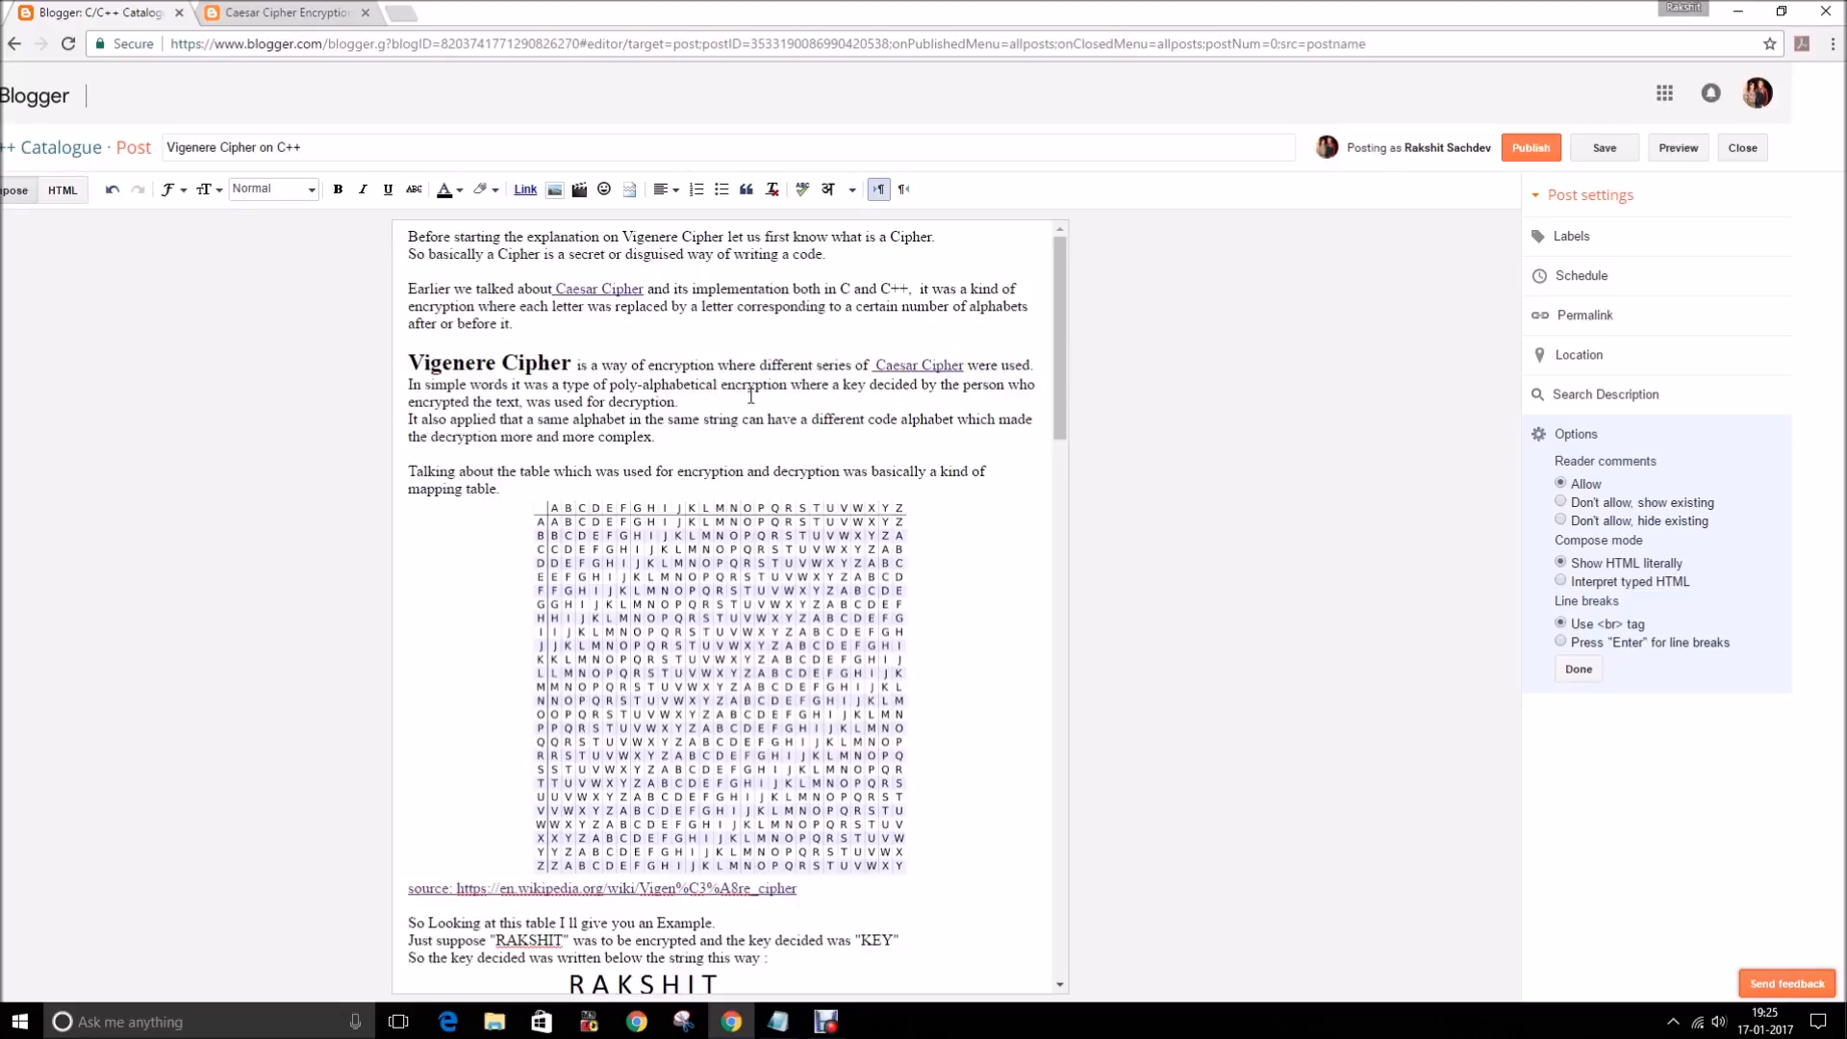
{"action": "mouse_move", "coordinate": [814, 401]}
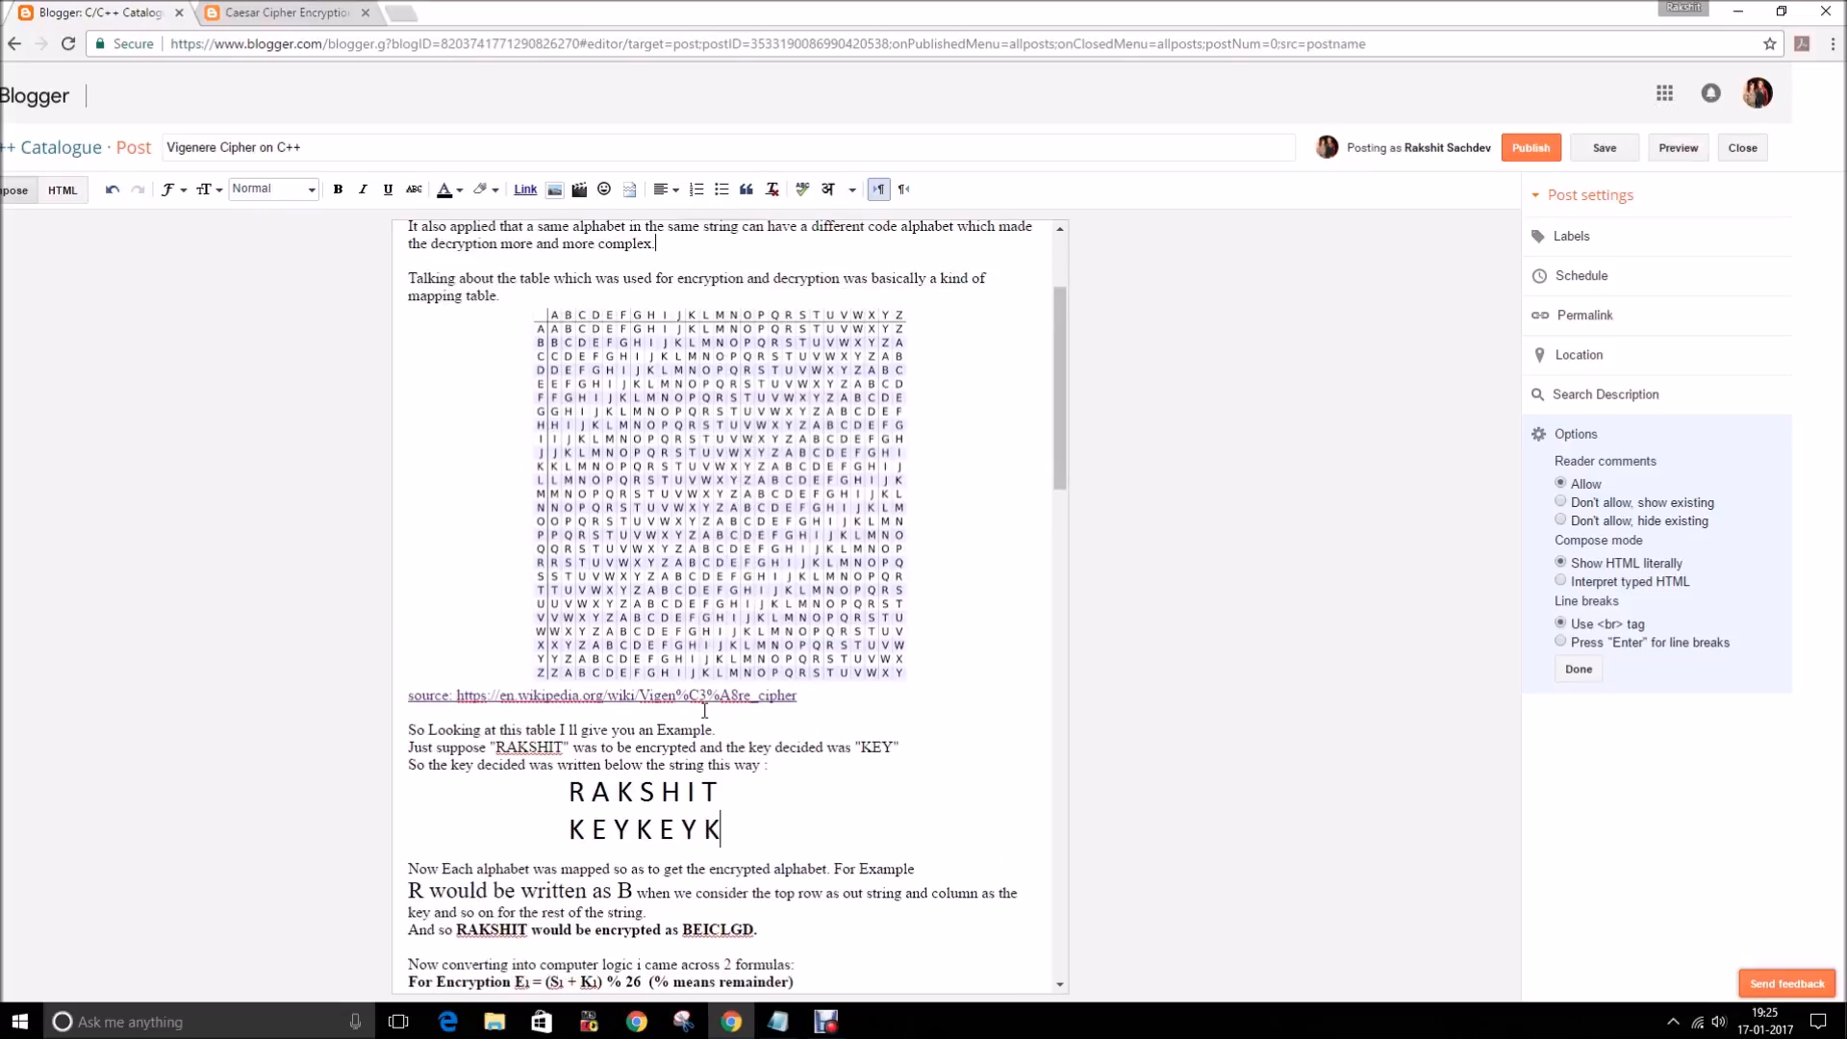
{"action": "scroll", "scroll_direction": "down", "scroll_amount": 3}
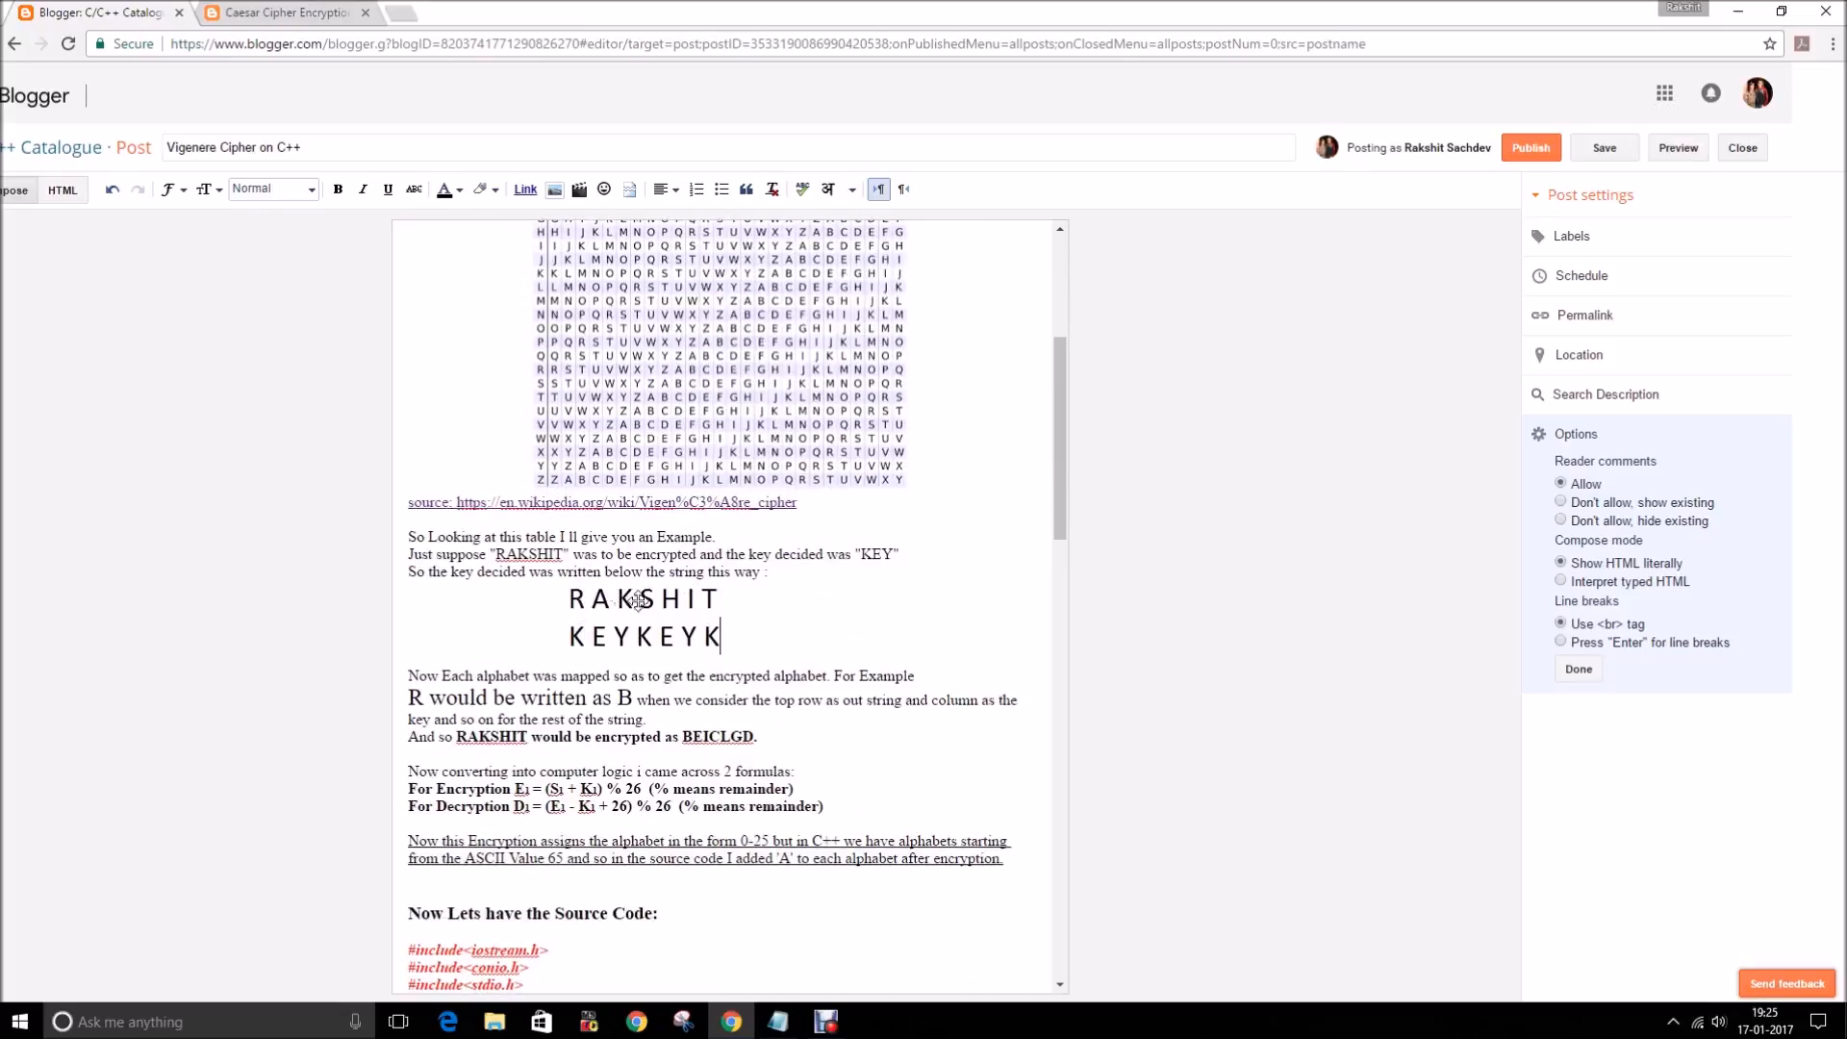
{"action": "mouse_move", "coordinate": [807, 569]}
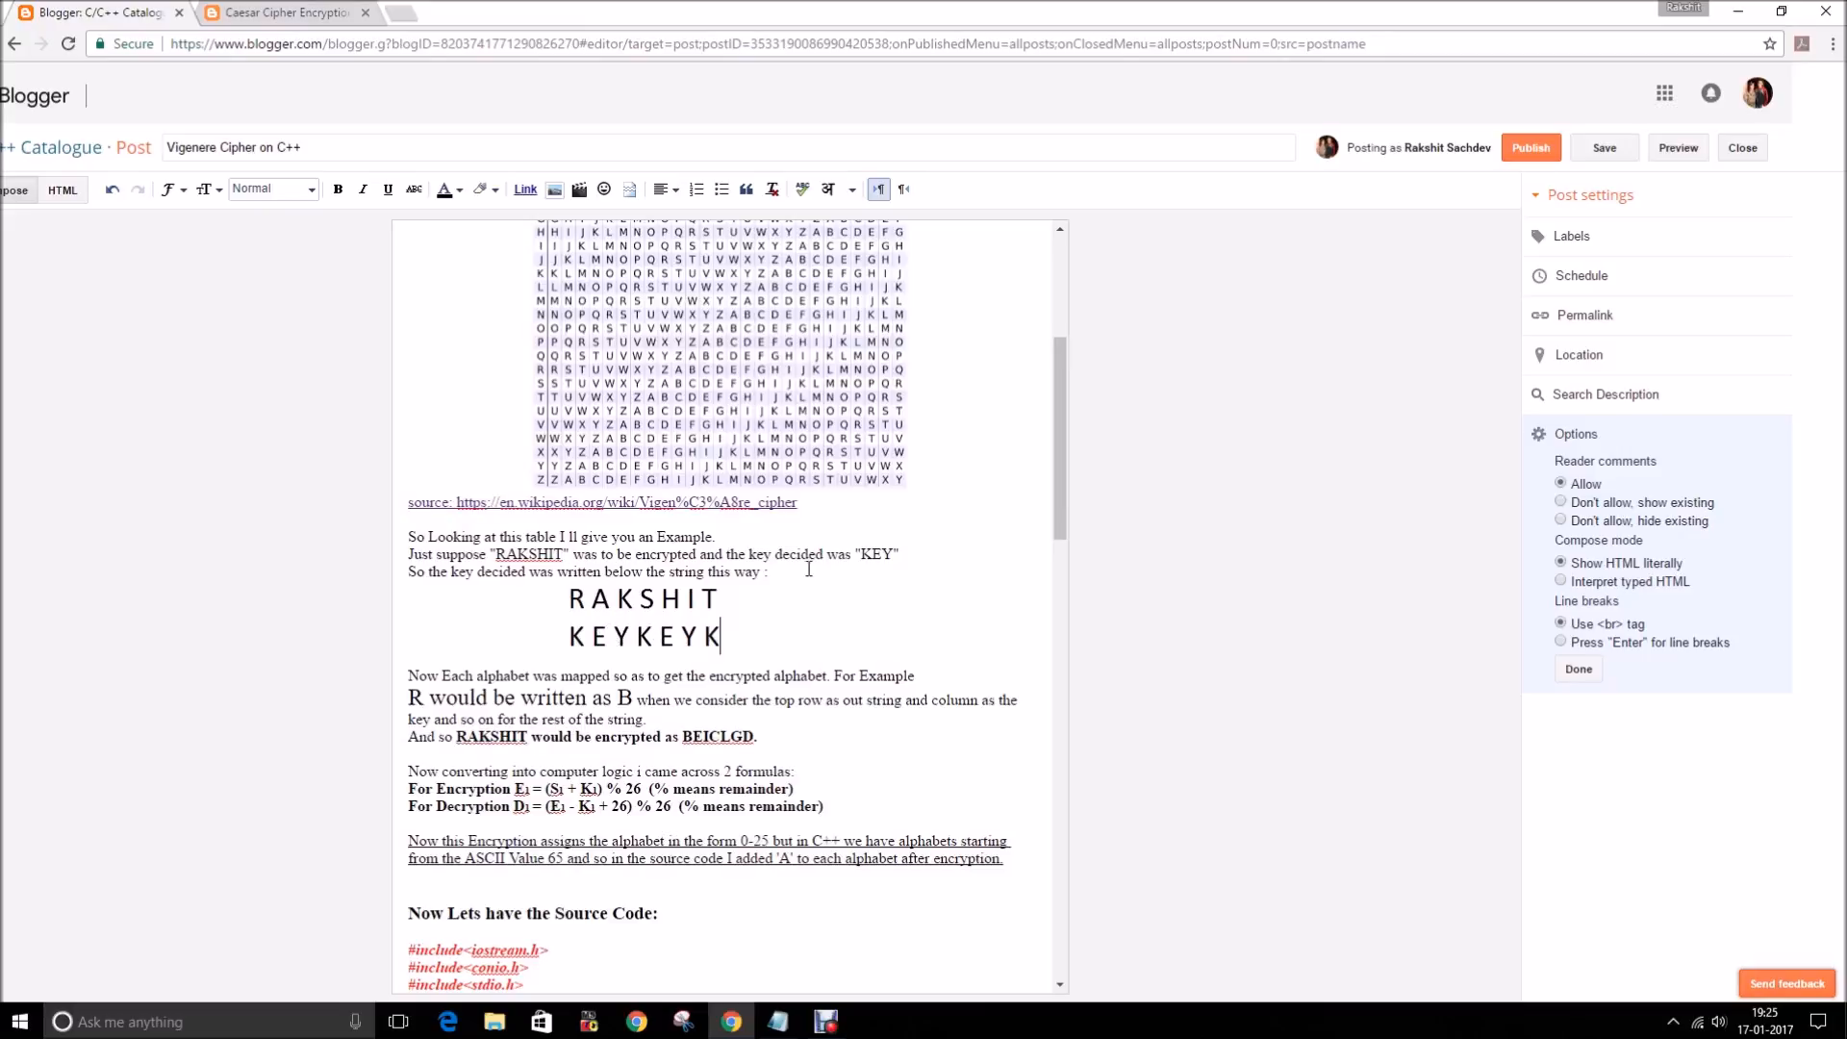
{"action": "double_click", "coordinate": [877, 554]}
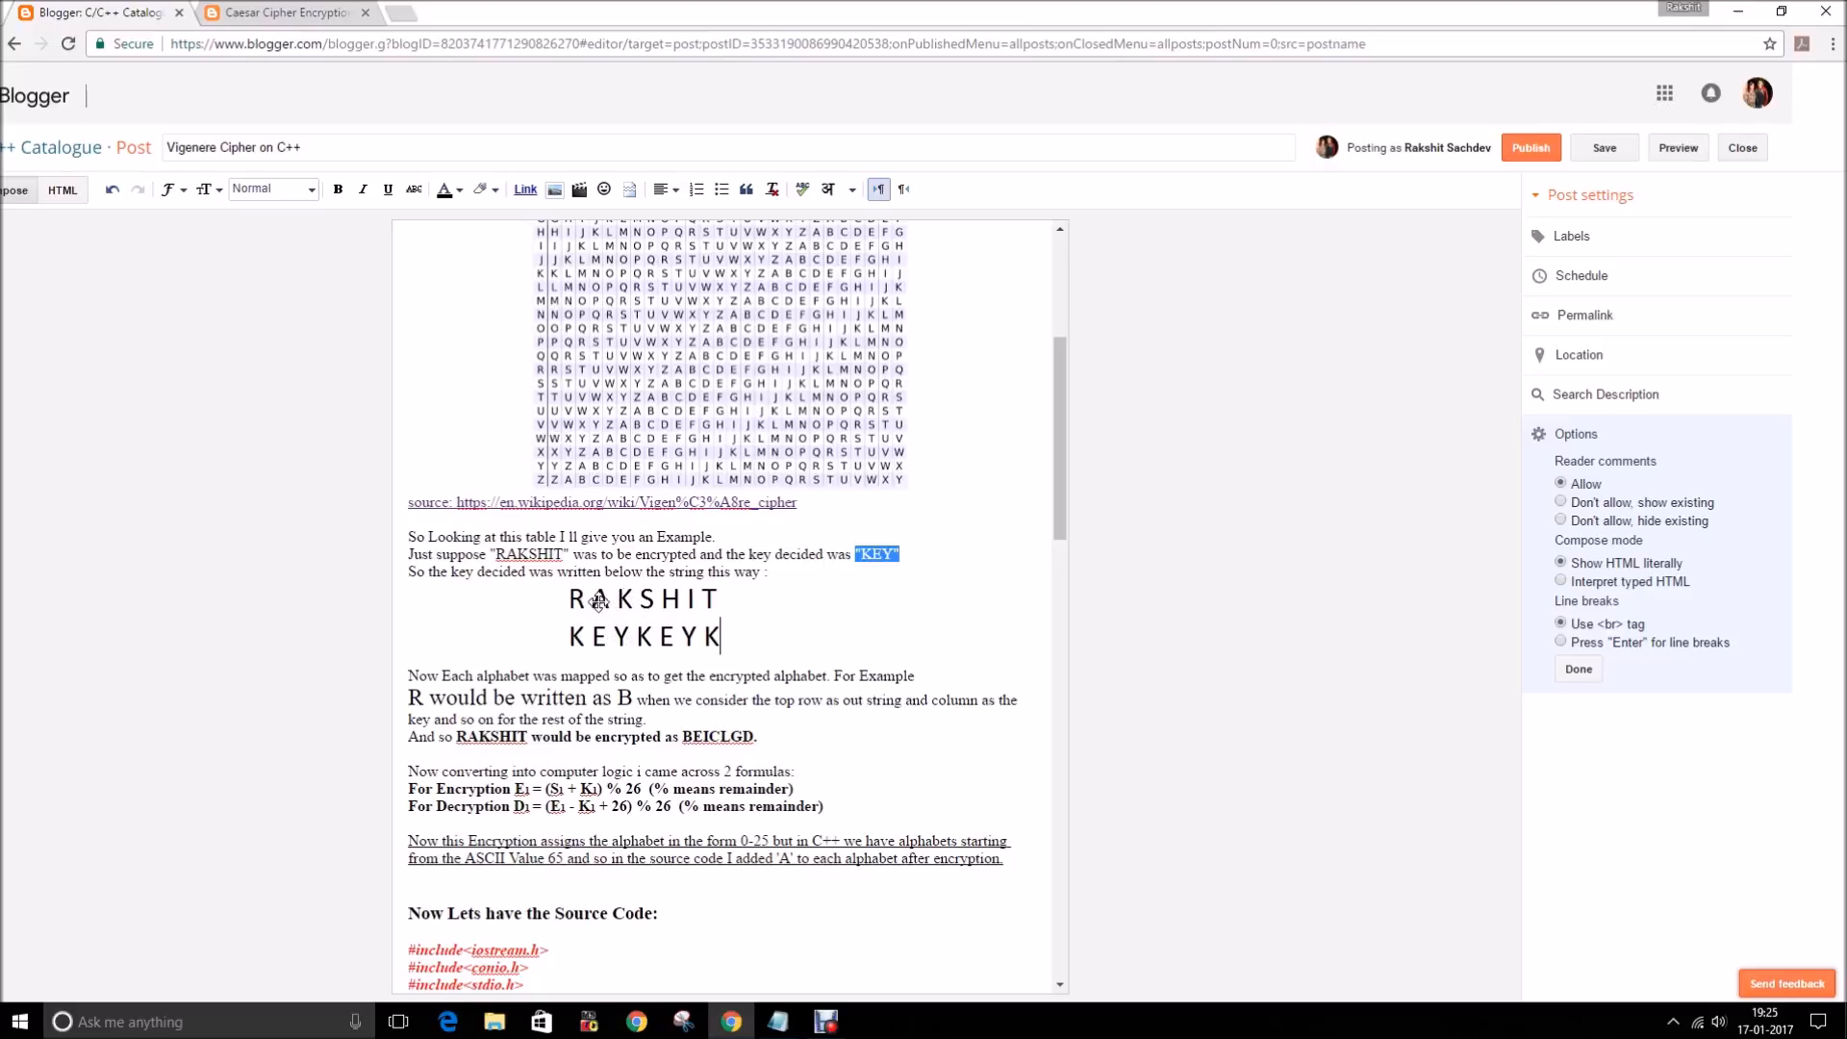
{"action": "mouse_move", "coordinate": [724, 592]}
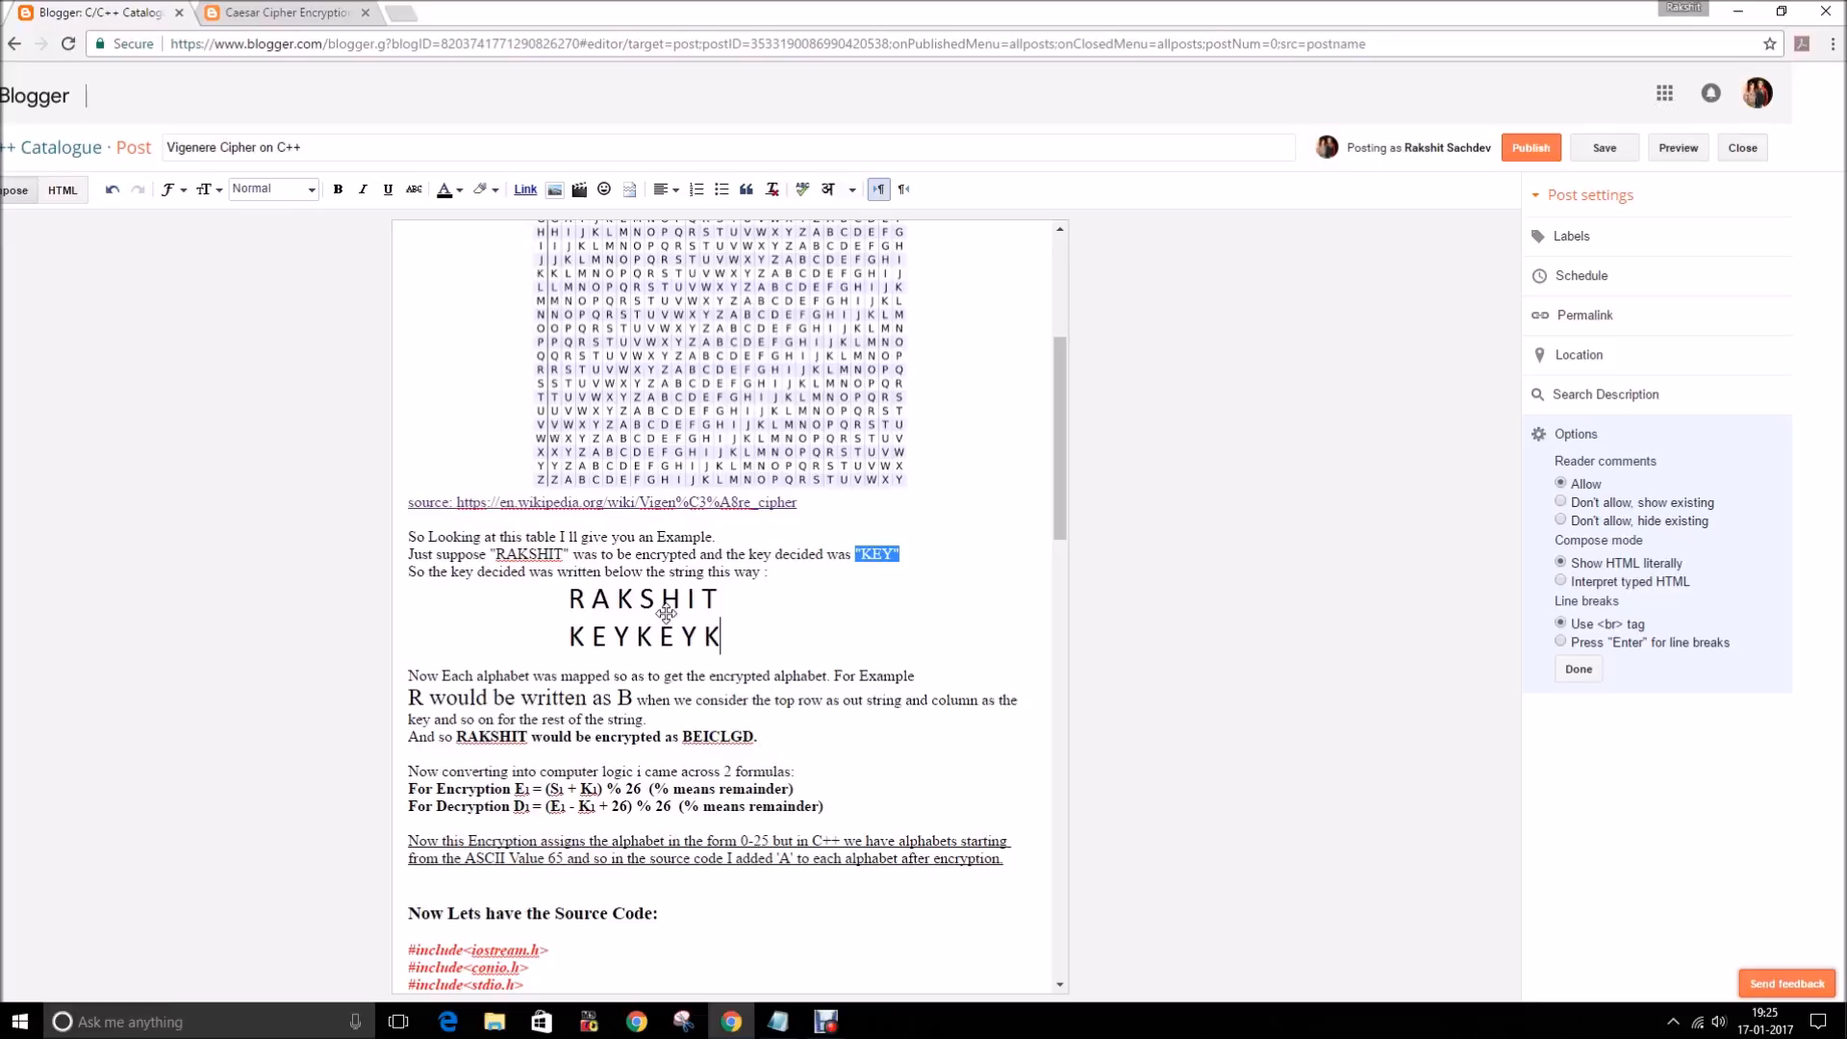
{"action": "mouse_move", "coordinate": [672, 648]}
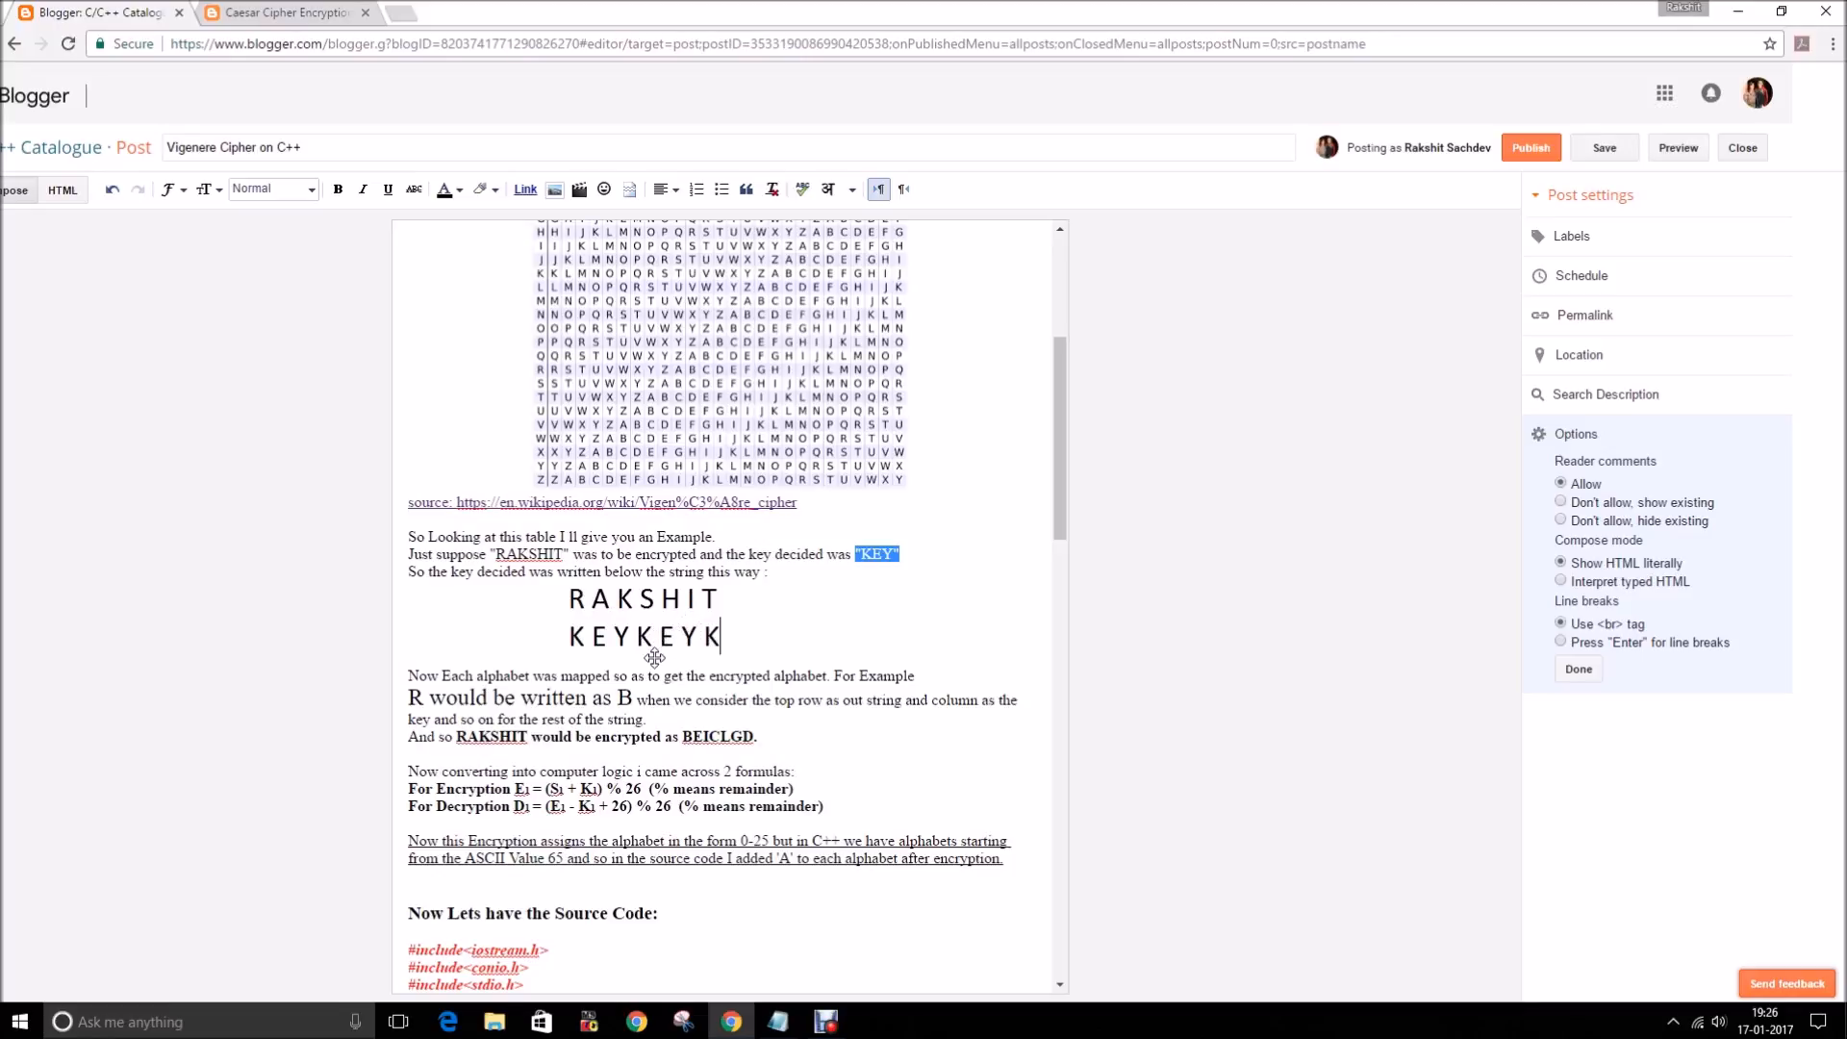
{"action": "mouse_move", "coordinate": [654, 645]}
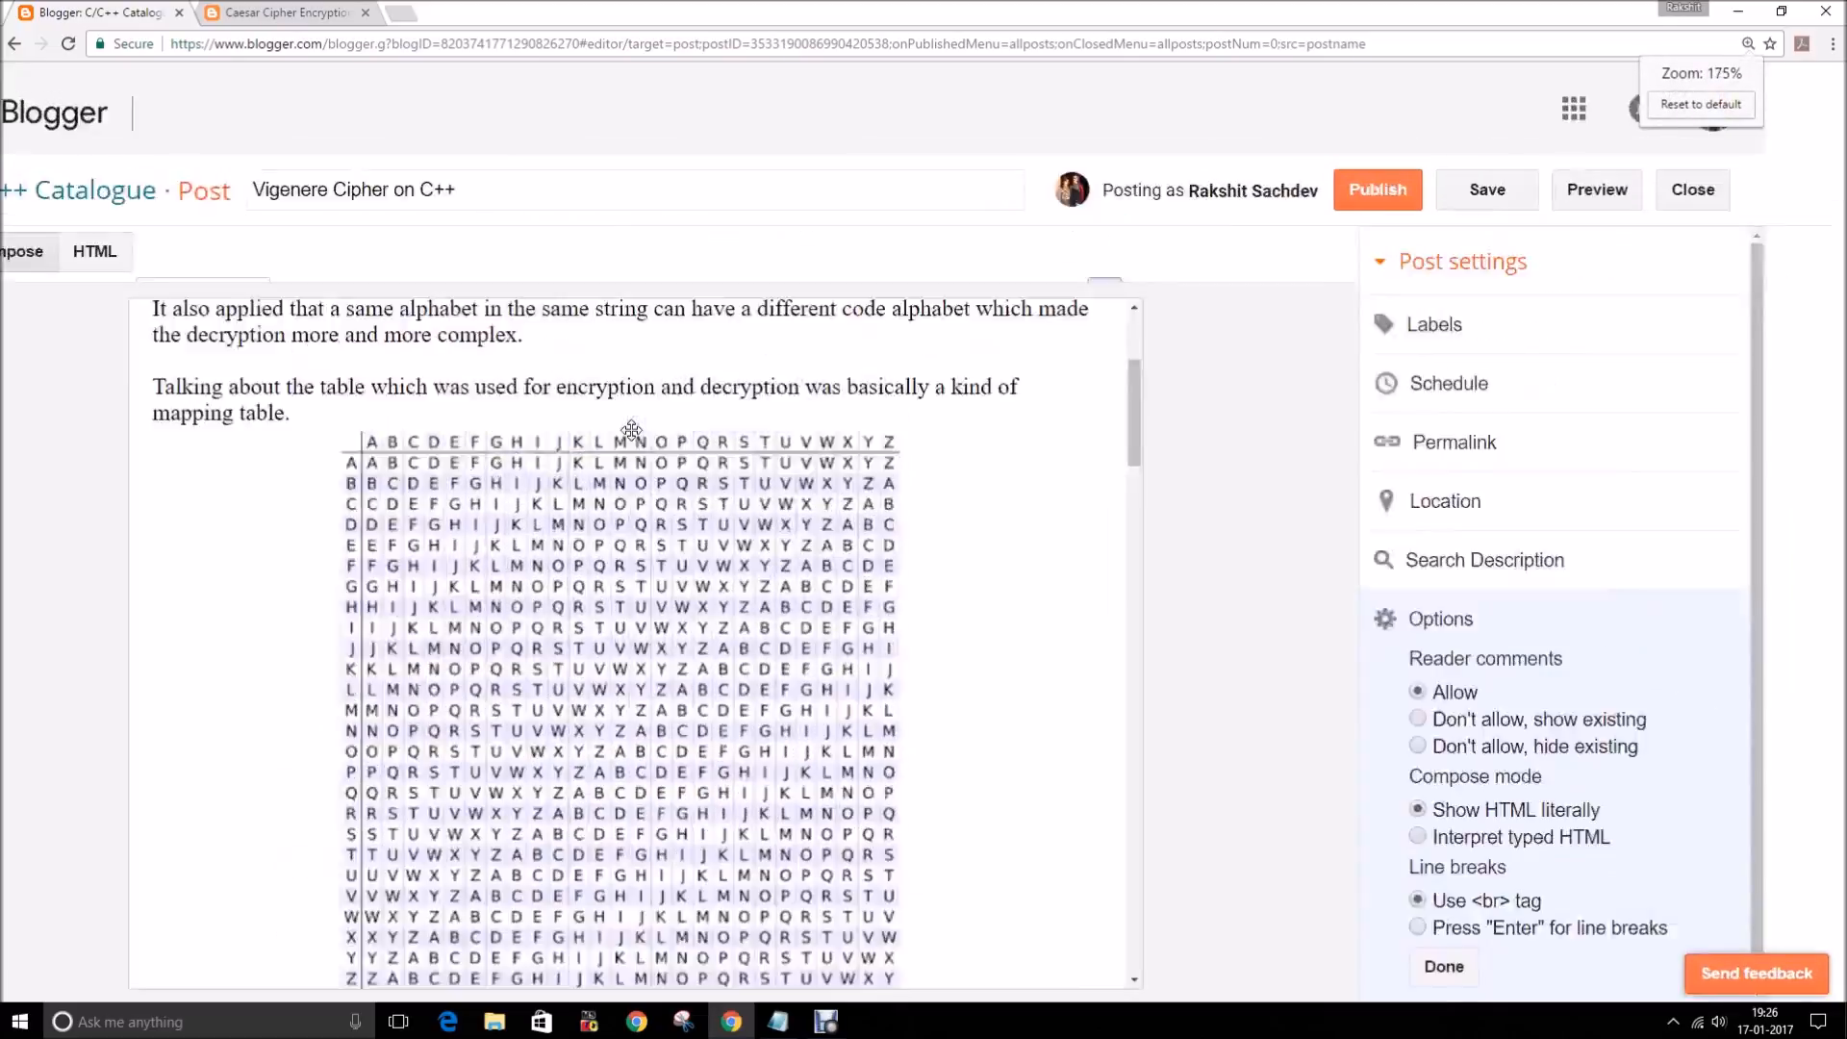
- Scroll the Vigenere draft down to the source-code section and highlight the encryption formula
{"action": "left_click", "coordinate": [1699, 104]}
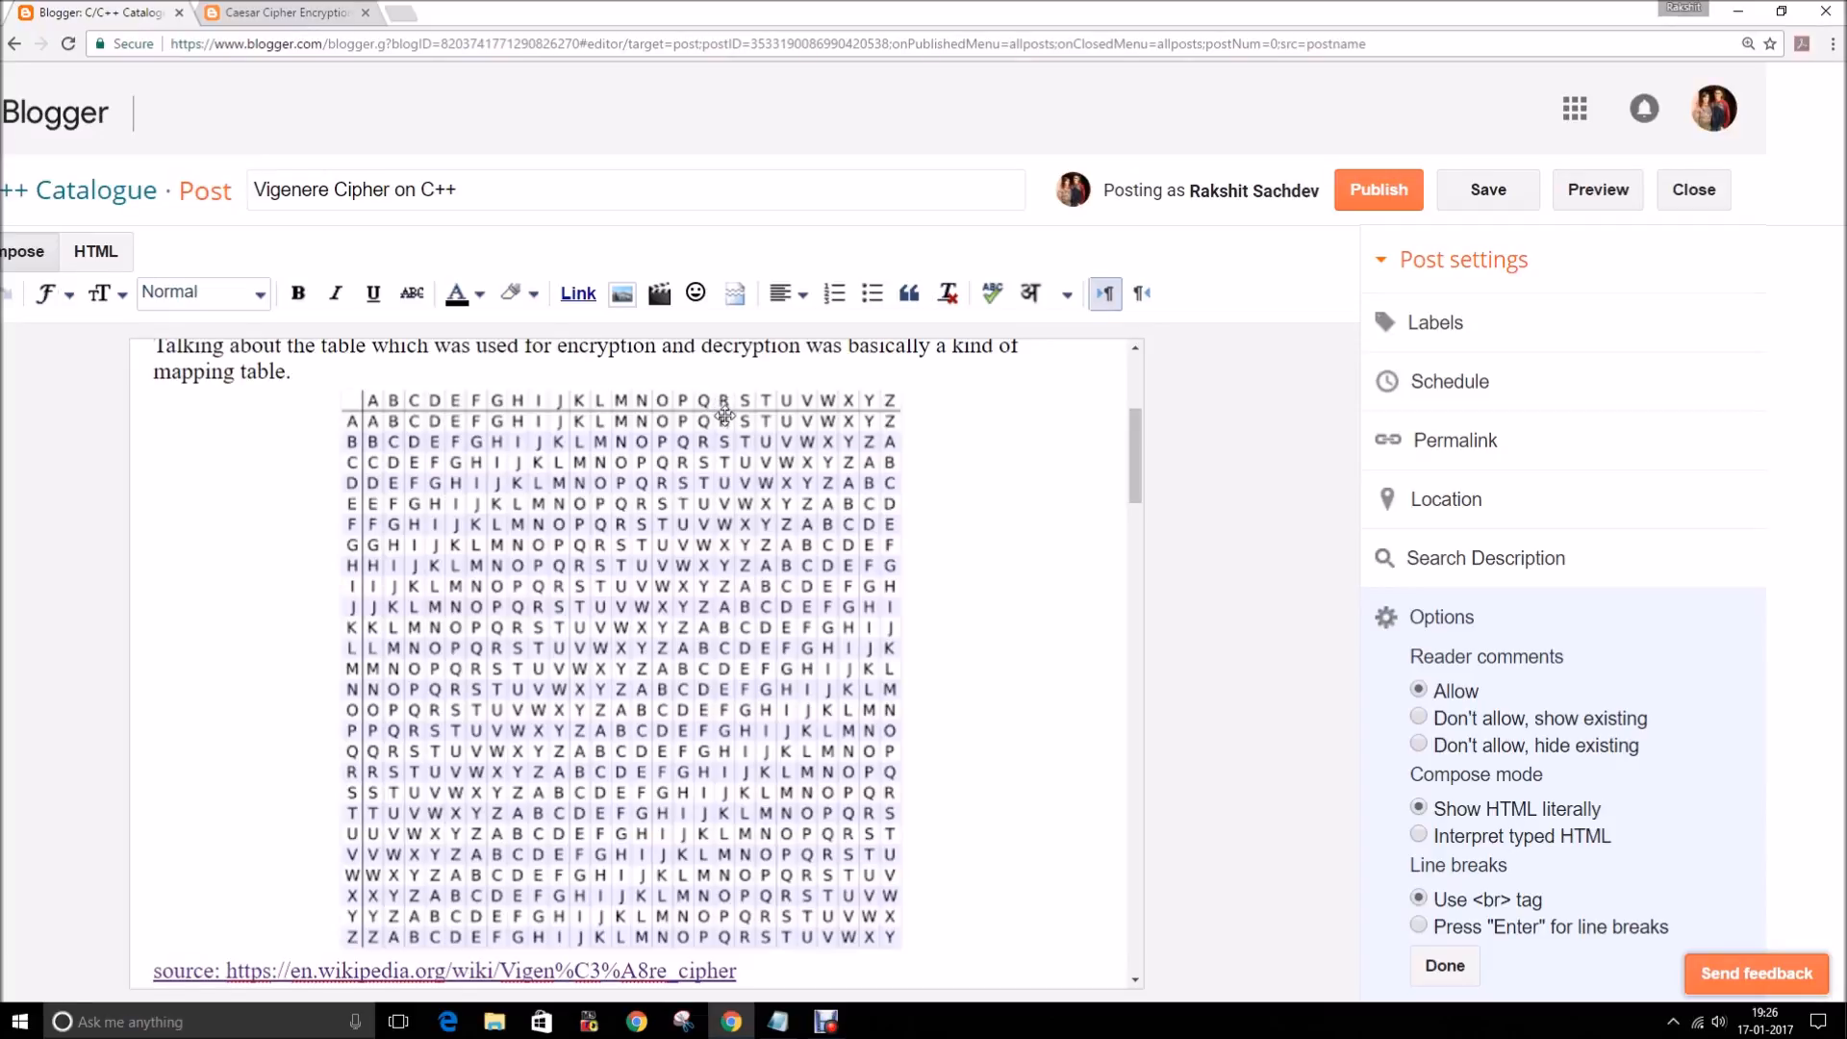
{"action": "mouse_move", "coordinate": [725, 442]}
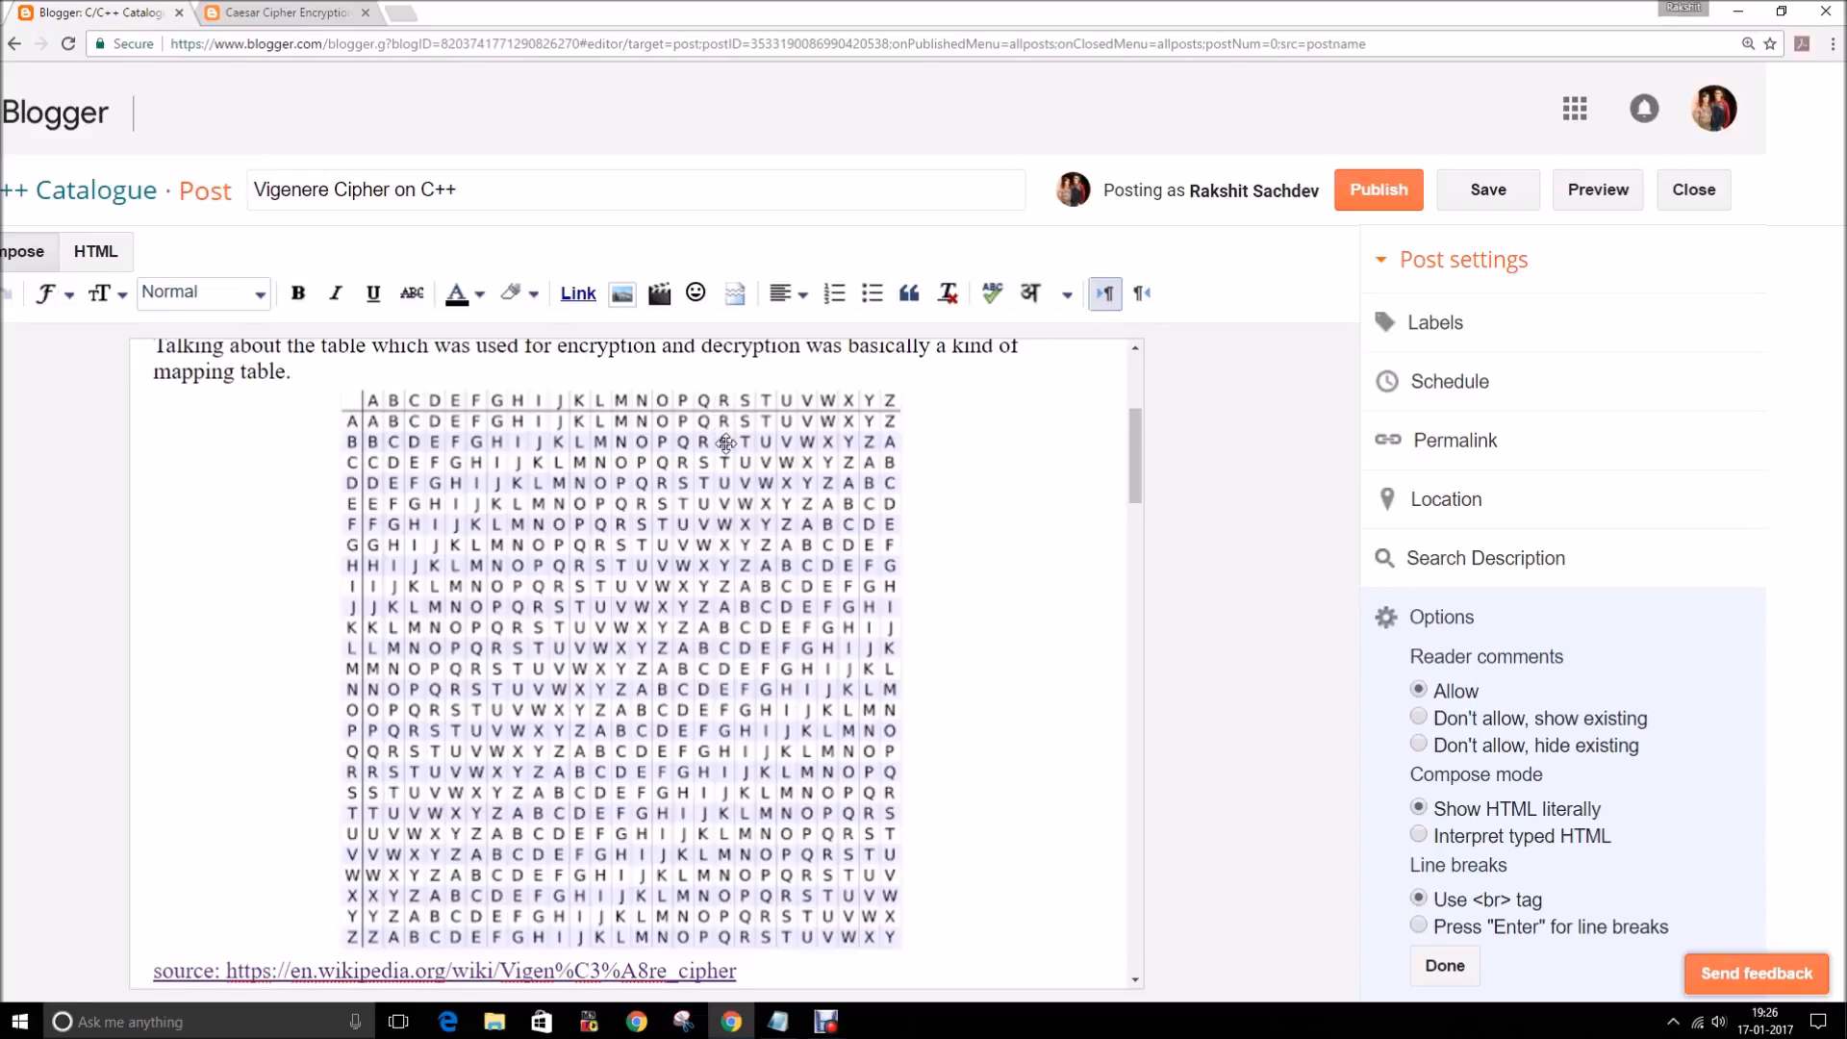
{"action": "mouse_move", "coordinate": [719, 492]}
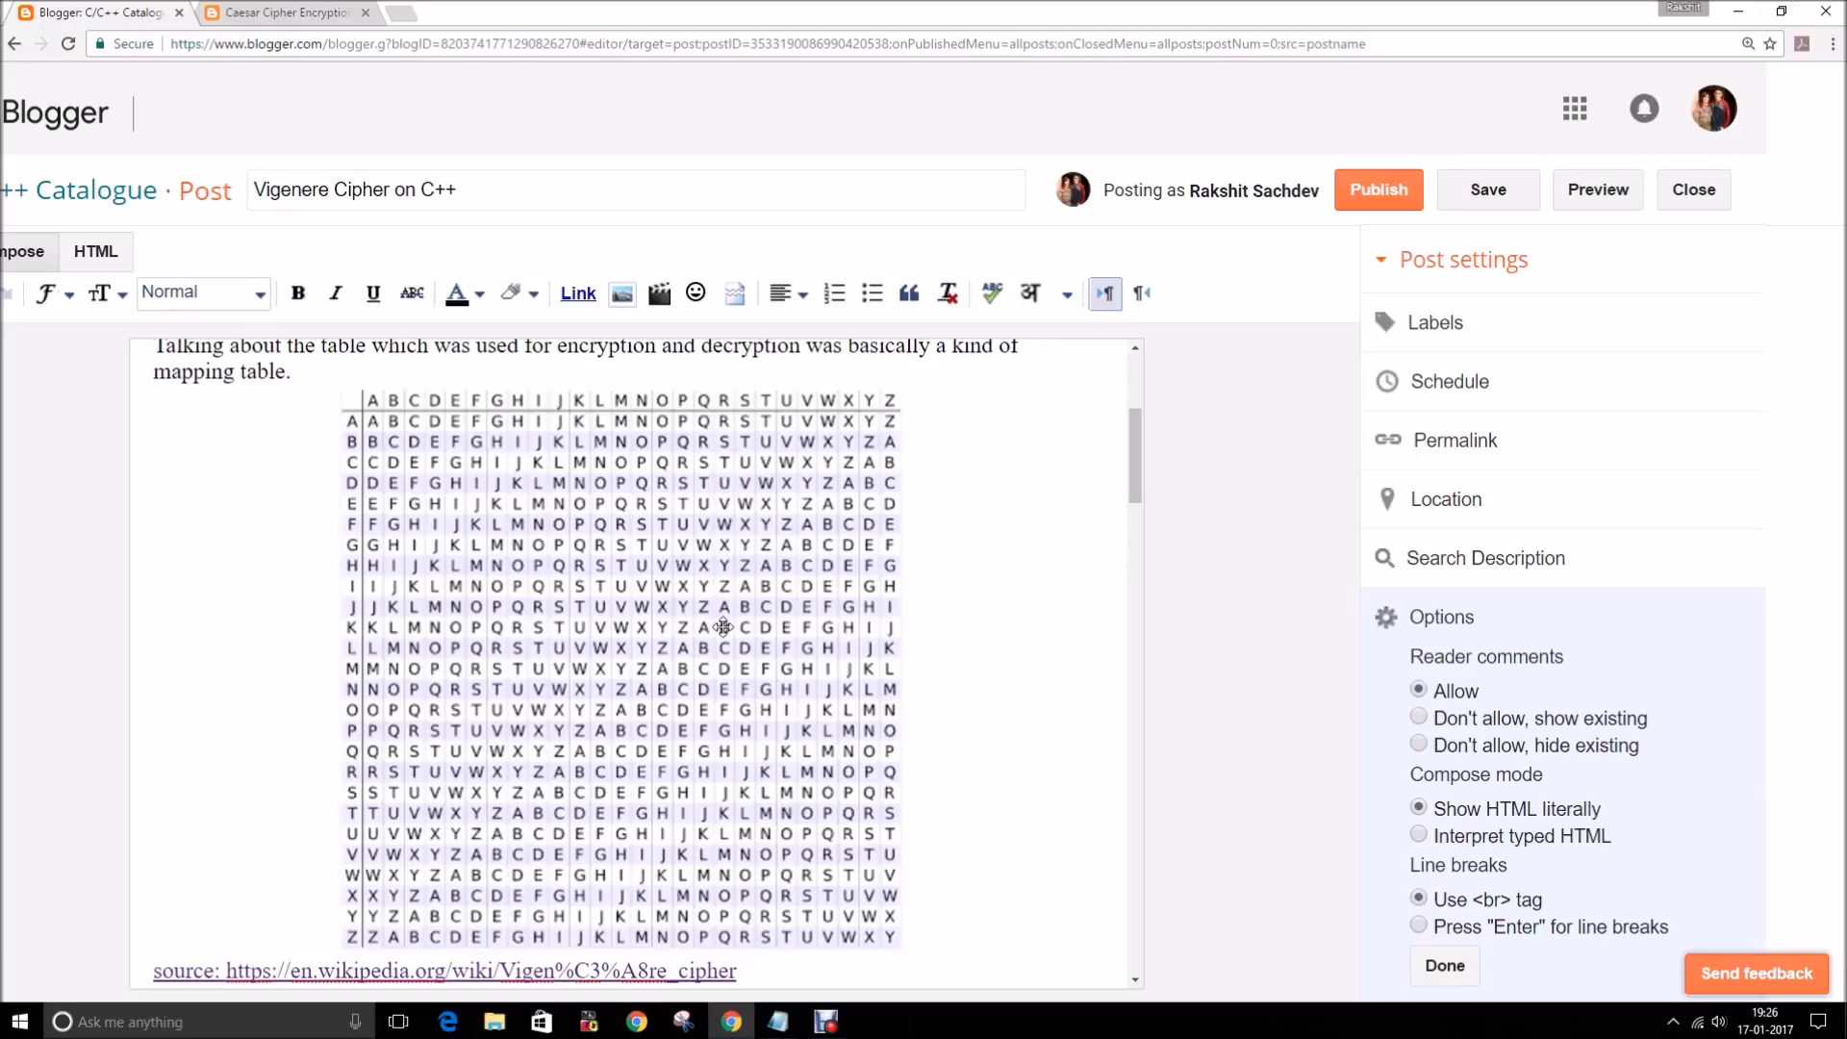
{"action": "scroll", "scroll_direction": "down", "scroll_amount": 3}
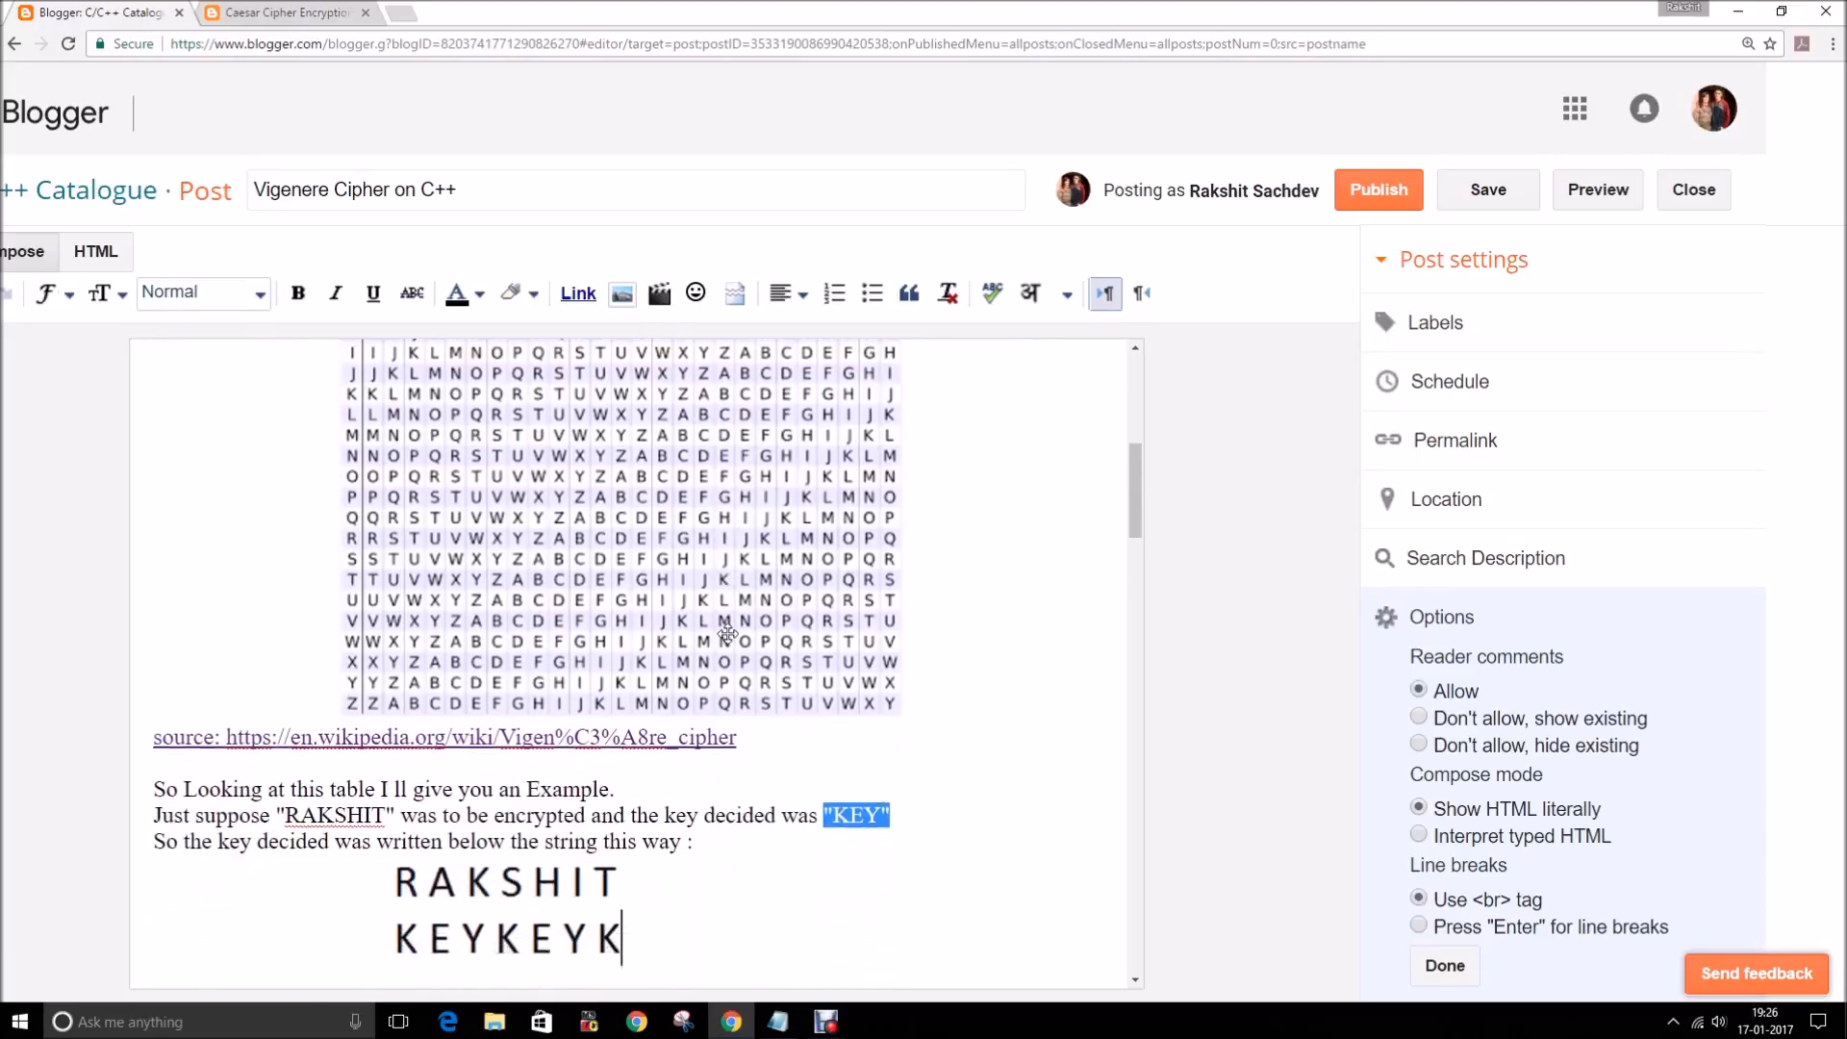
{"action": "scroll", "scroll_direction": "down", "scroll_amount": 3}
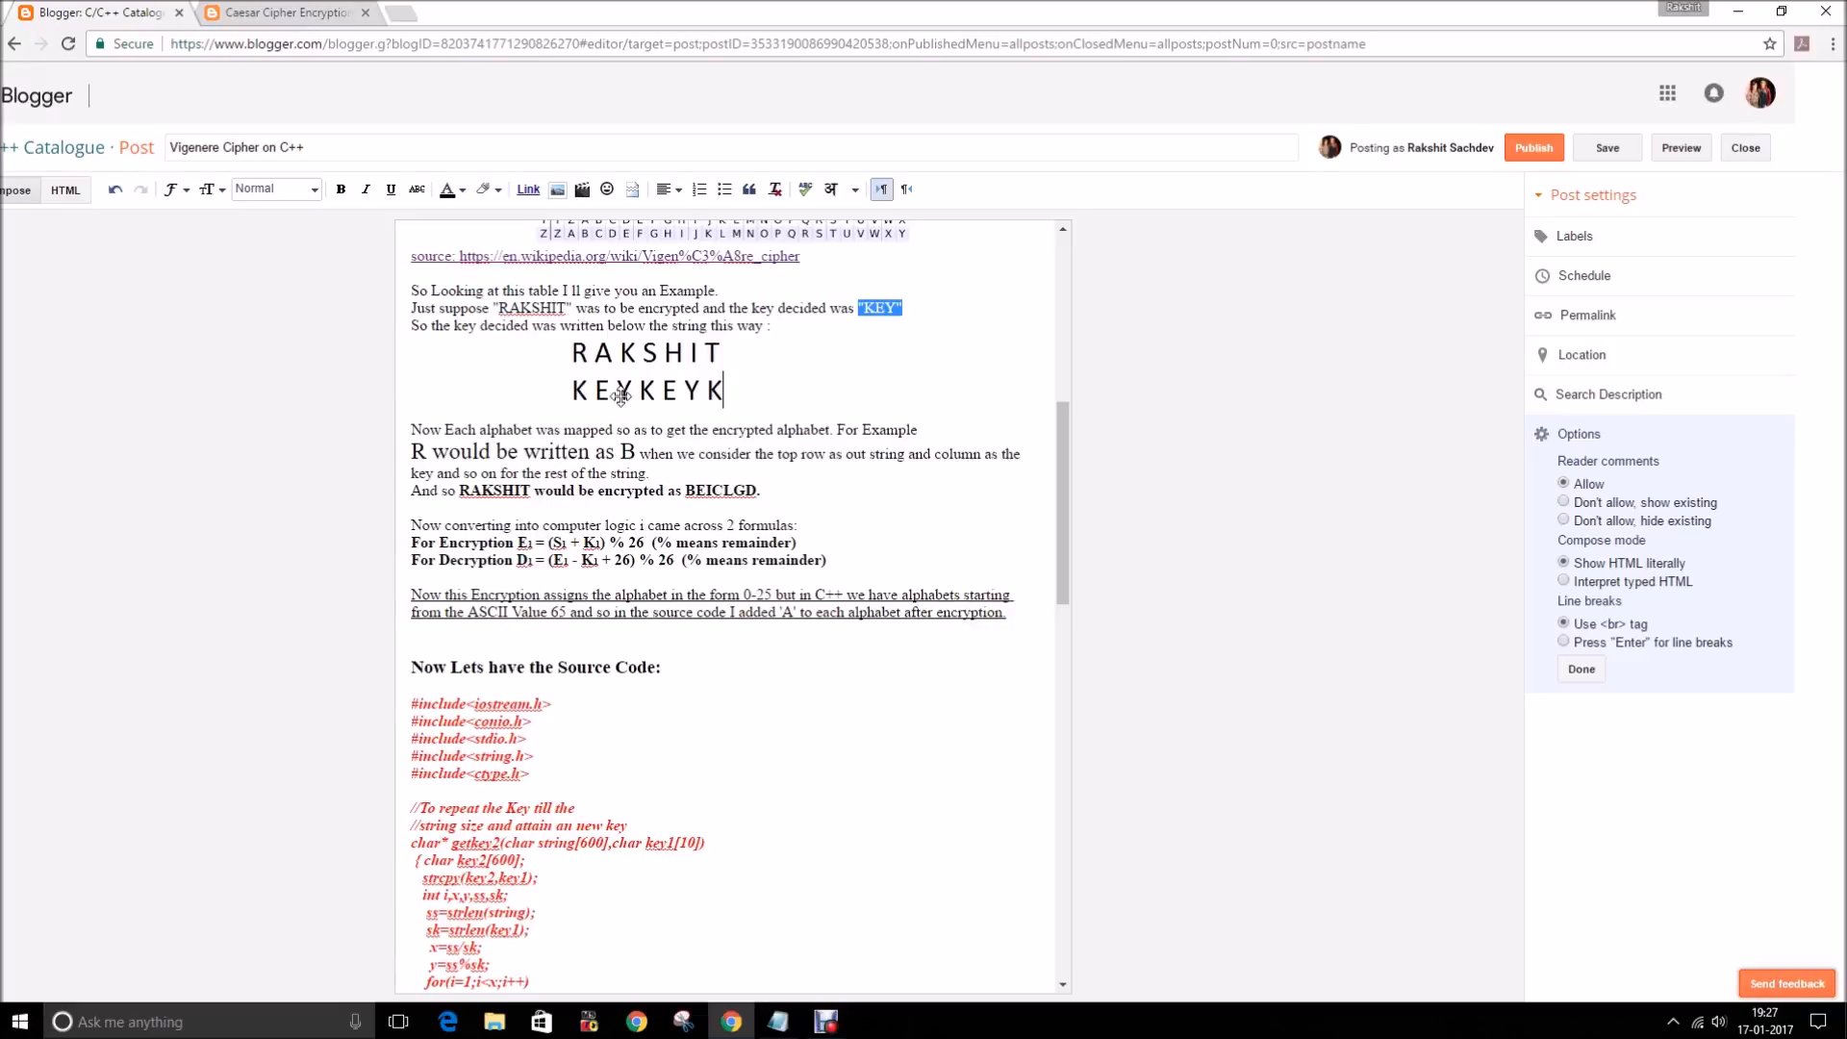
{"action": "mouse_move", "coordinate": [597, 453]}
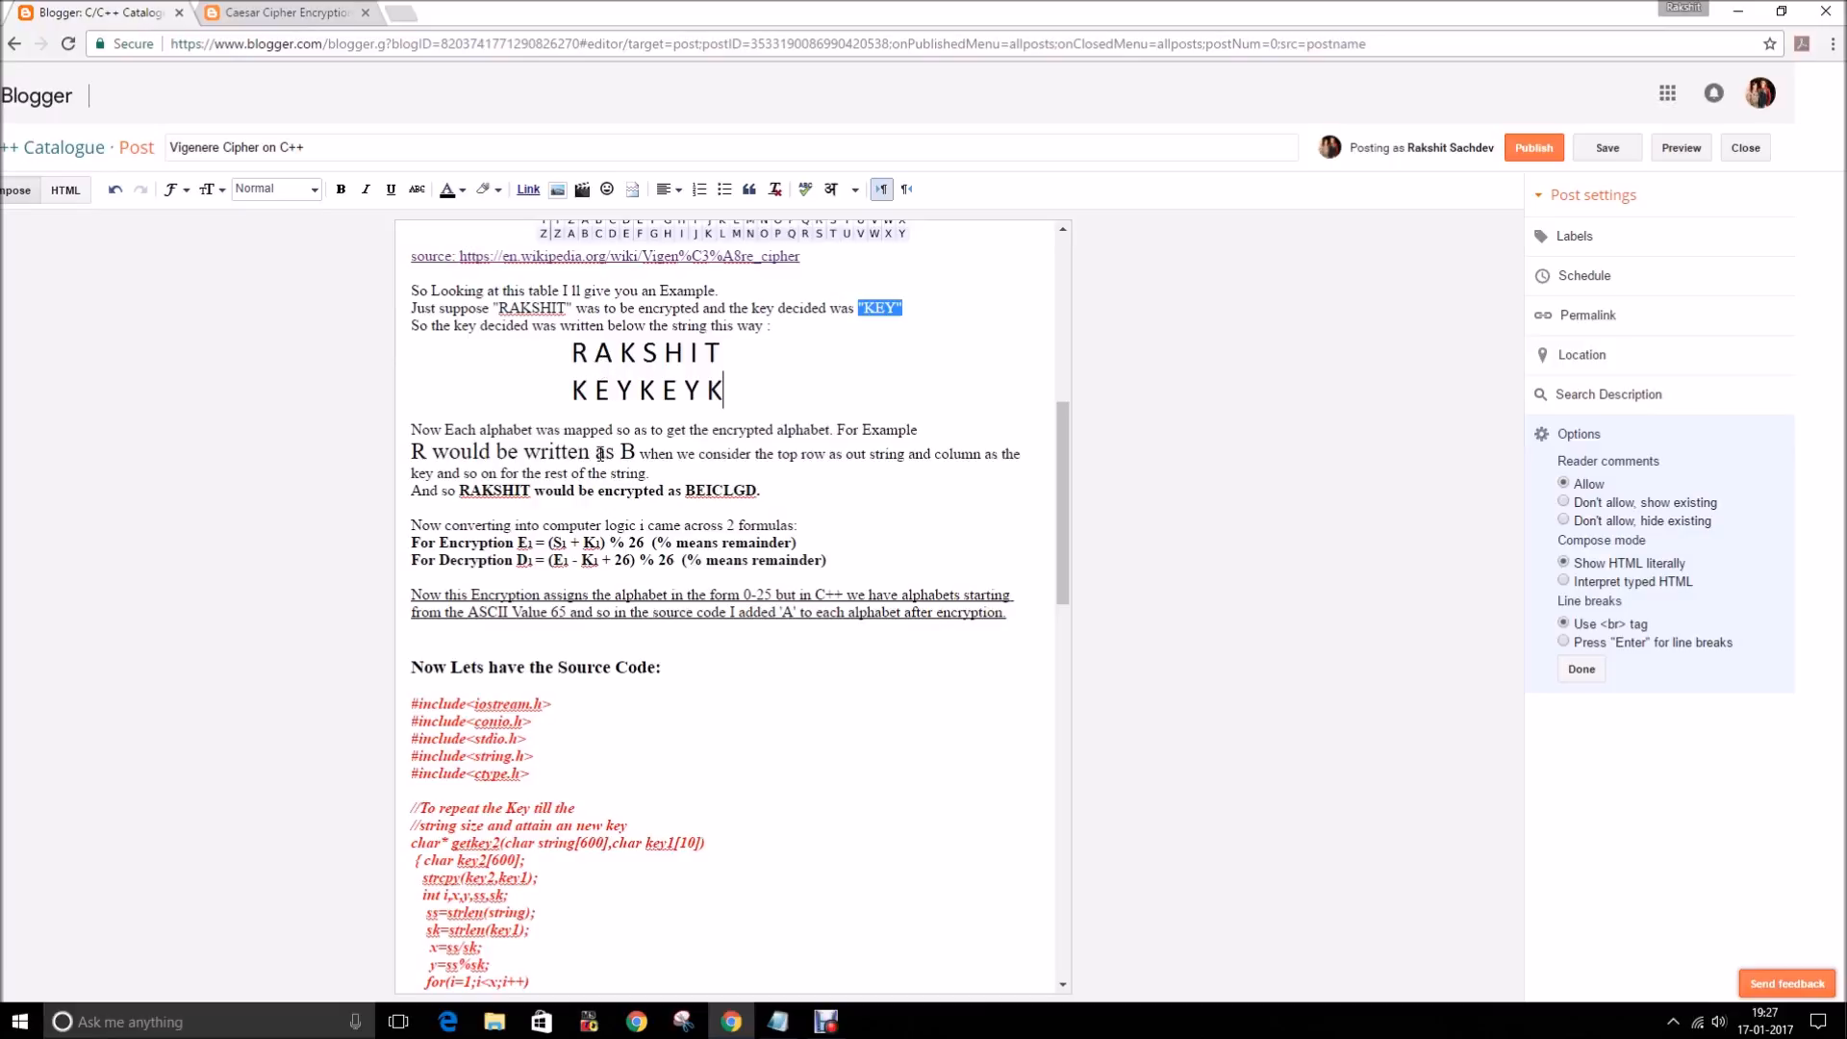
{"action": "mouse_move", "coordinate": [589, 366]}
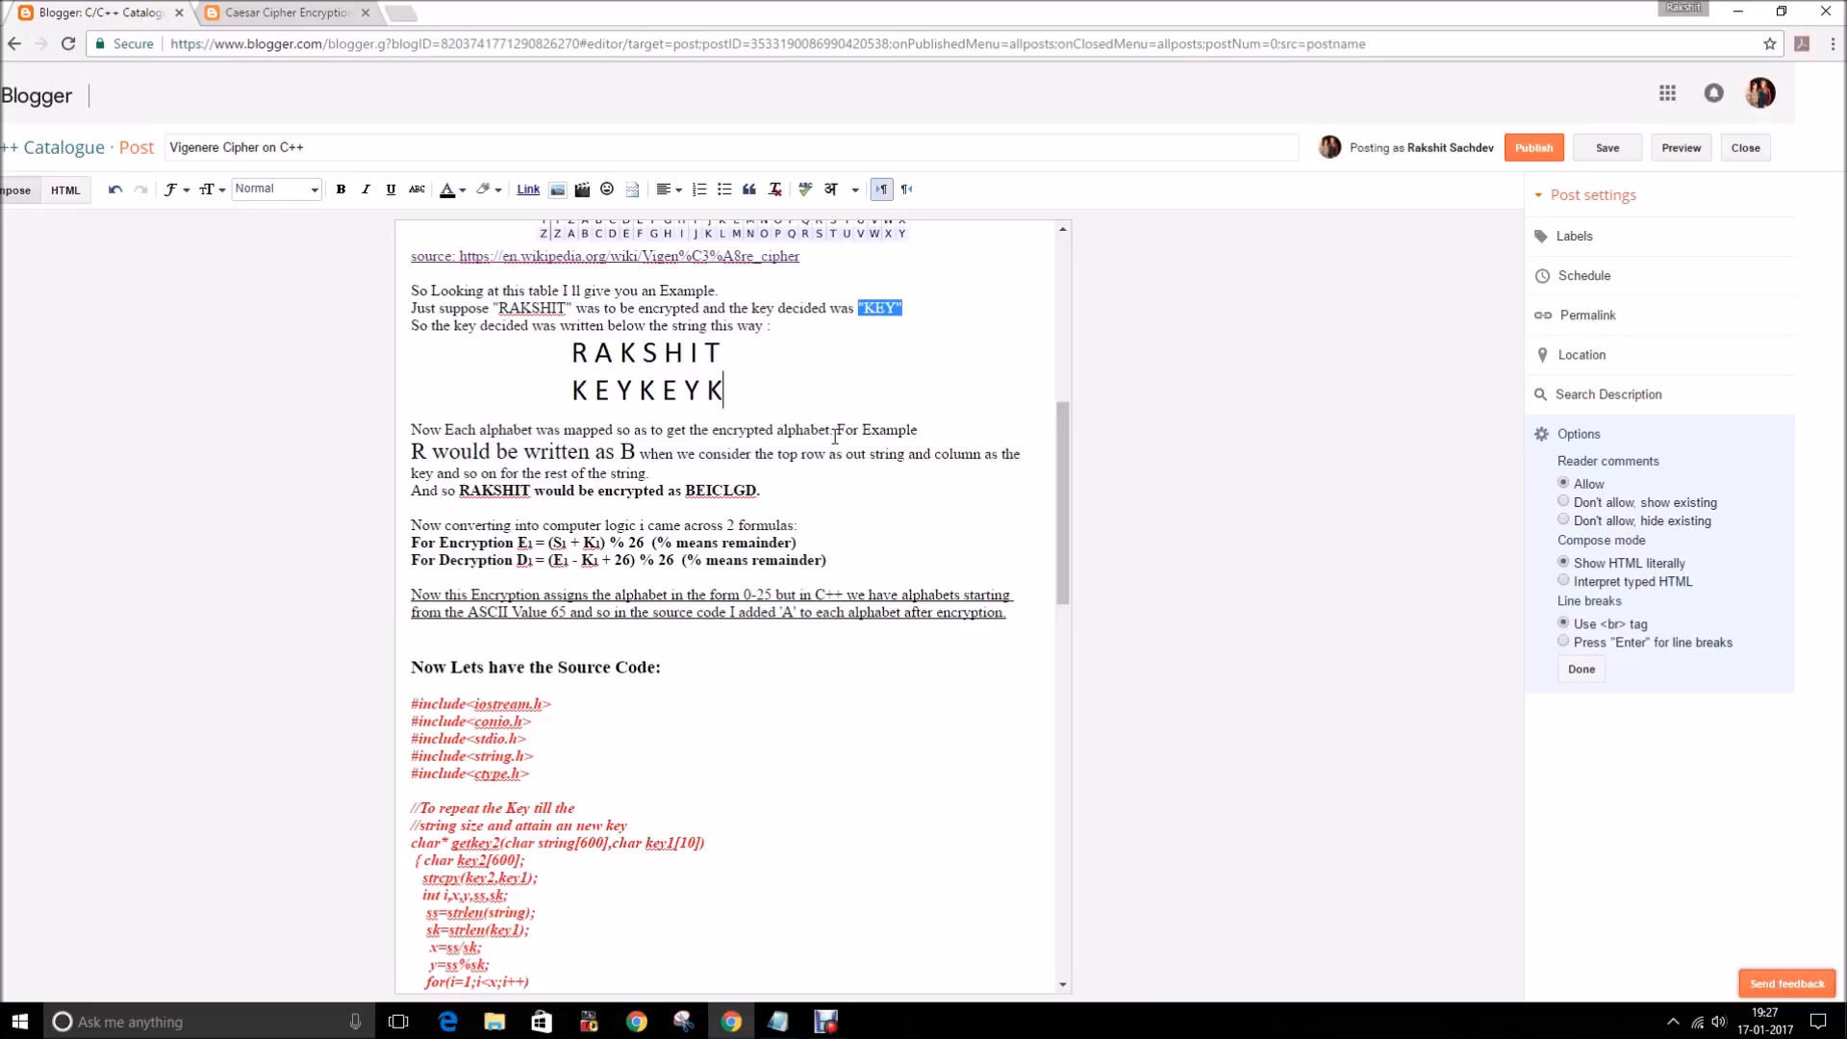
{"action": "mouse_move", "coordinate": [621, 398]}
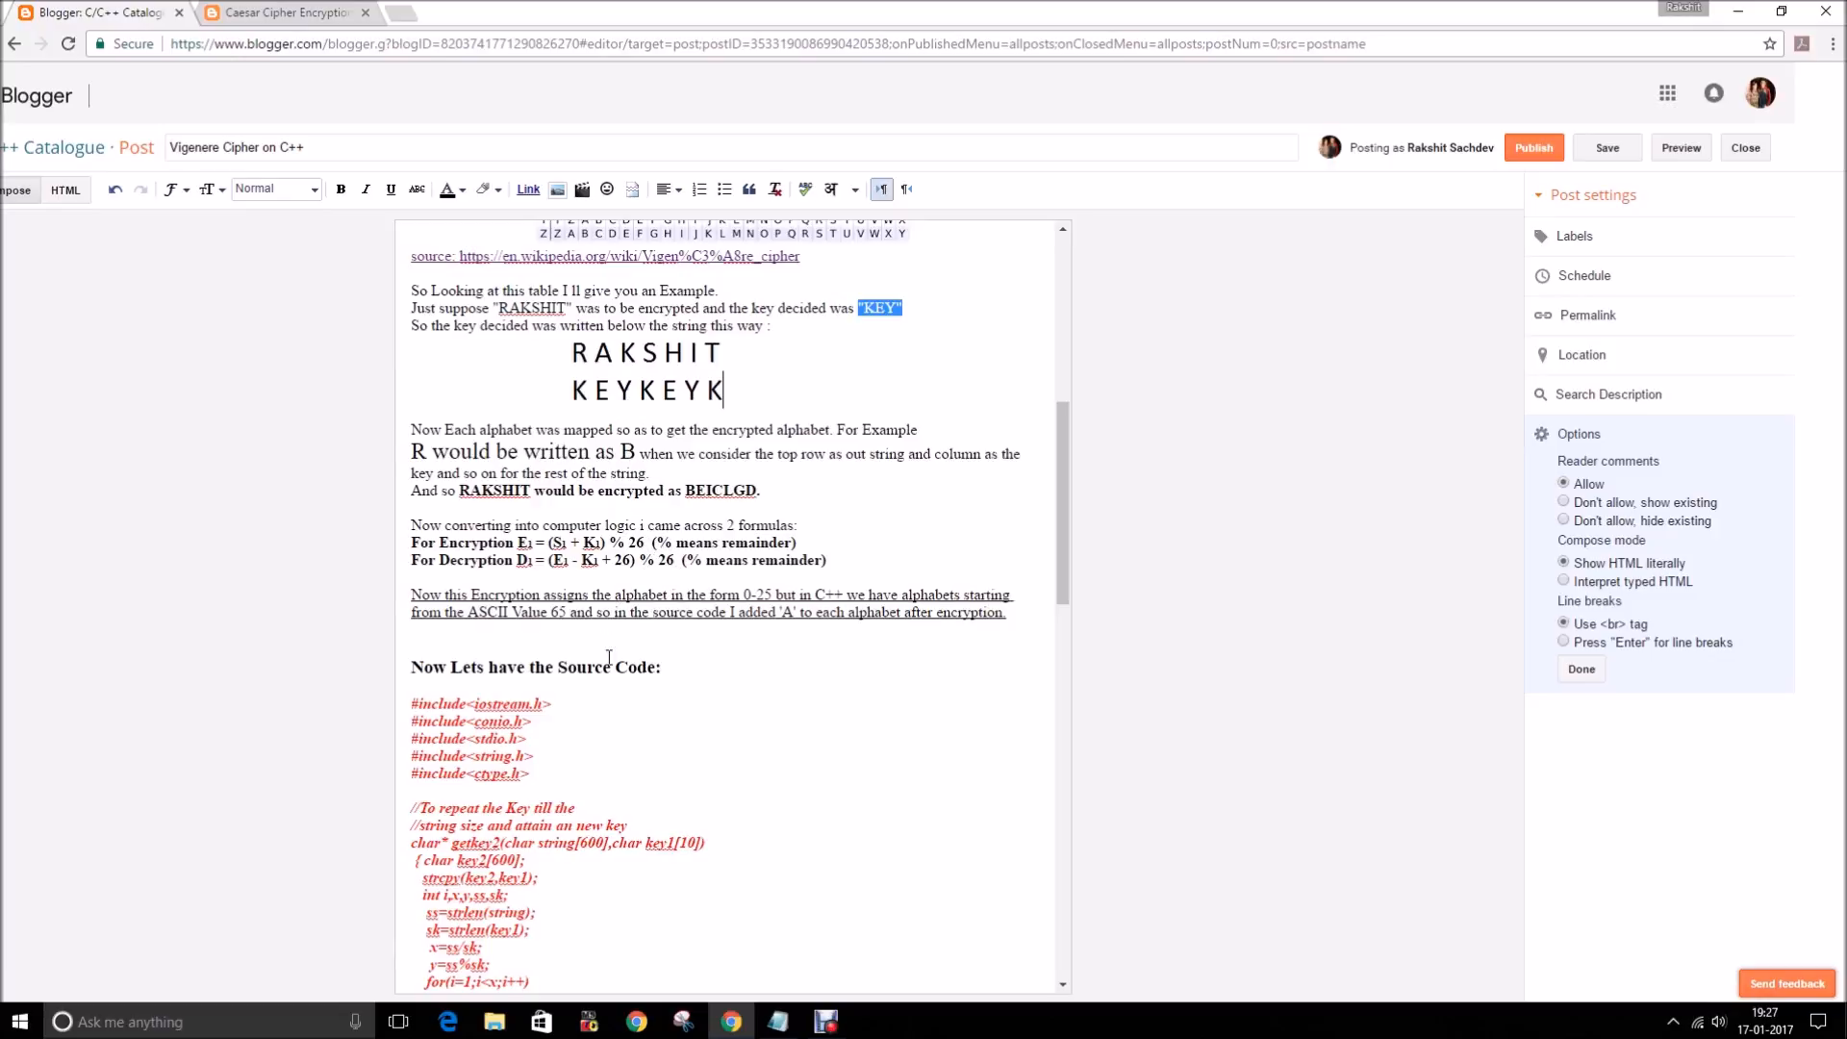
{"action": "scroll", "scroll_direction": "down", "scroll_amount": 3}
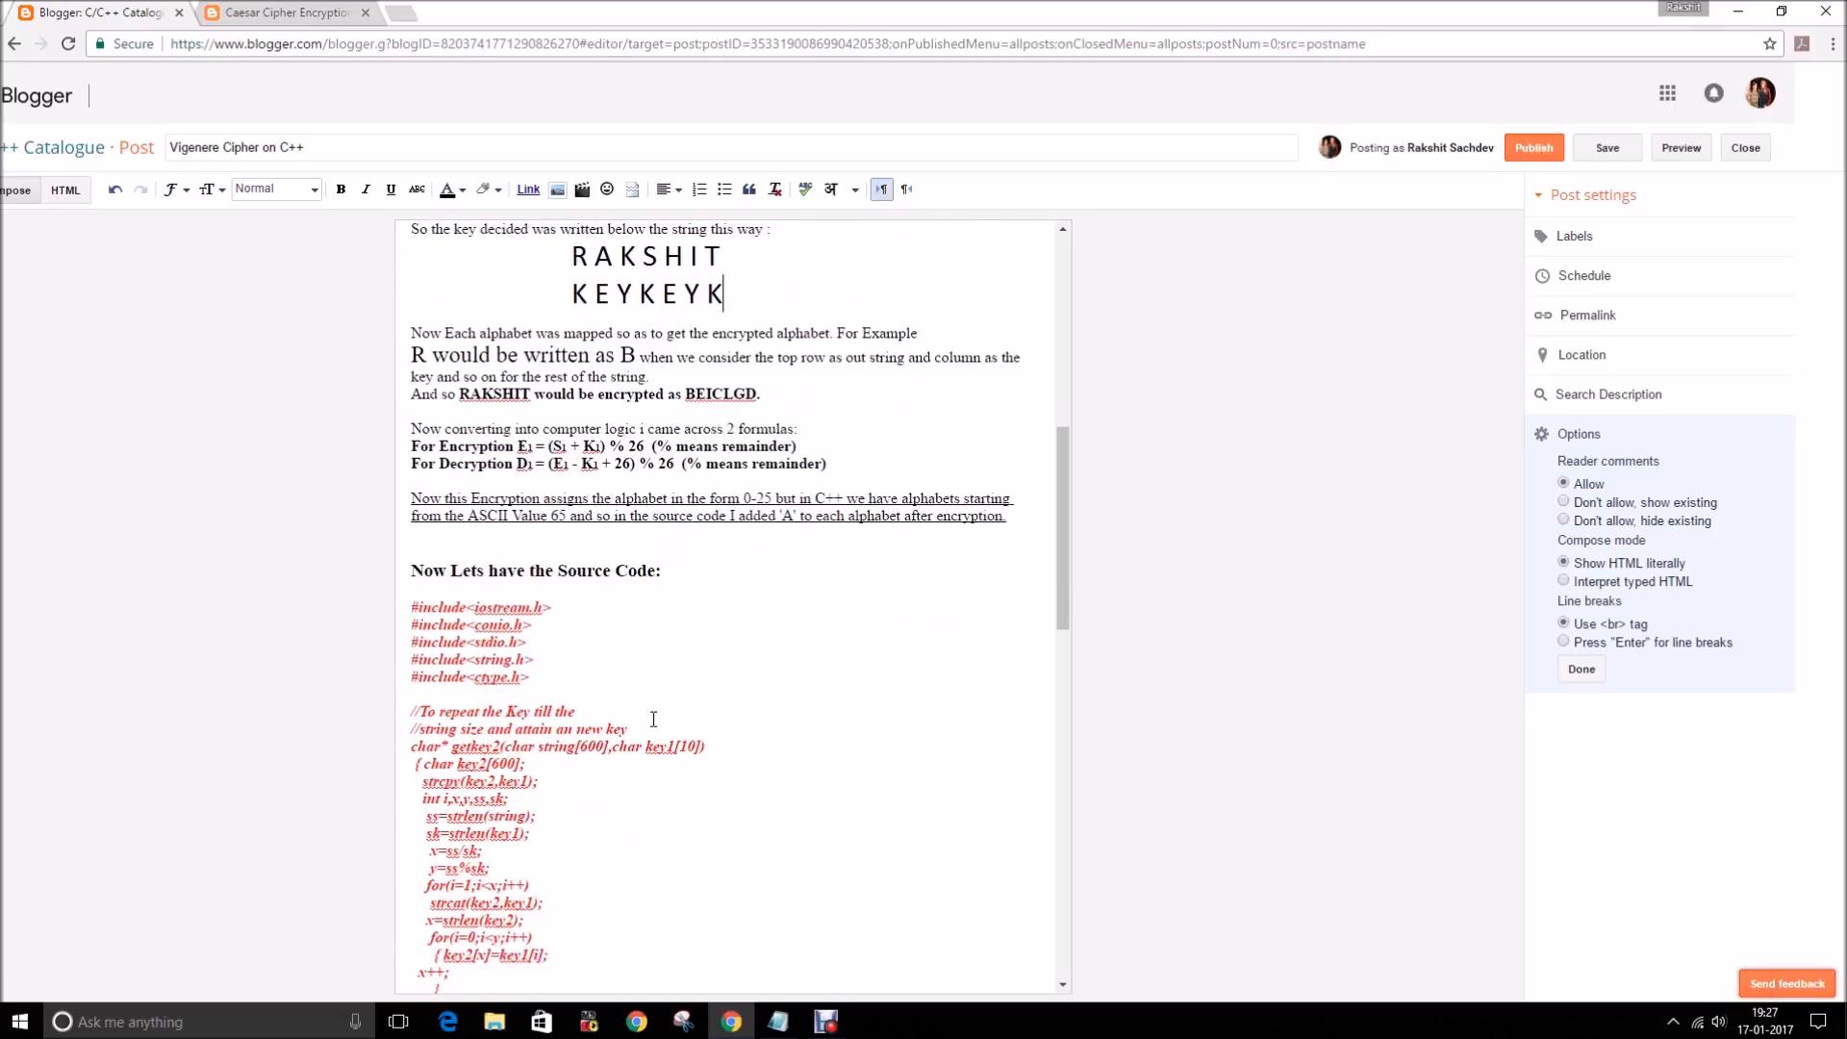
{"action": "scroll", "scroll_direction": "down", "scroll_amount": 3}
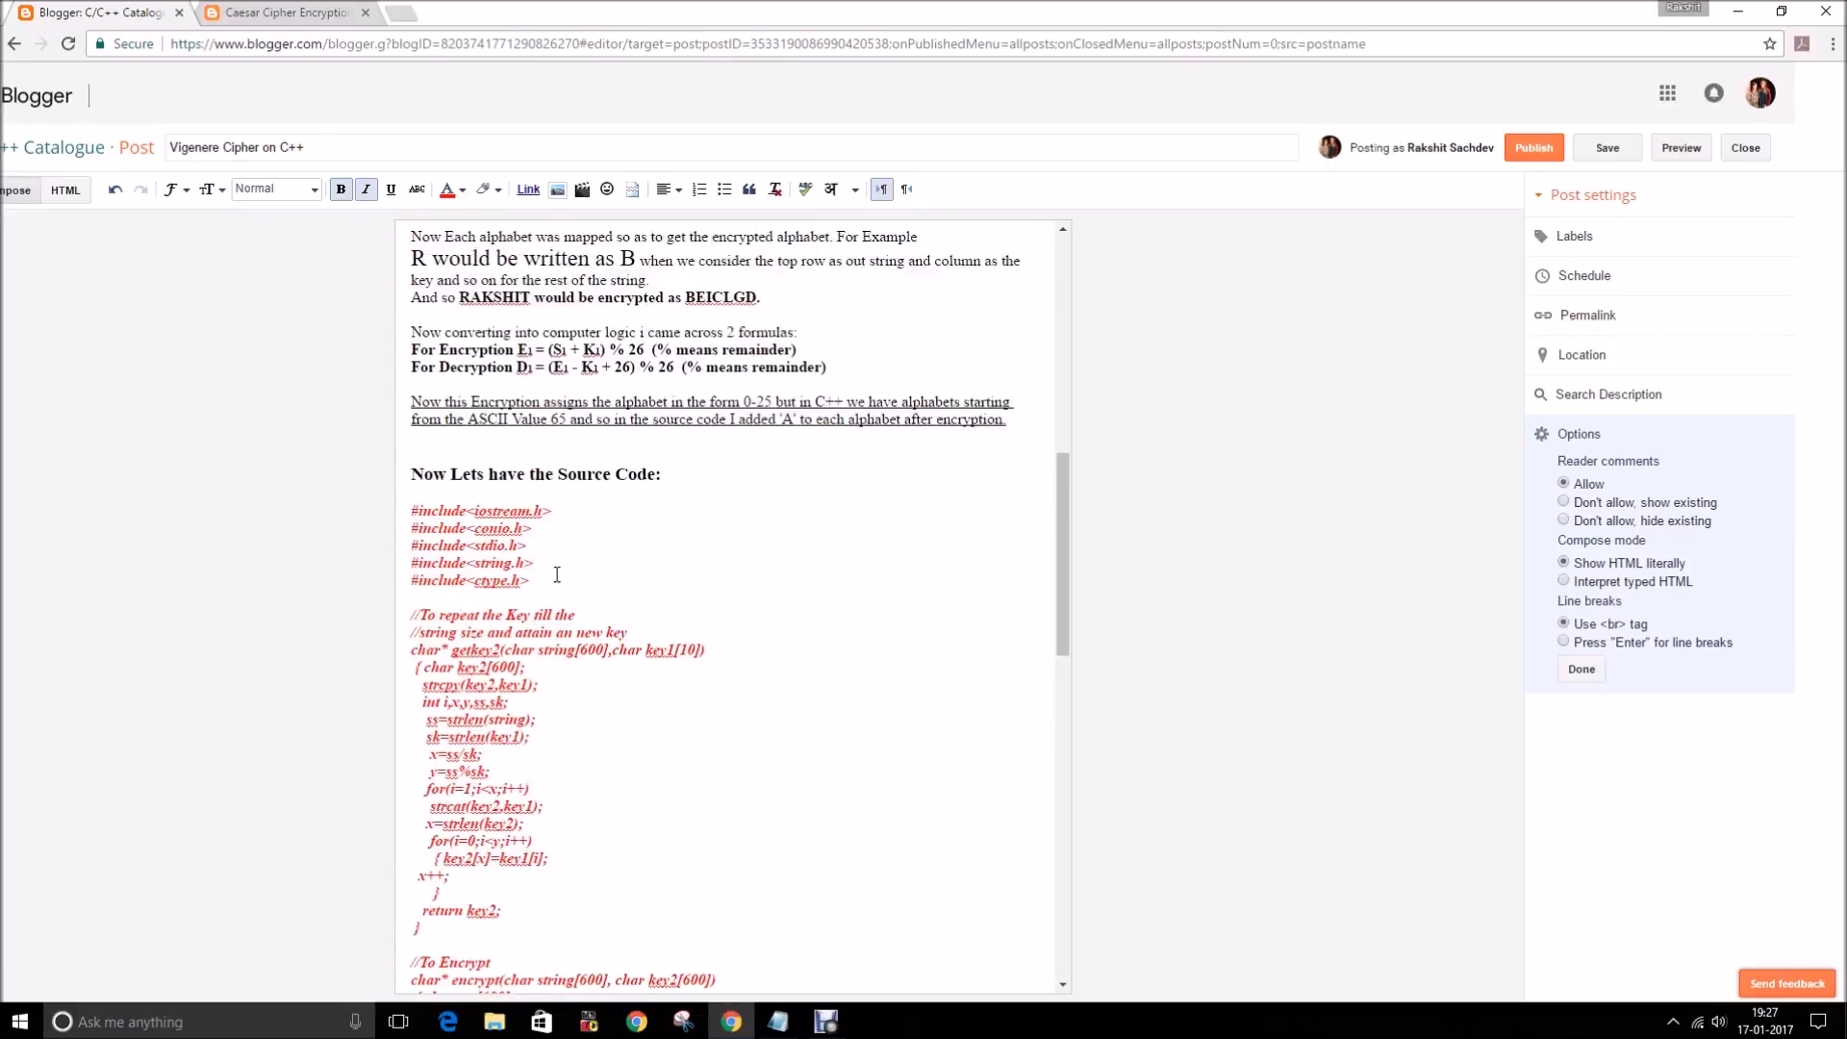
{"action": "left_click_drag", "start_coordinate": [550, 350], "coordinate": [798, 350]}
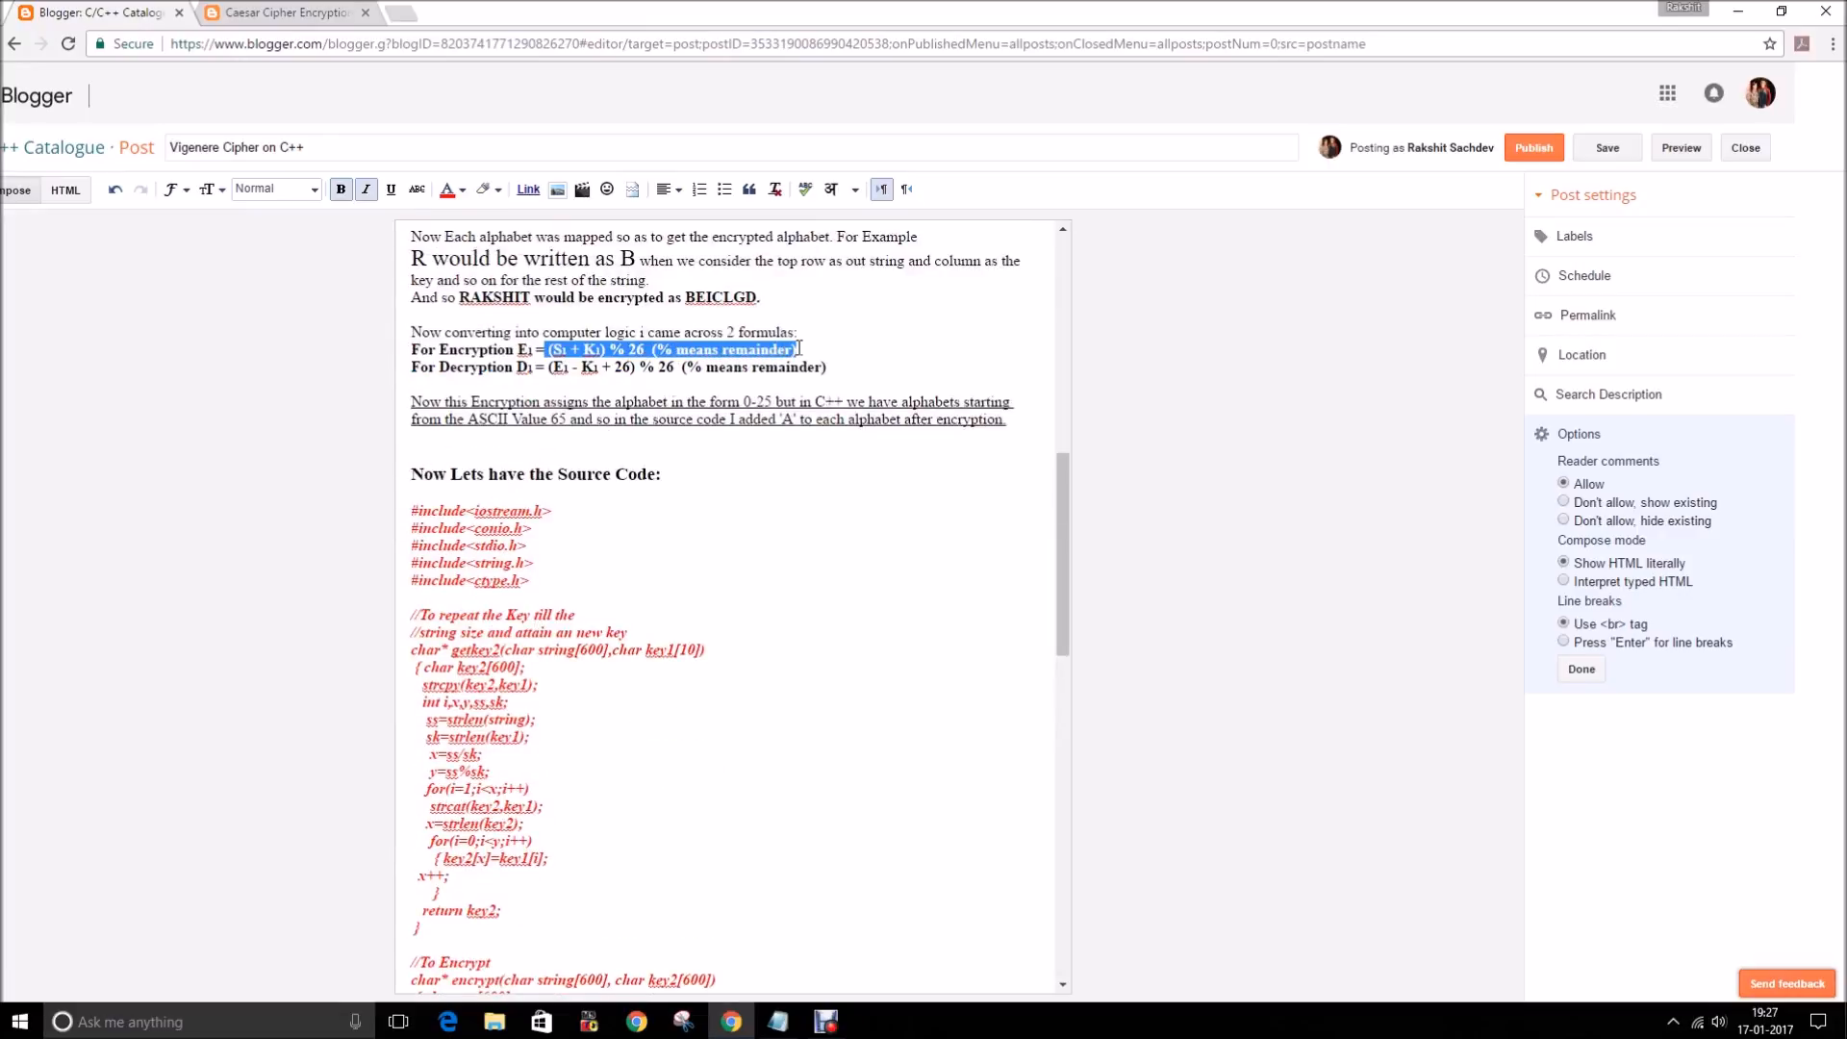
{"action": "mouse_move", "coordinate": [798, 389]}
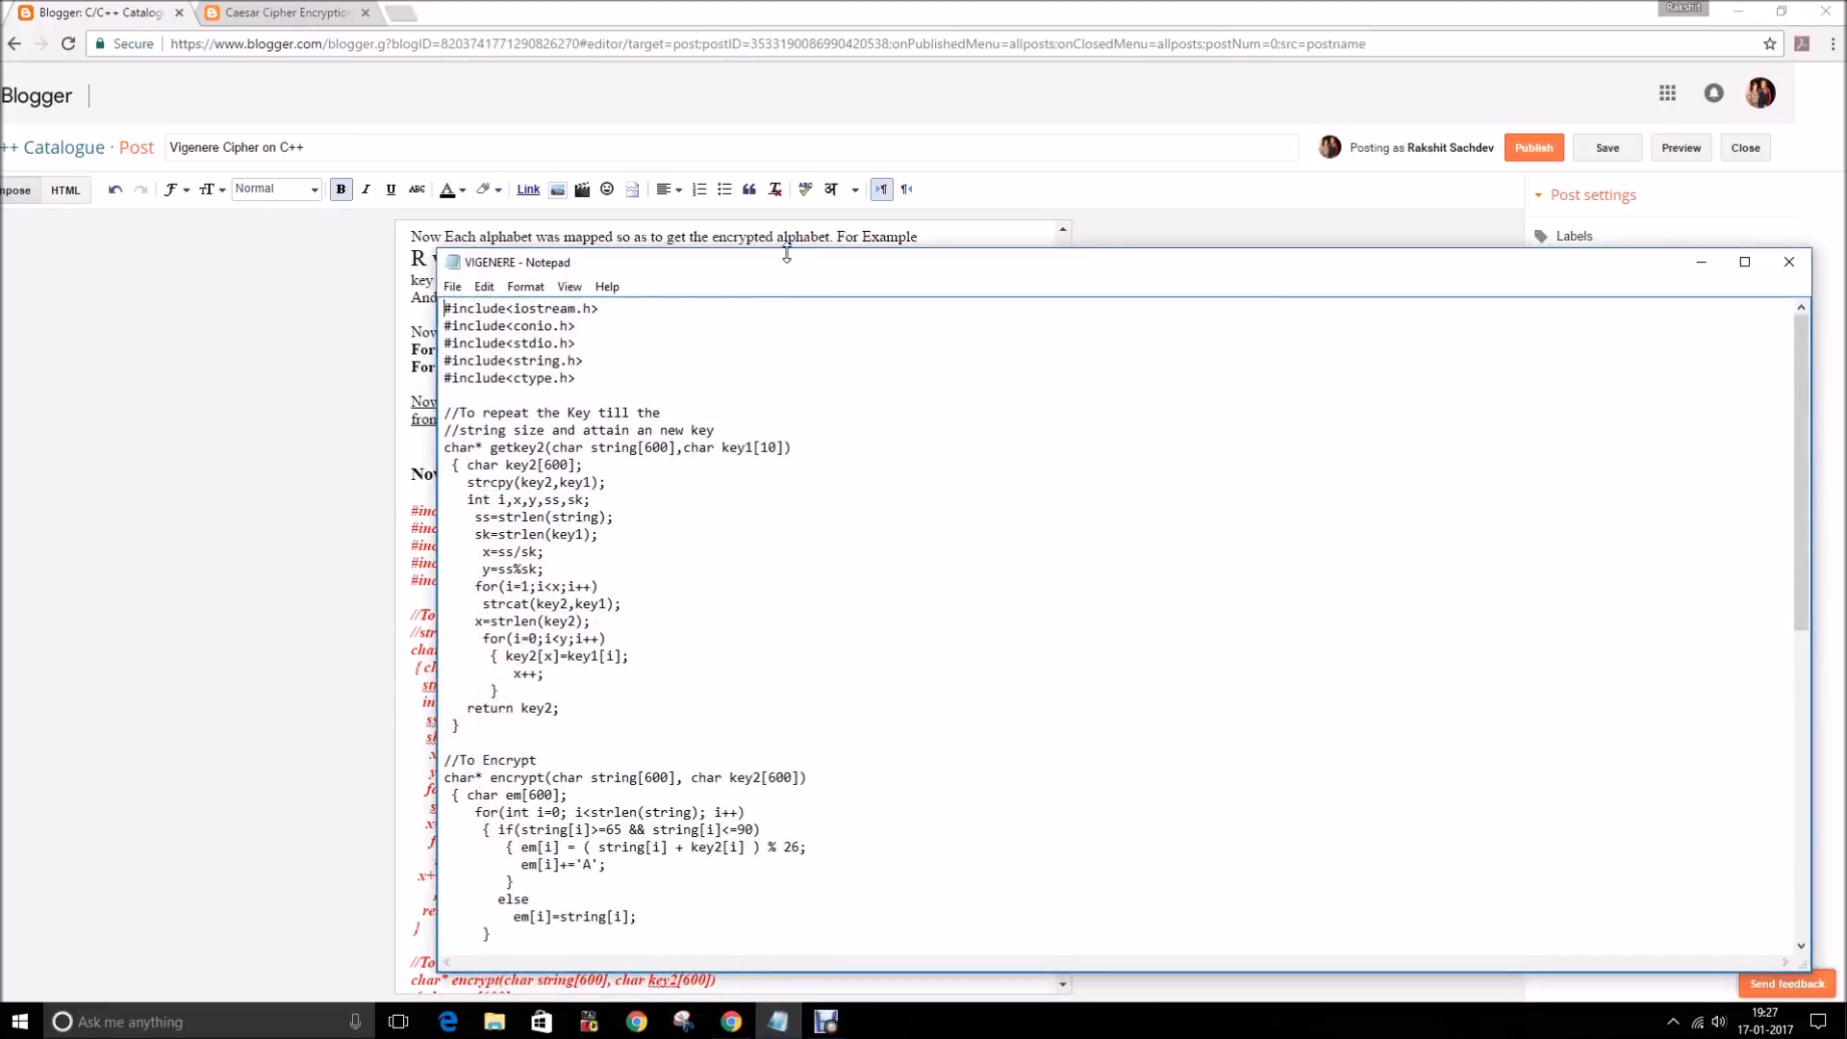
- Maximize the VIGENERE Notepad file, select the getkey2 function, then restore it beside Blogger
{"action": "left_click", "coordinate": [1744, 262]}
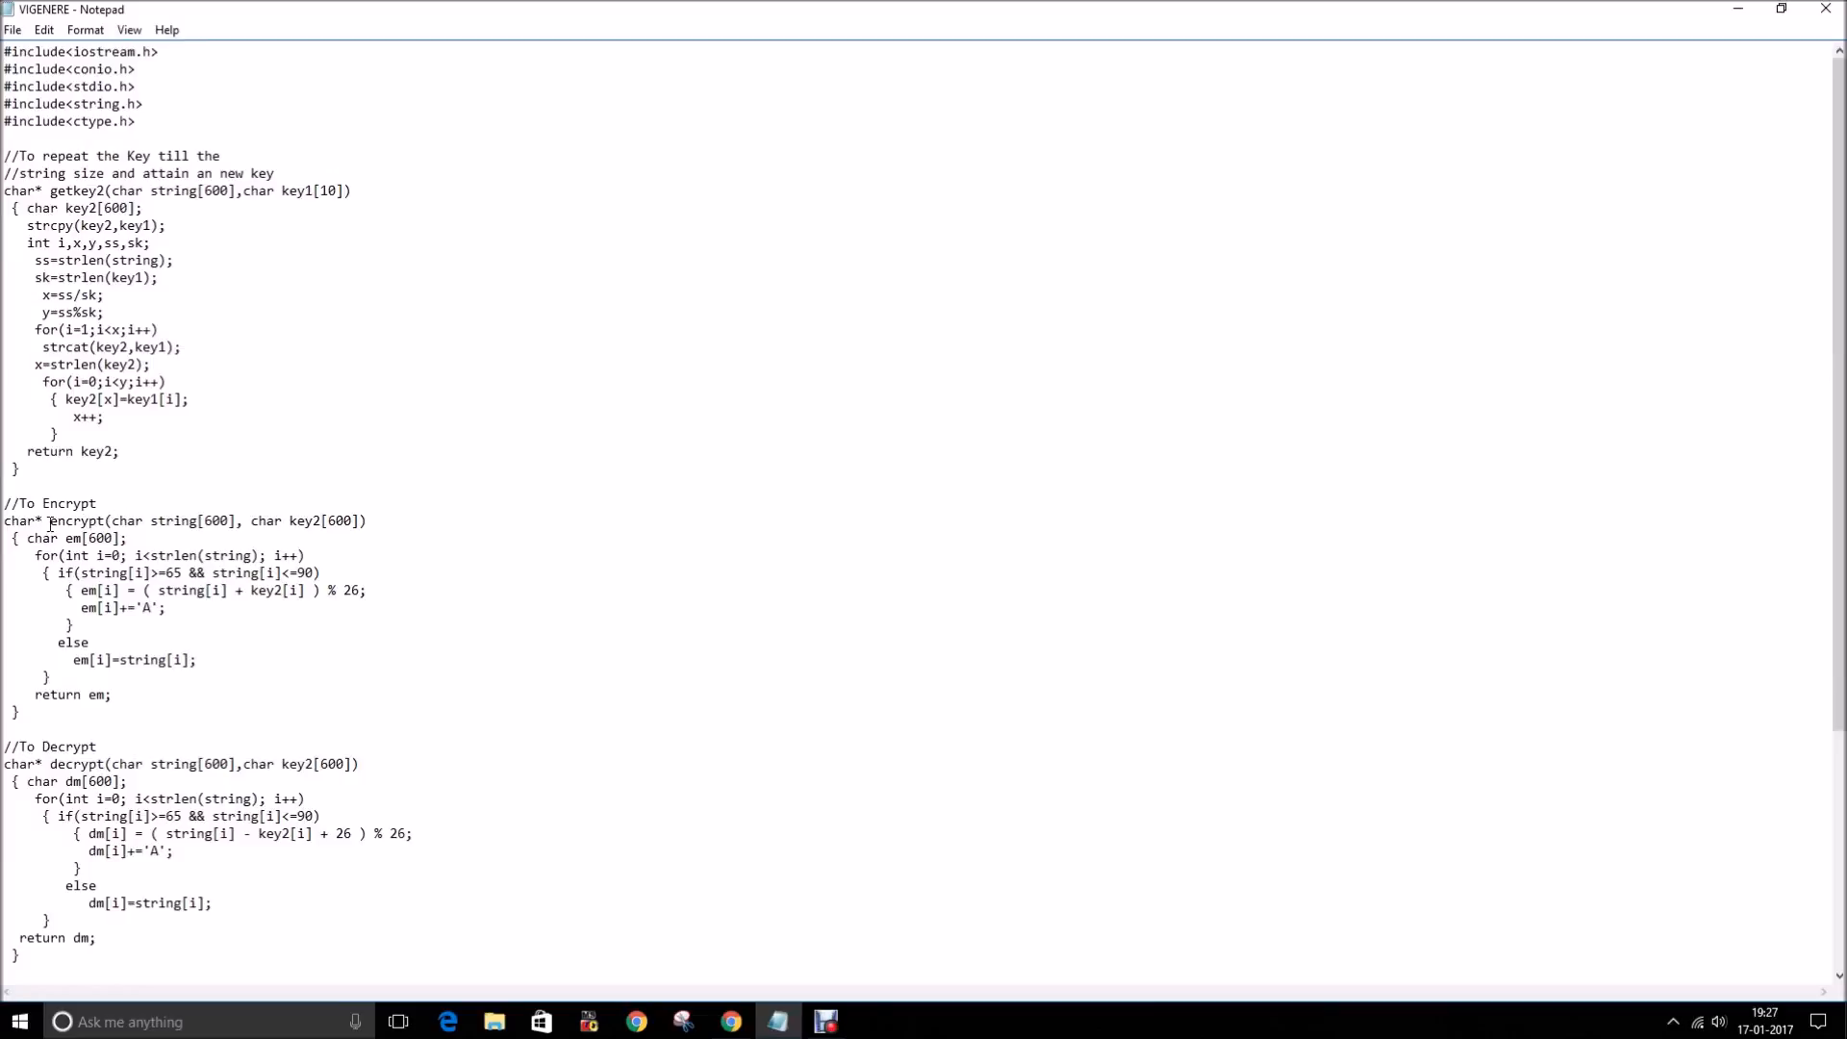
{"action": "left_click_drag", "start_coordinate": [0, 764], "coordinate": [200, 850]}
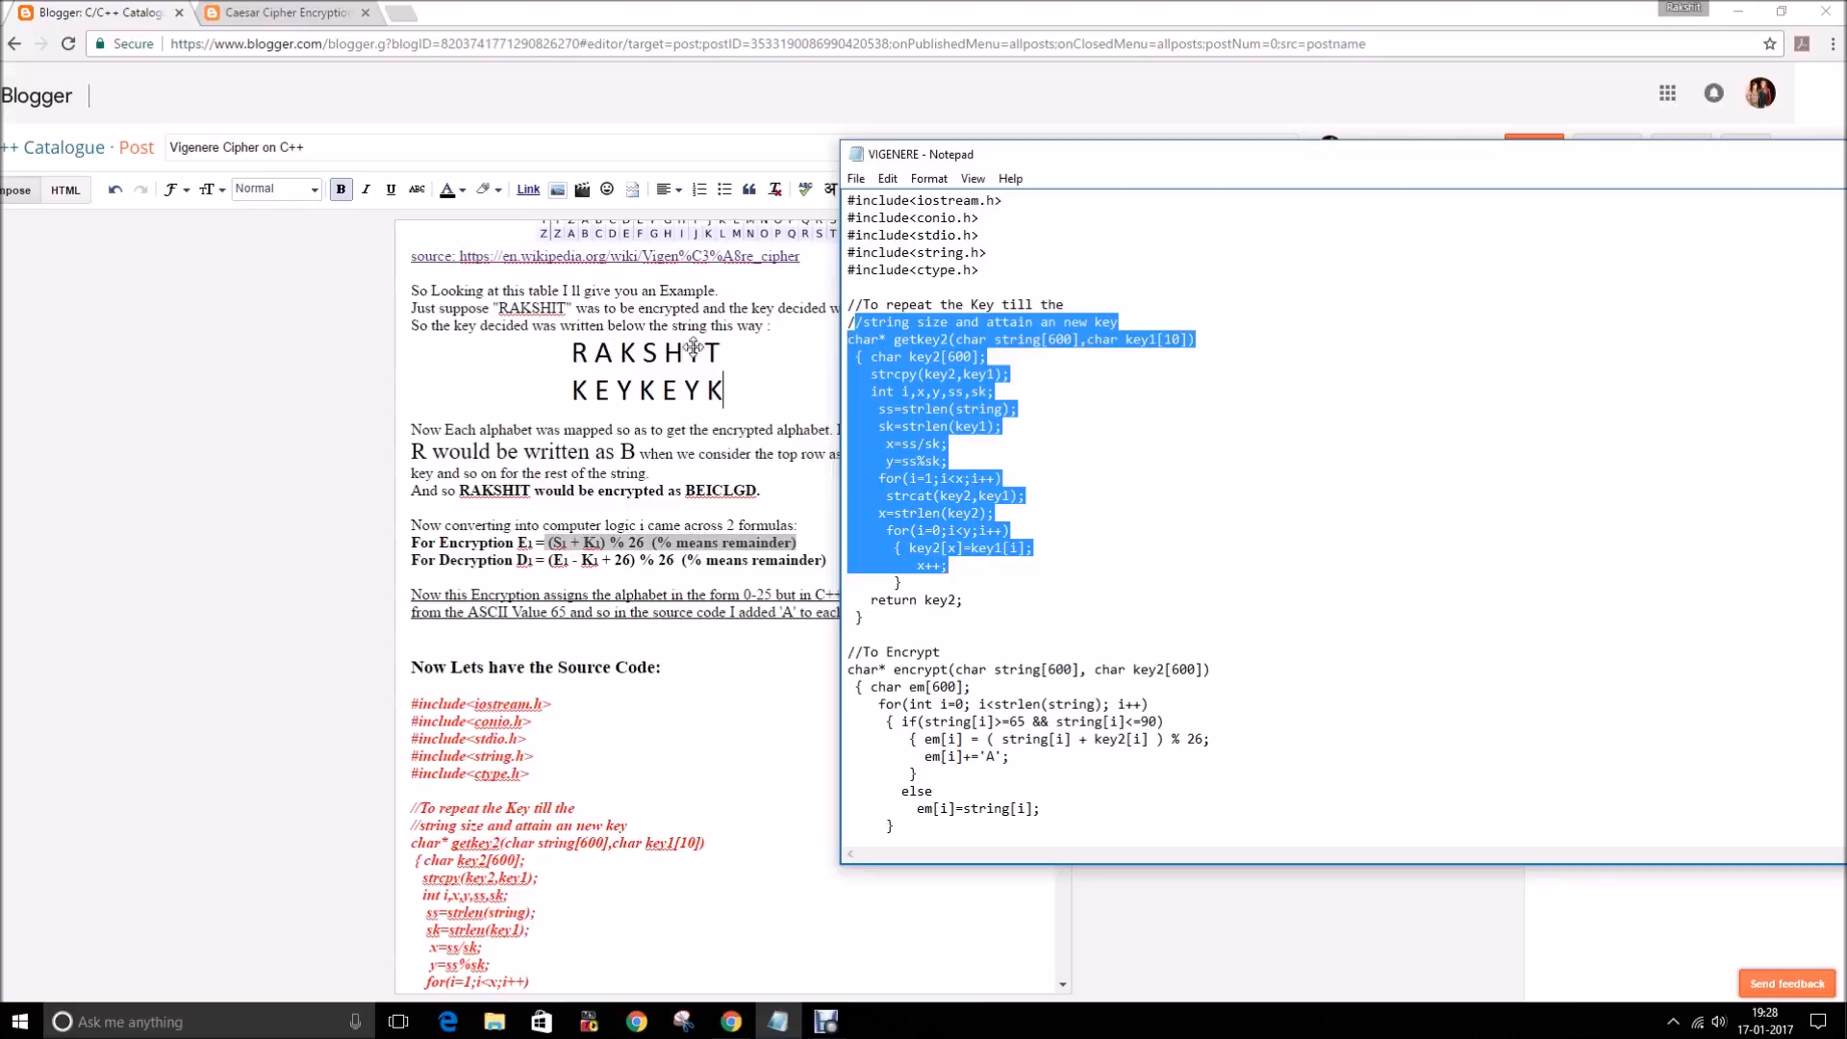
{"action": "left_click", "coordinate": [1783, 153]}
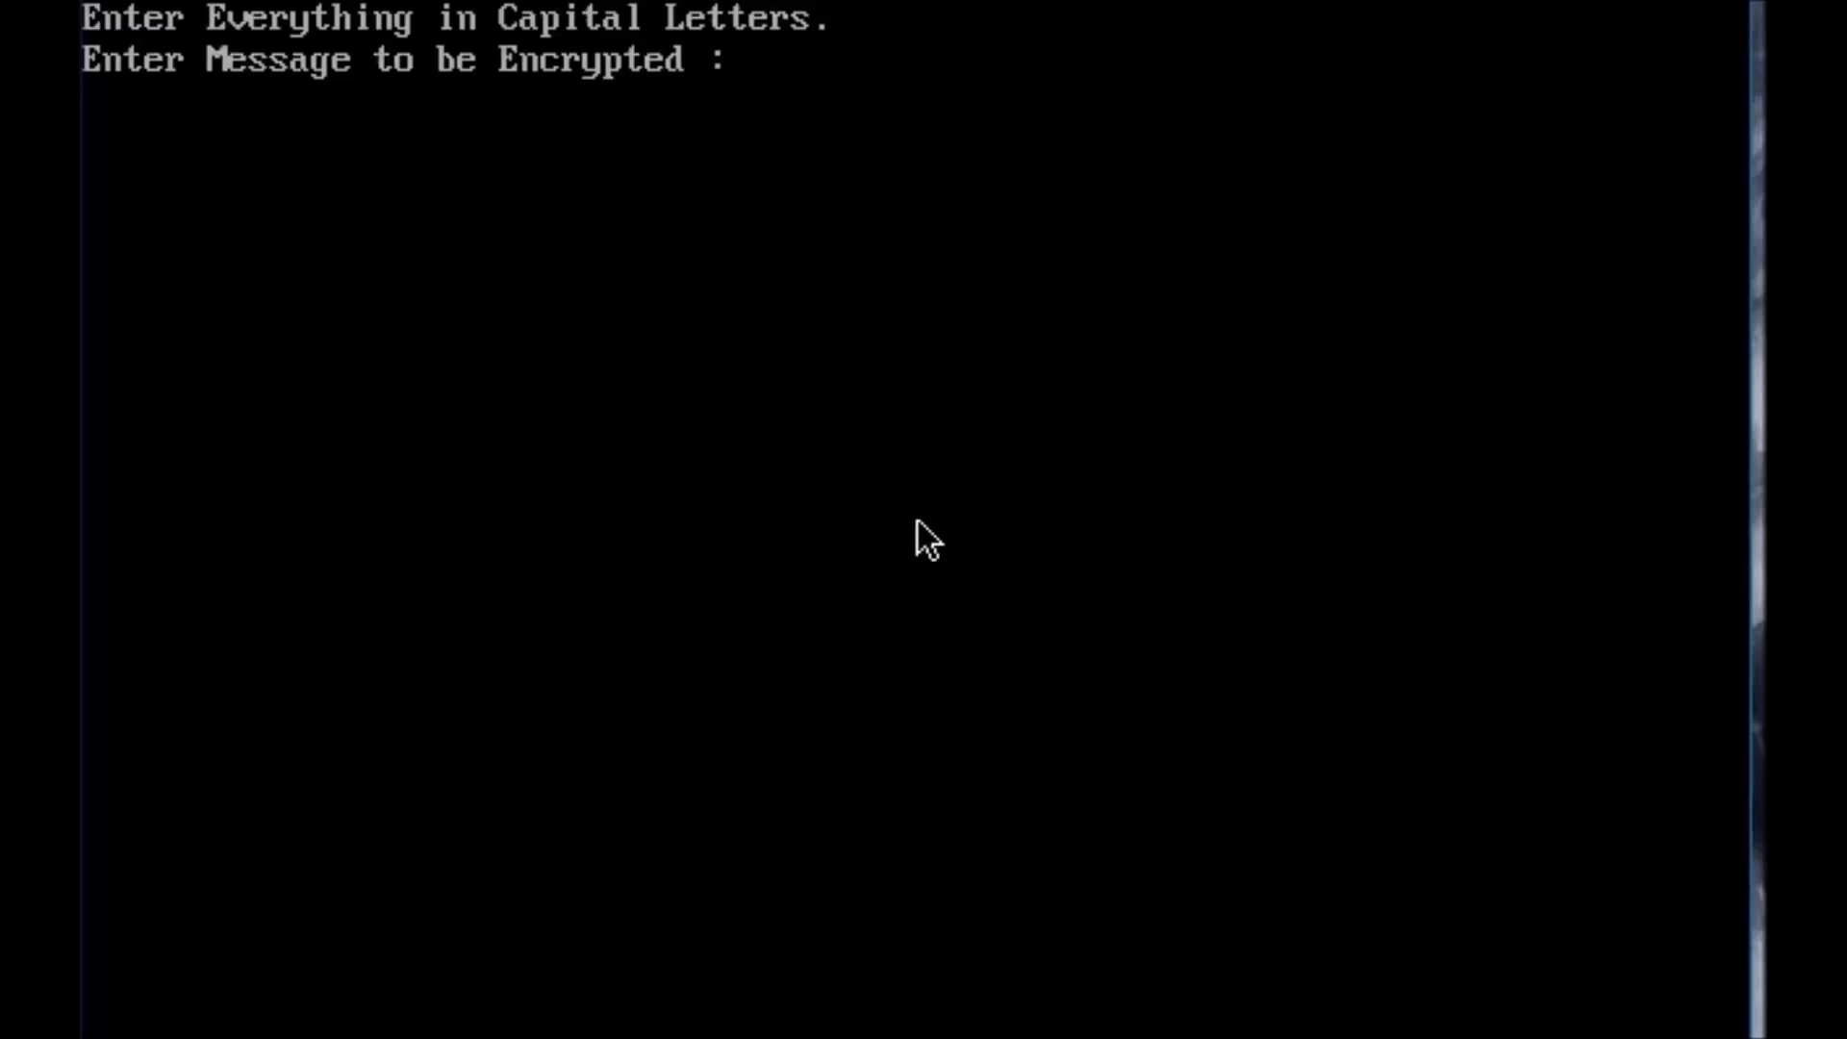
- Enter the message THIS IS A TEST VERSION at the program's prompt
{"action": "type", "text": "THIS"}
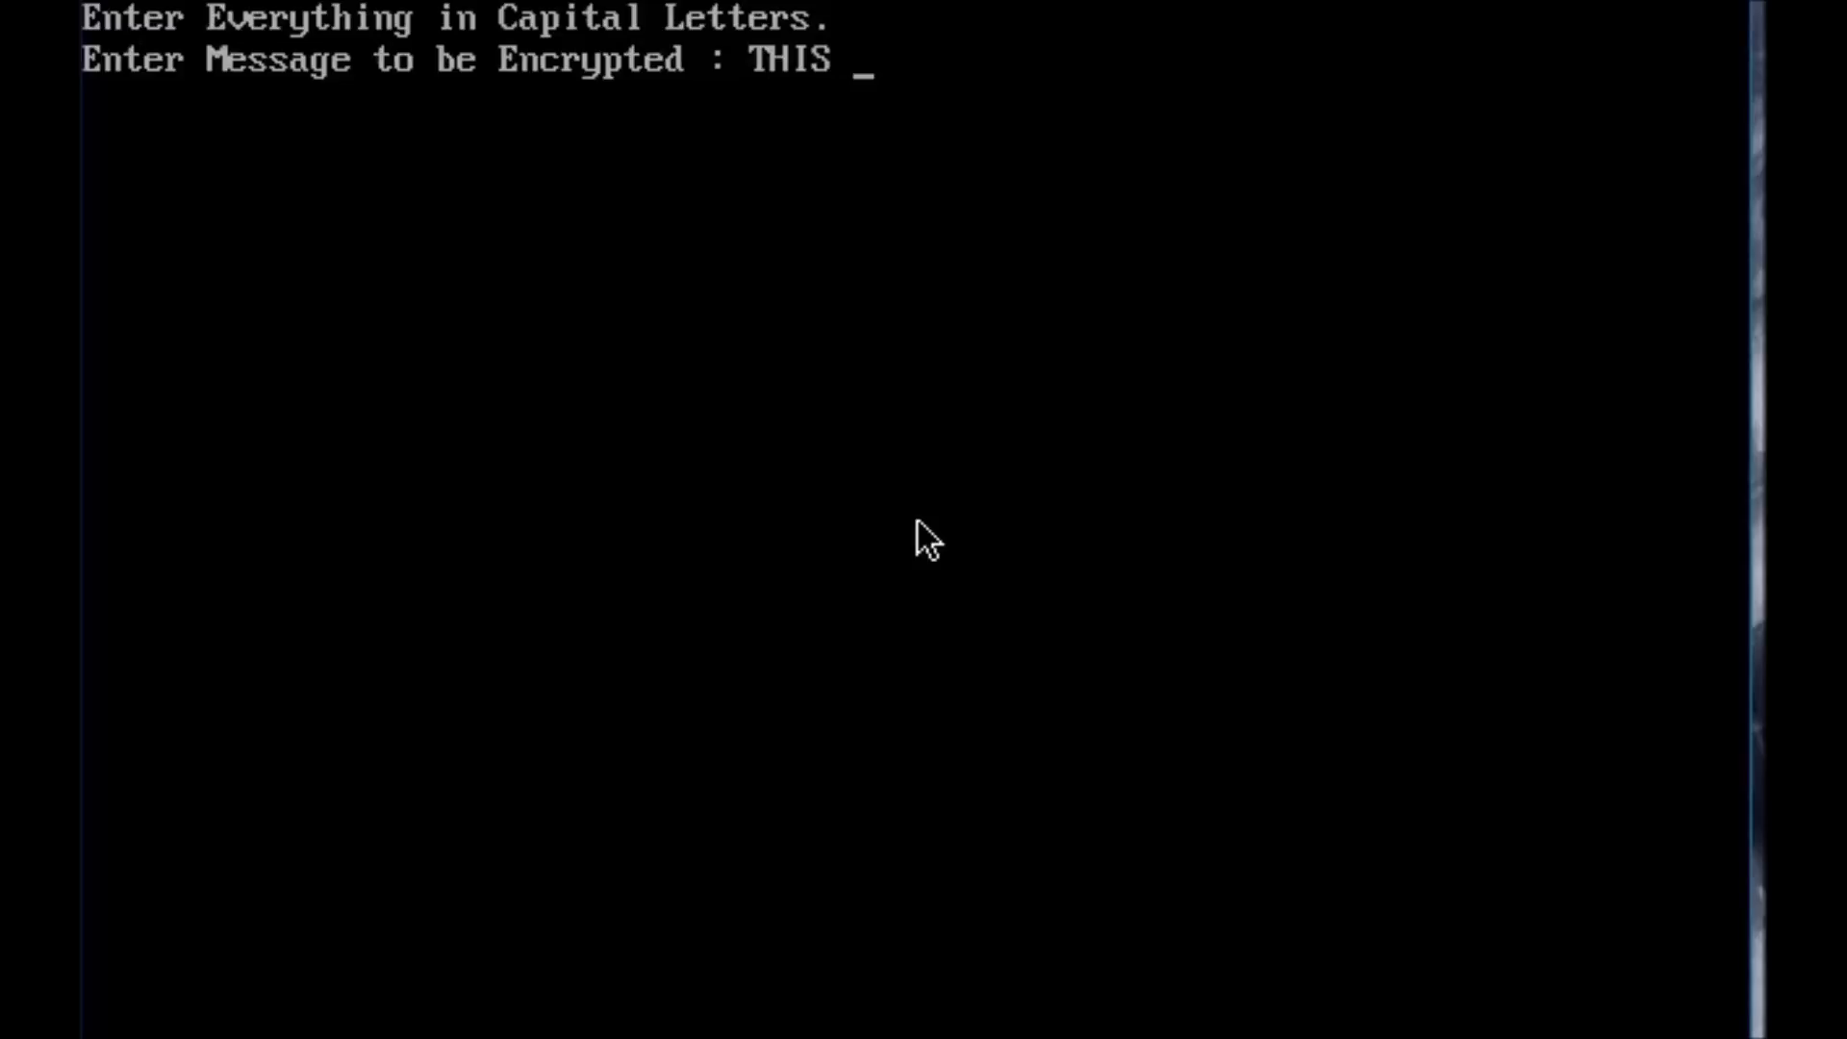
{"action": "type", "text": "IS A"}
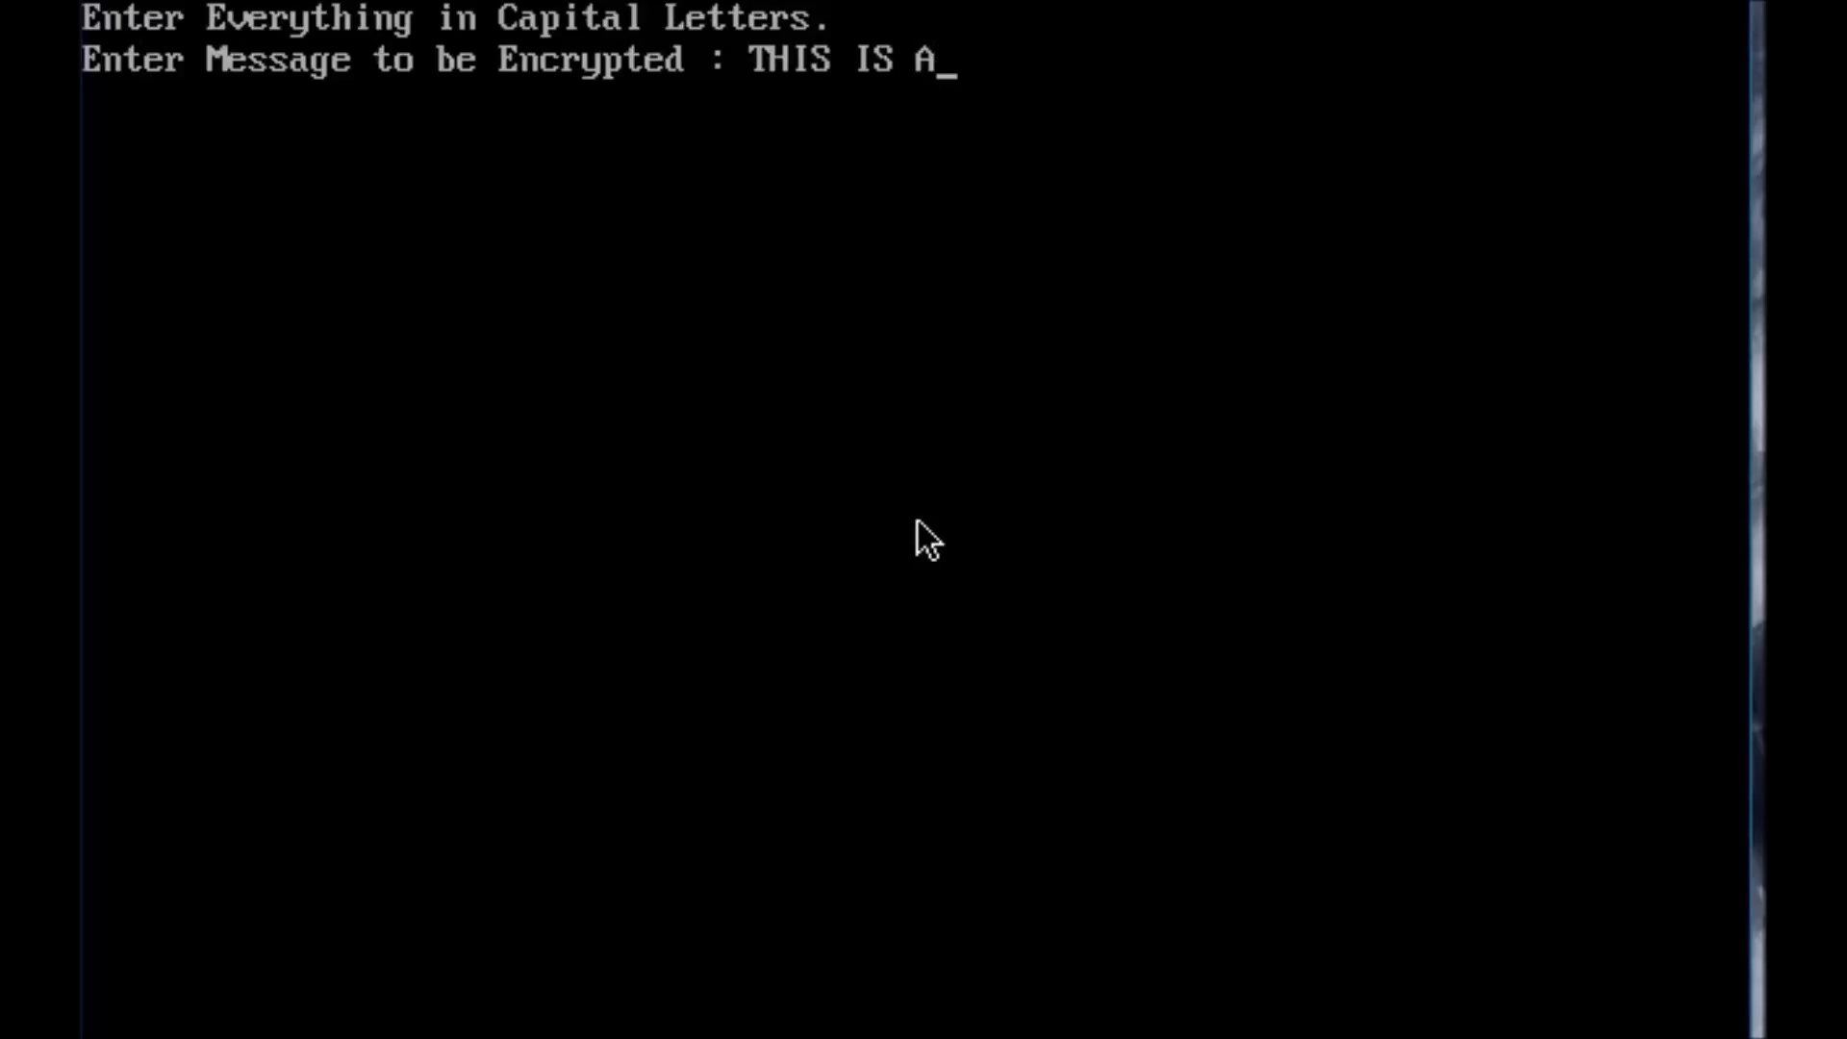
{"action": "type", "text": "TEST"}
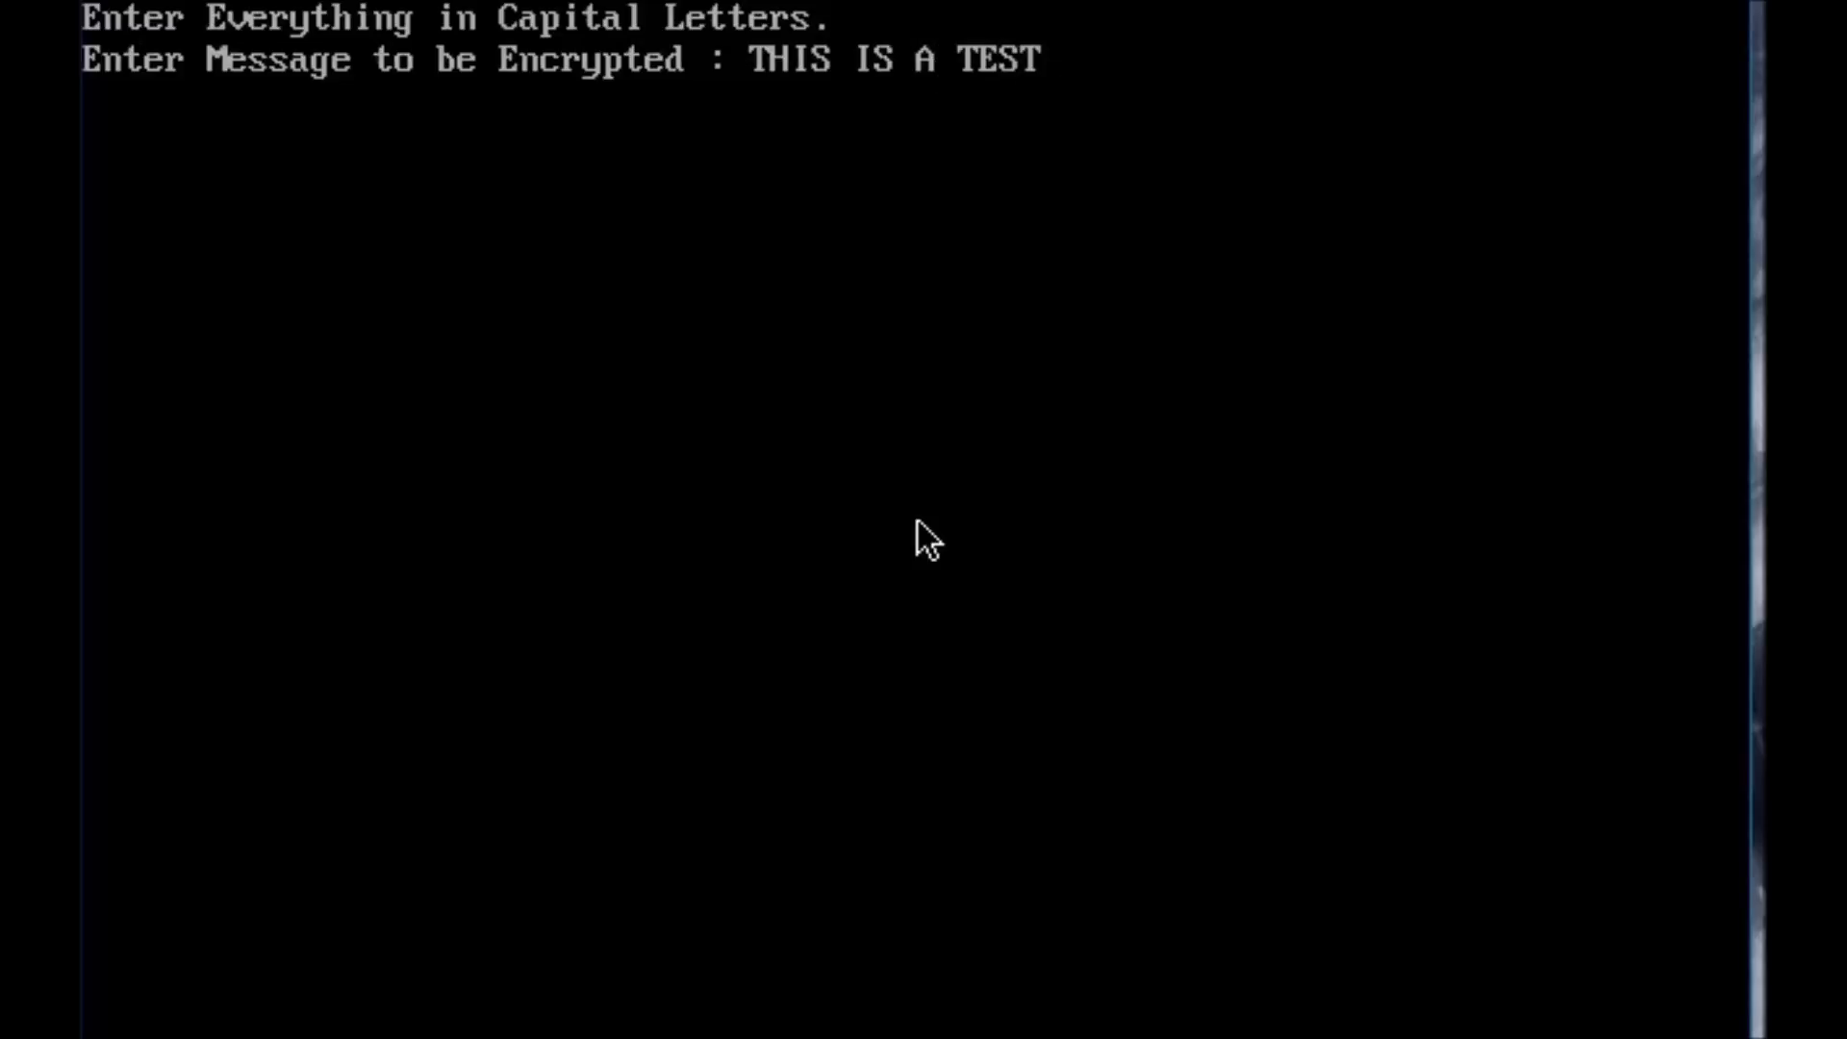
{"action": "type", "text": "VERSION"}
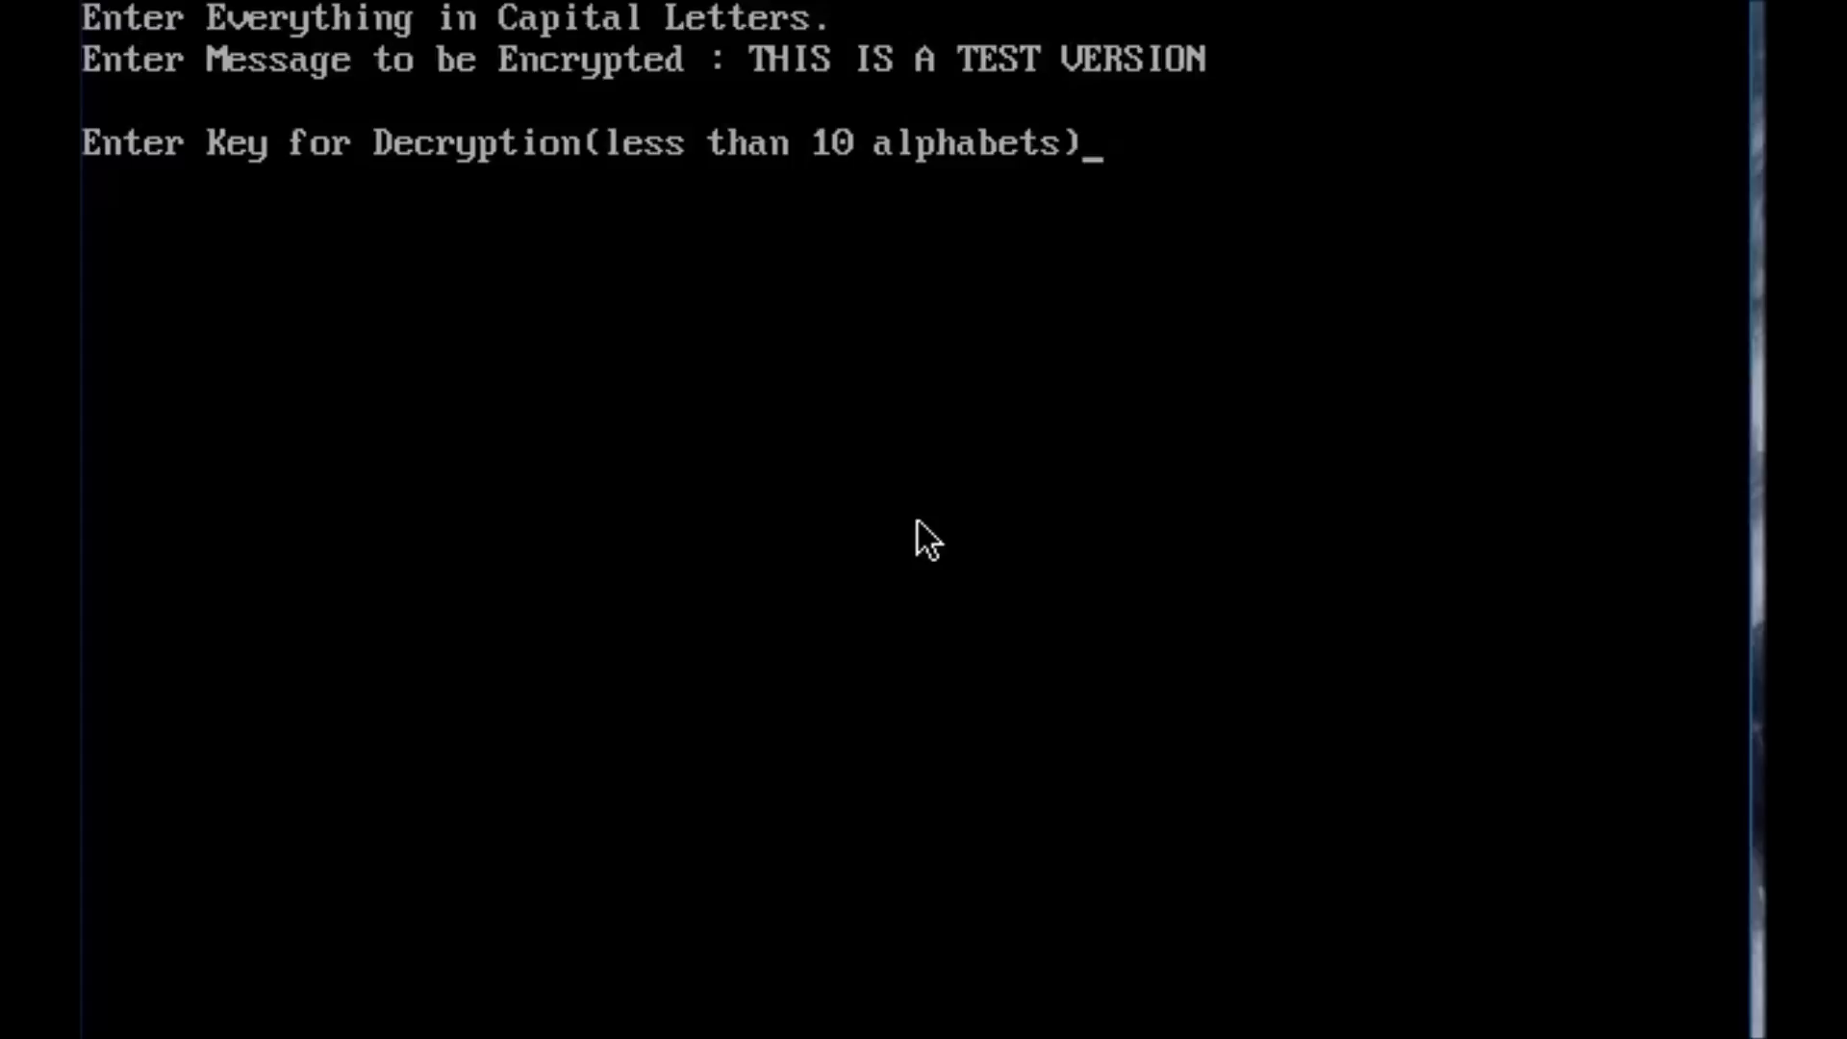
{"action": "type", "text": "R"}
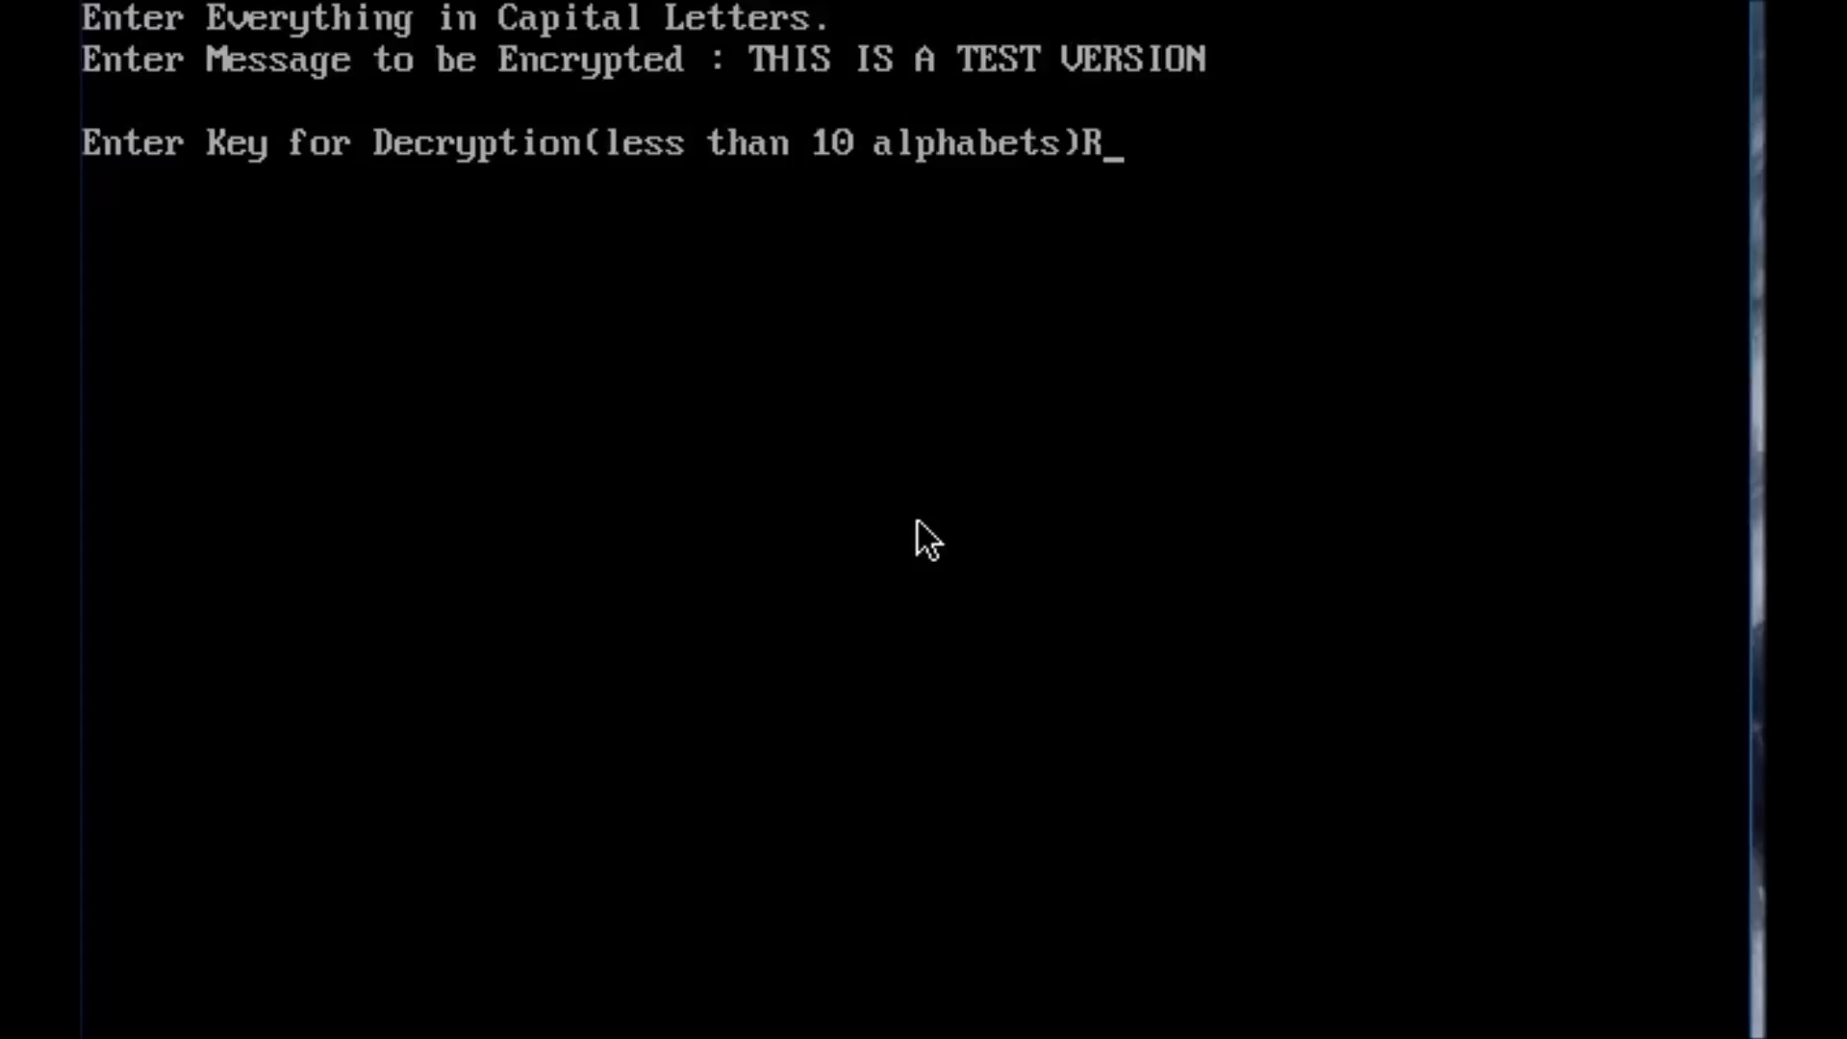
{"action": "type", "text": "AKSHIT"}
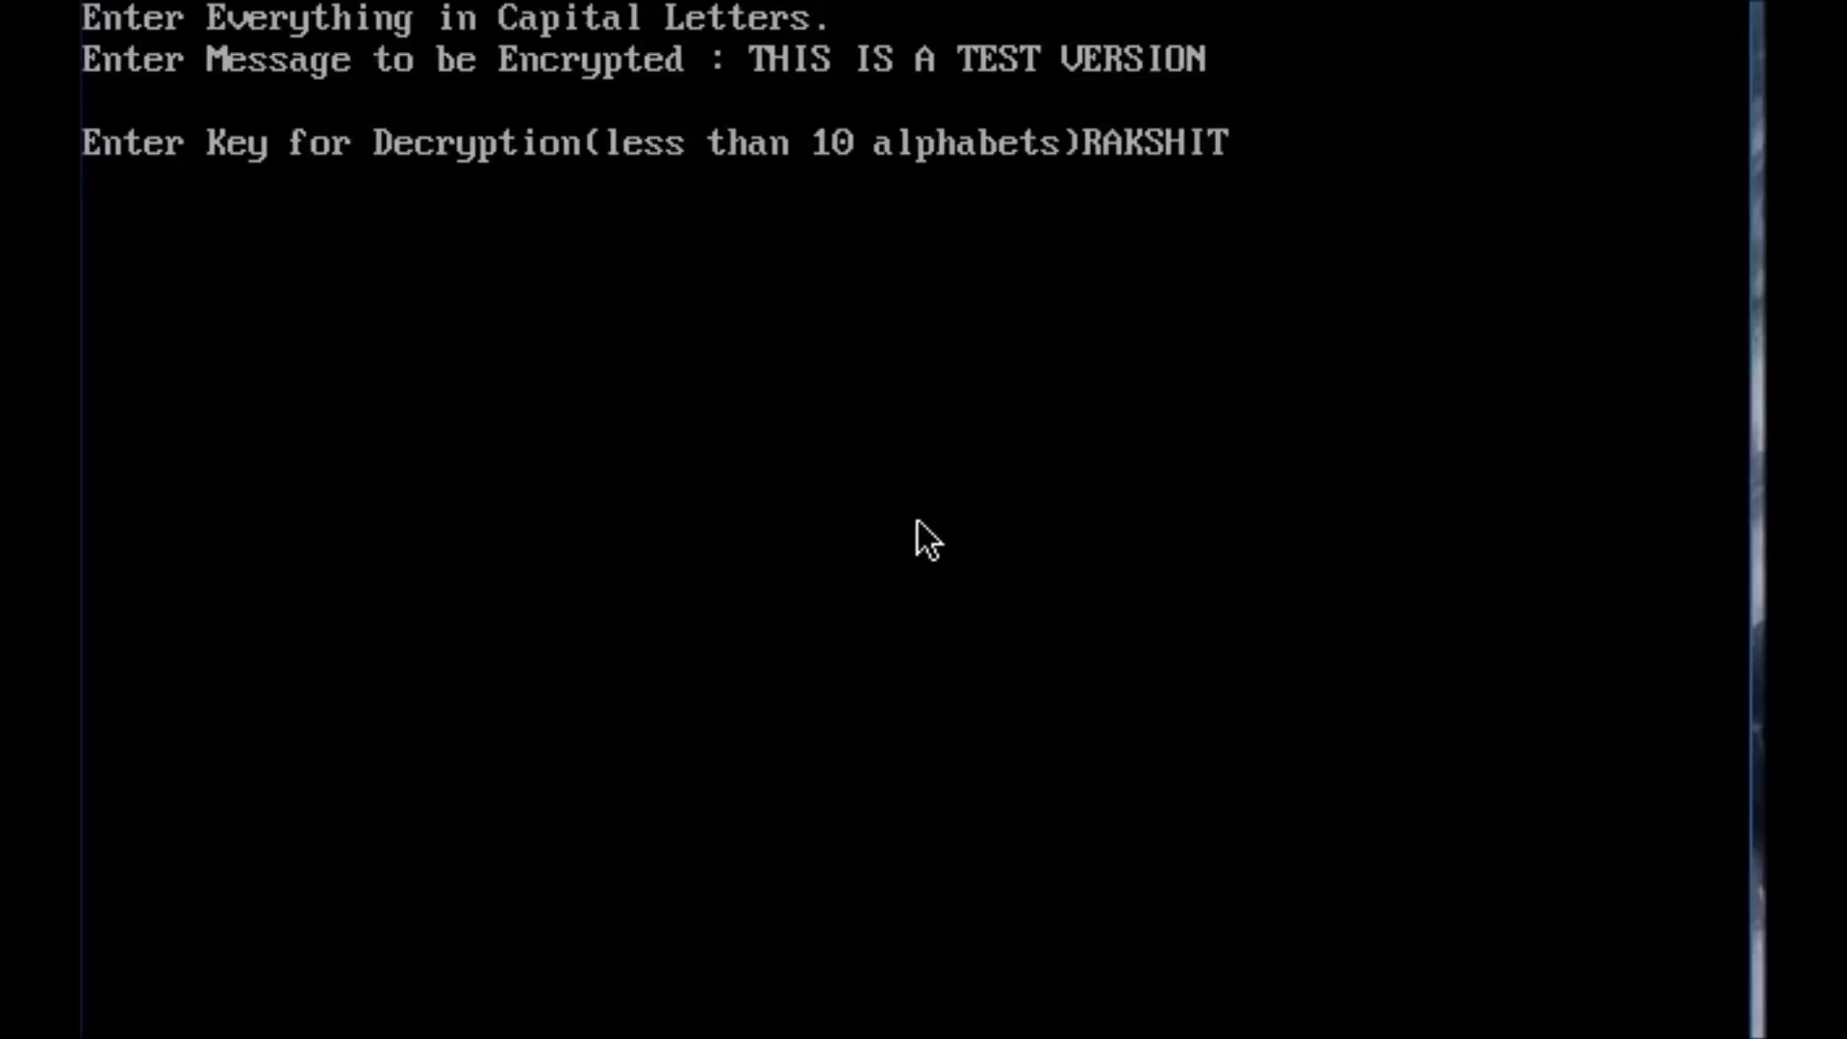
{"action": "key", "text": "enter"}
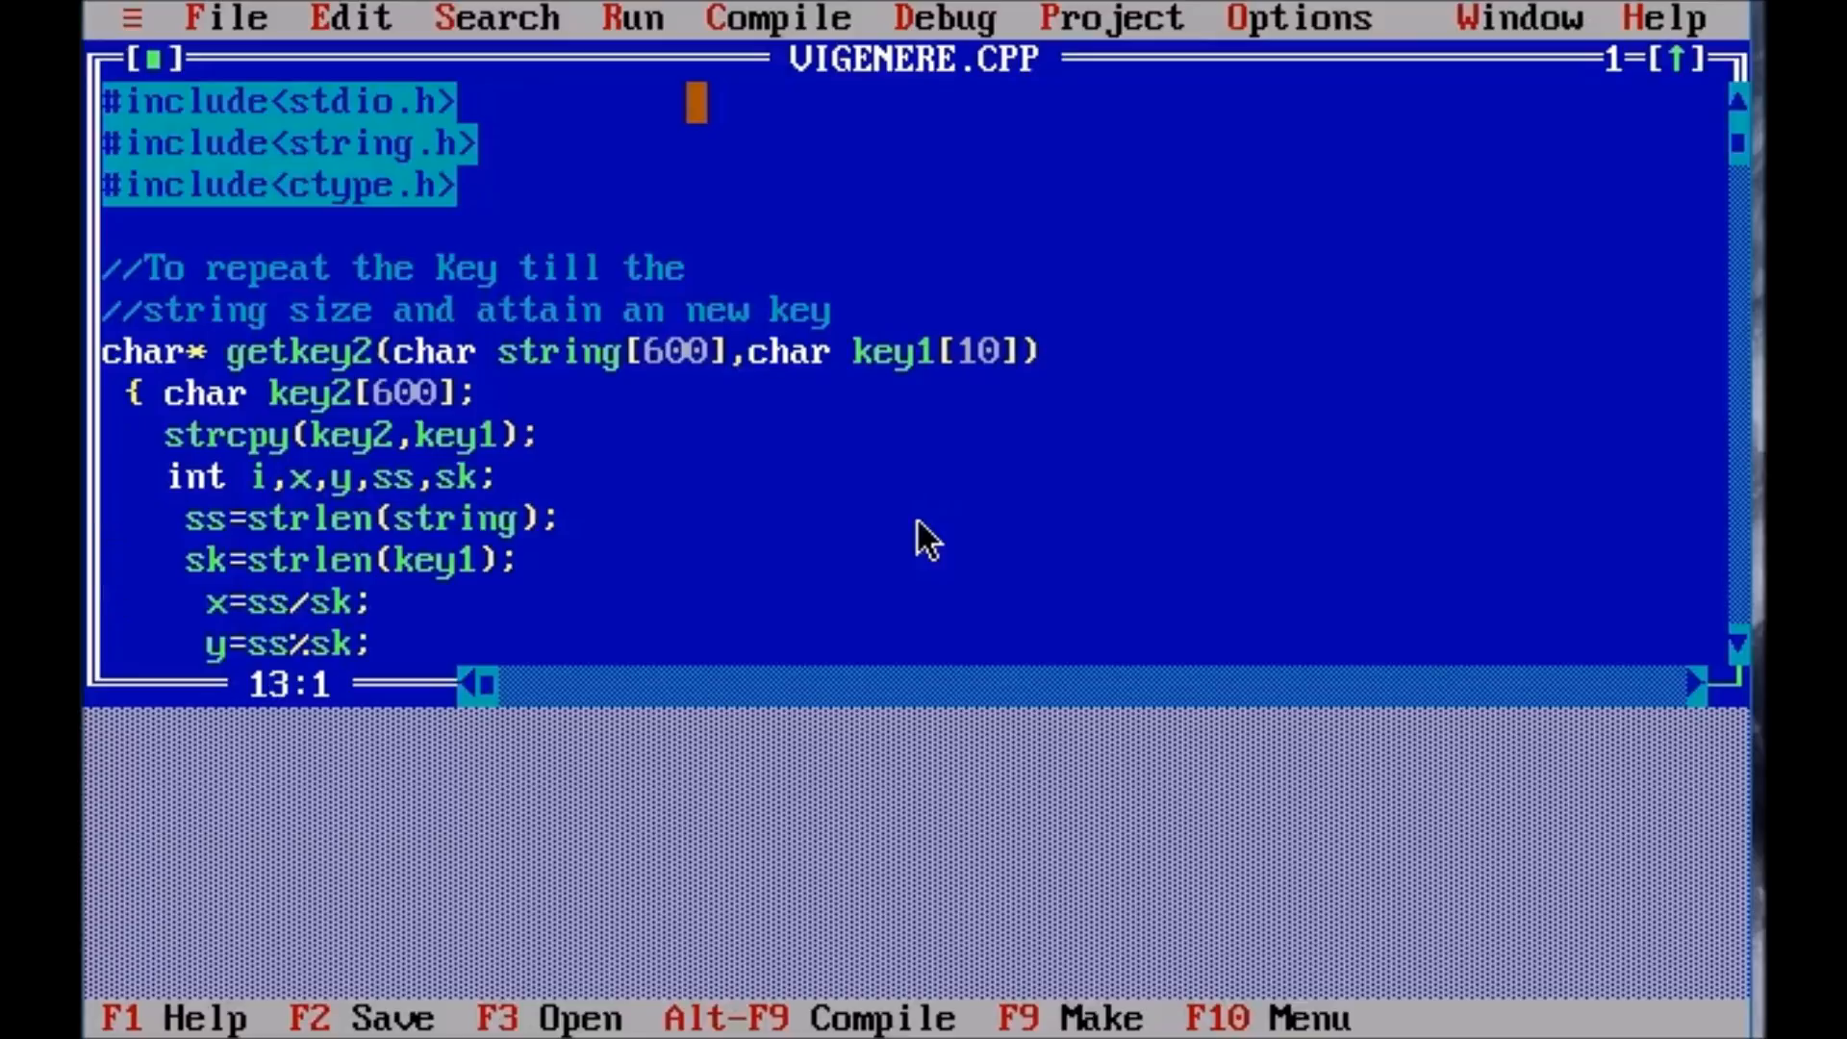
{"action": "left_click", "coordinate": [501, 393]}
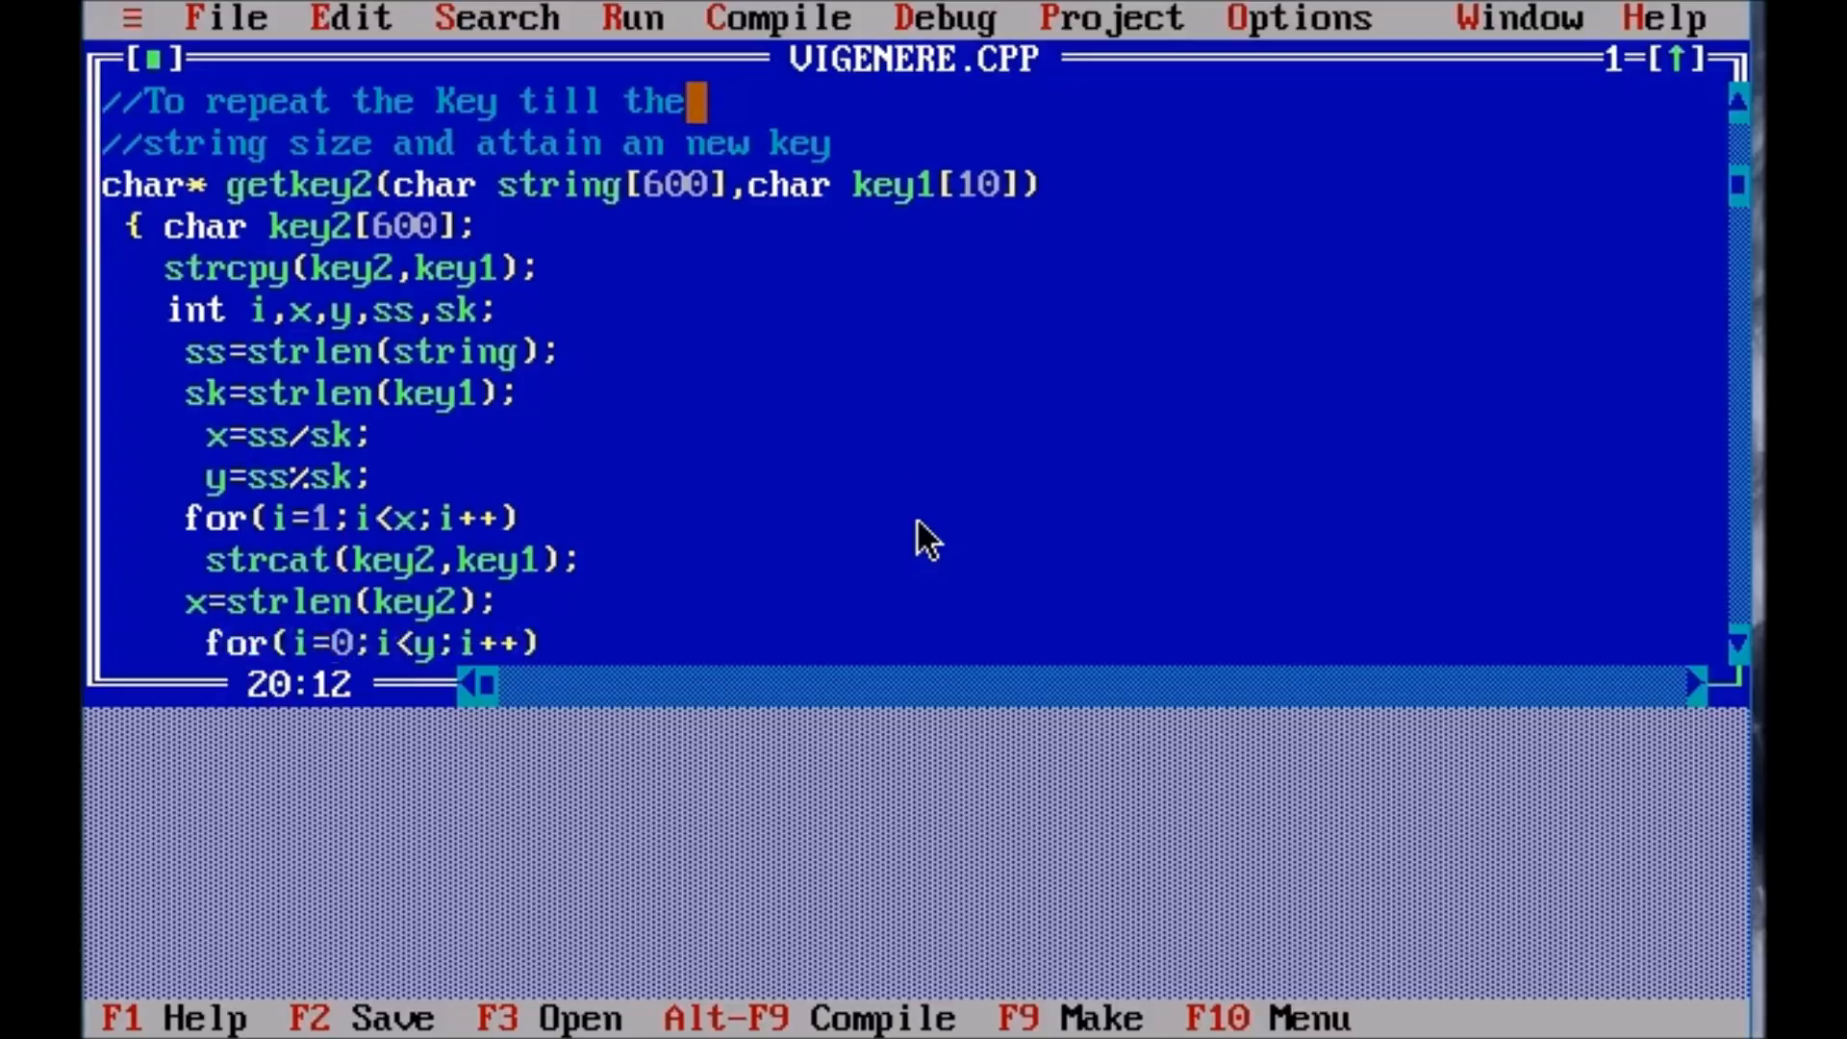
{"action": "scroll", "scroll_direction": "down", "scroll_amount": 3}
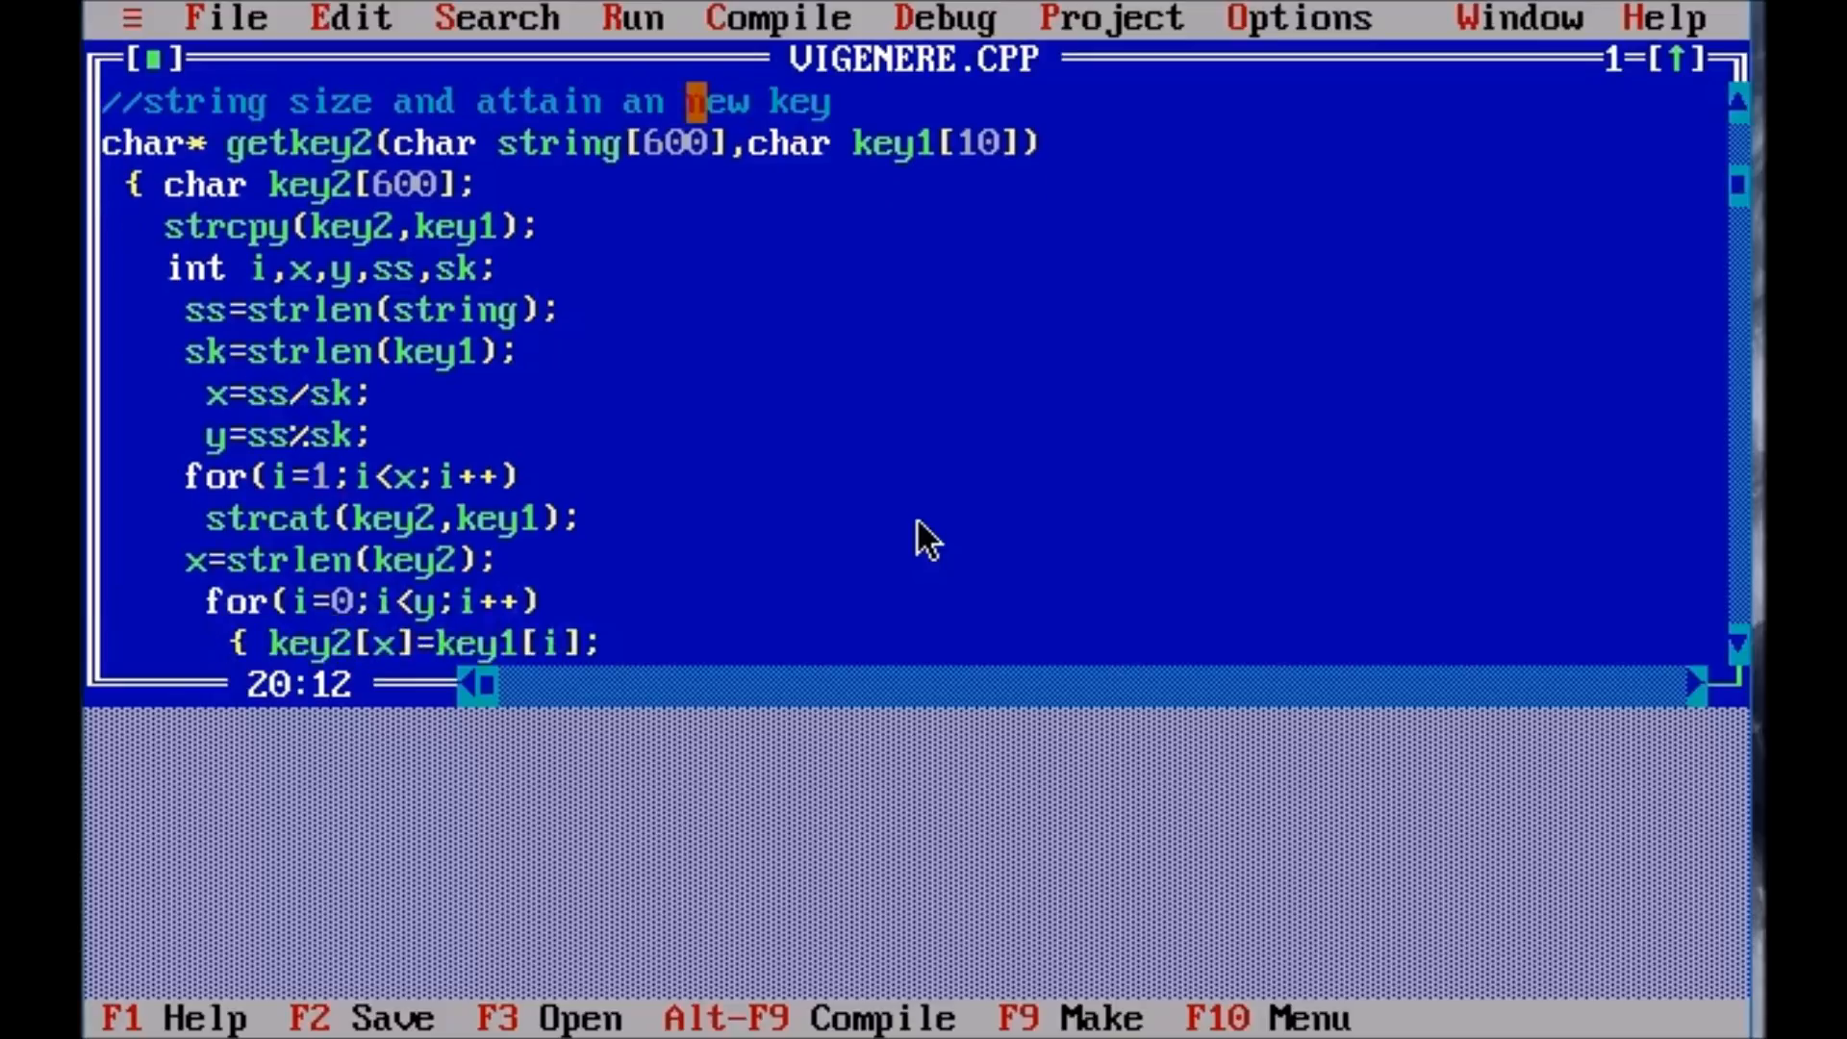
{"action": "scroll", "scroll_direction": "down", "scroll_amount": 3}
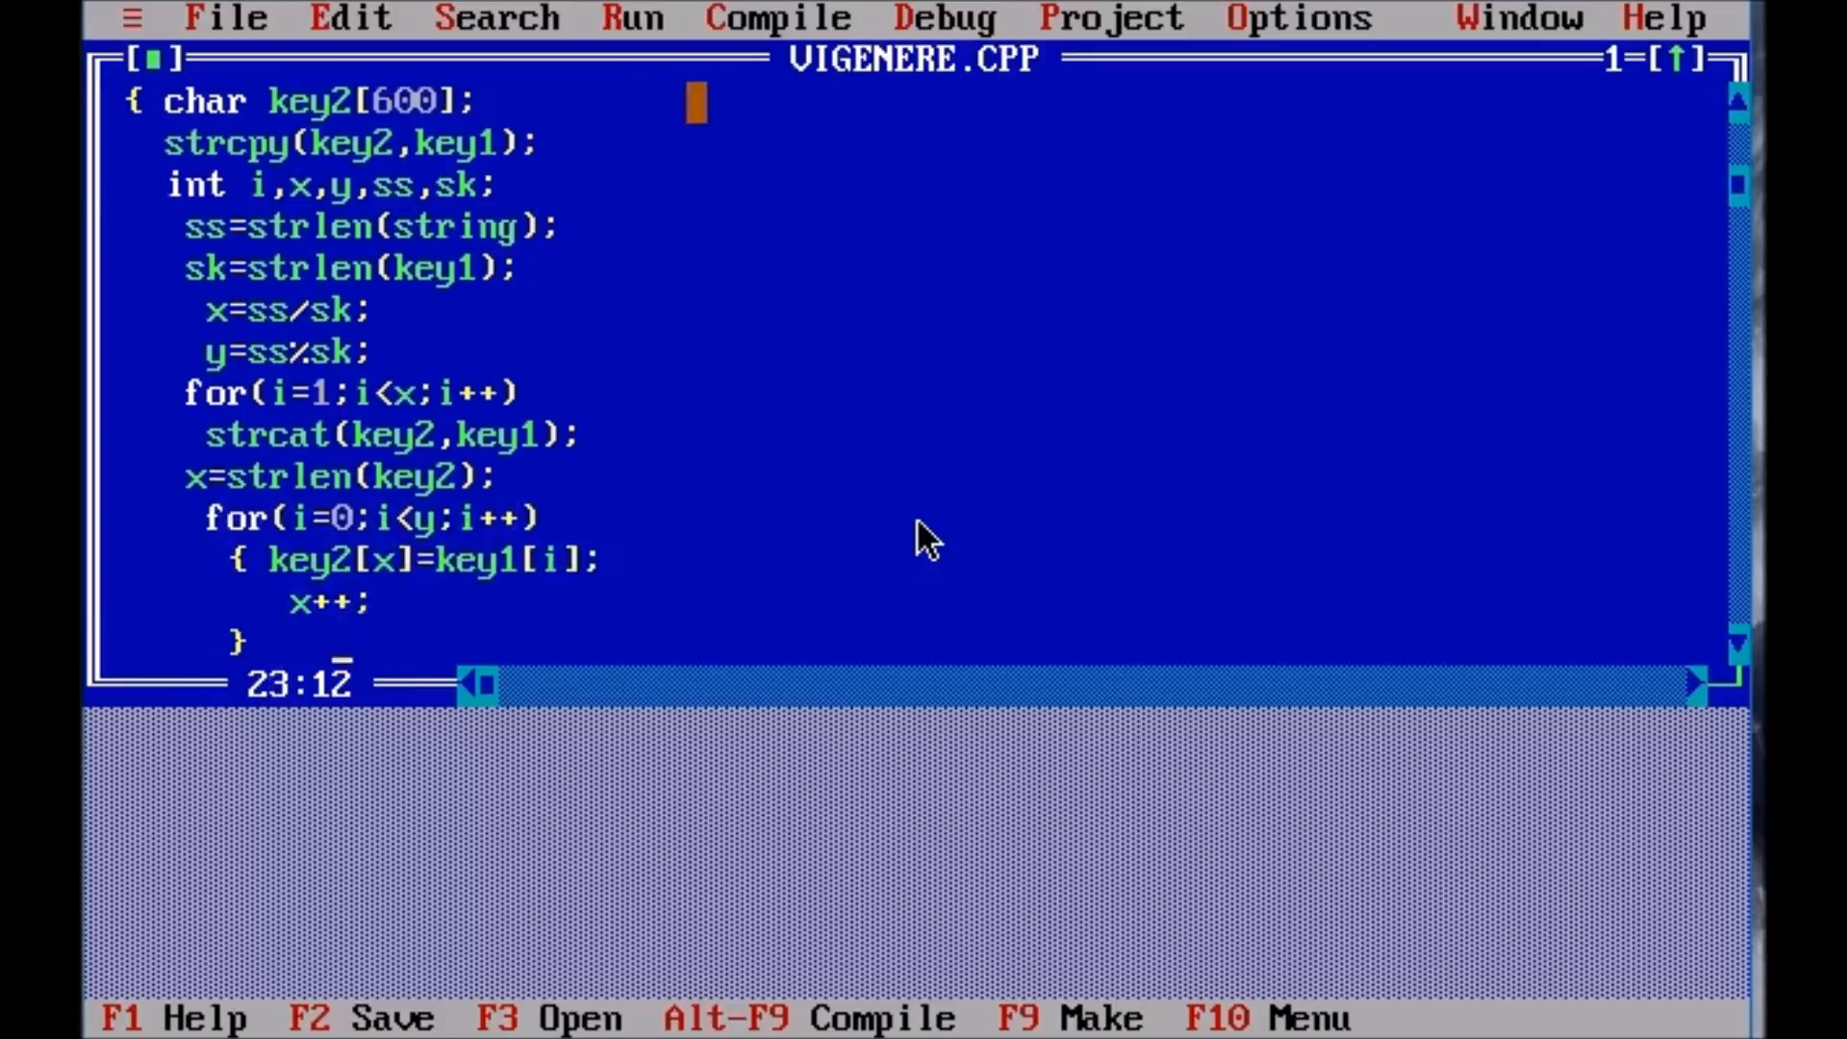
{"action": "scroll", "scroll_direction": "down", "scroll_amount": 3}
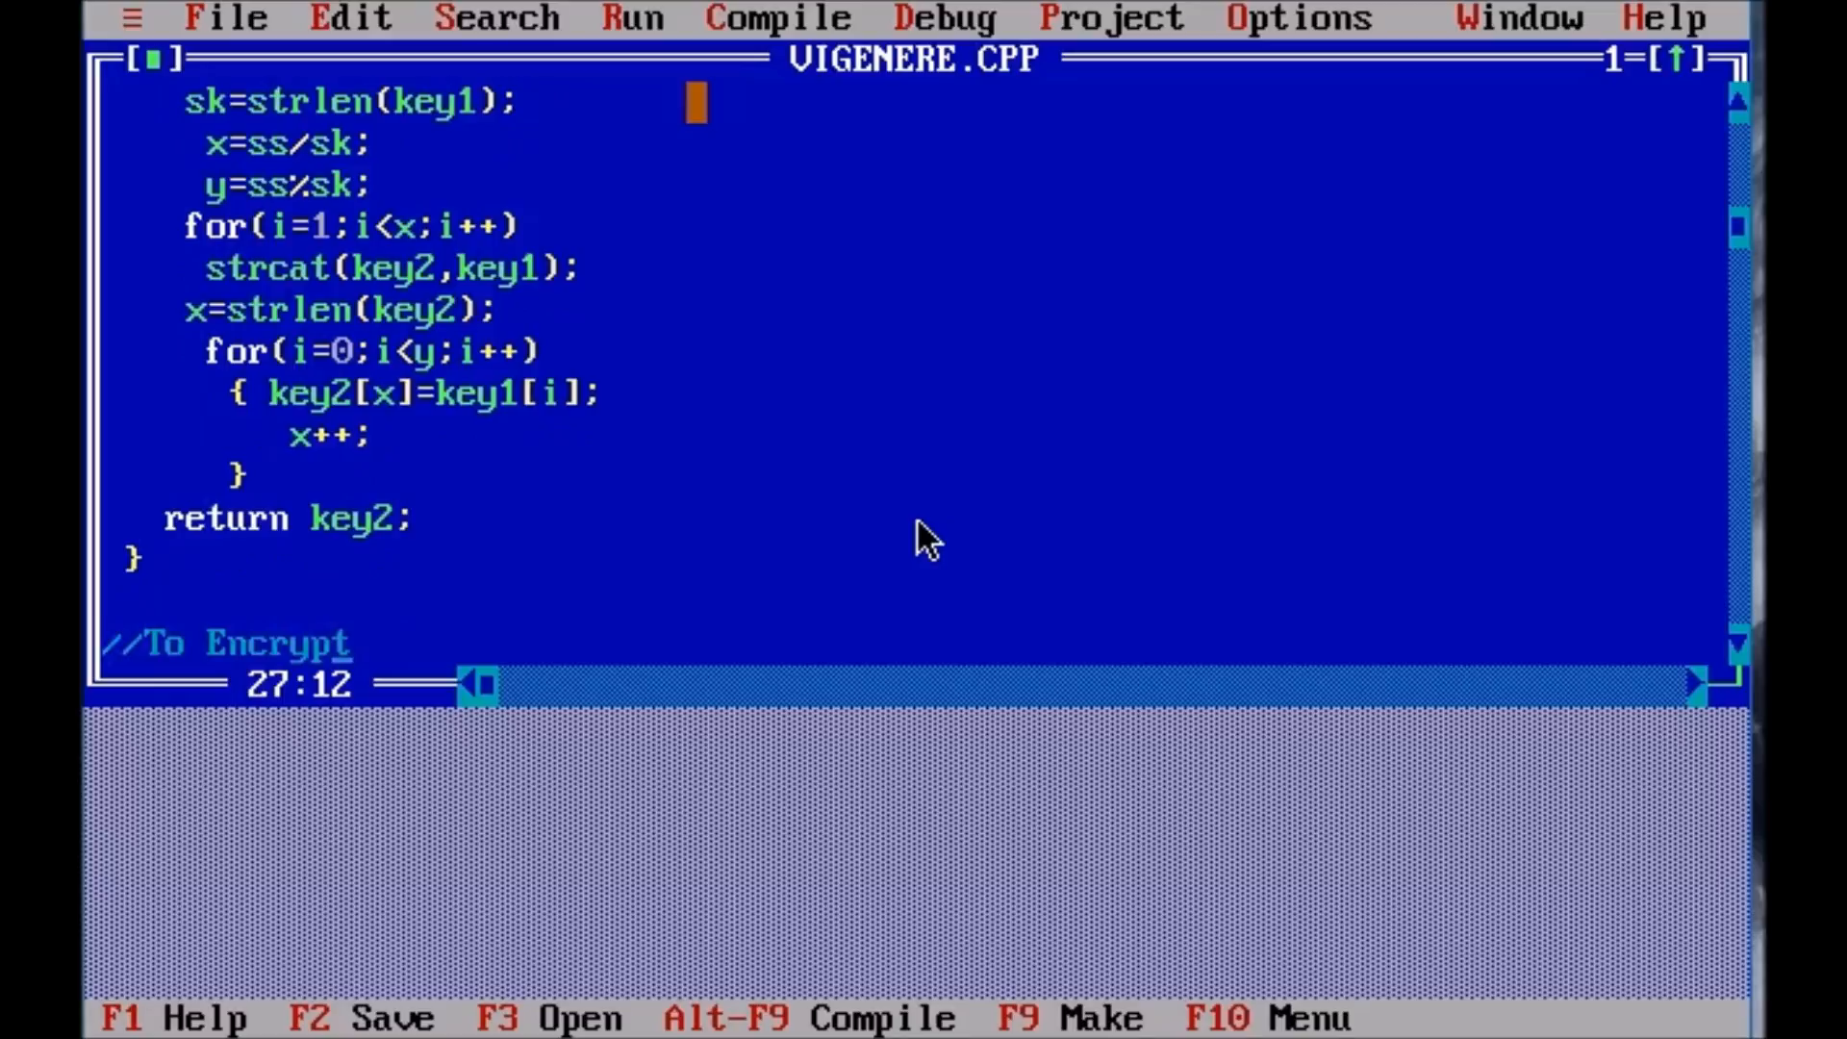
{"action": "scroll", "scroll_direction": "down", "scroll_amount": 3}
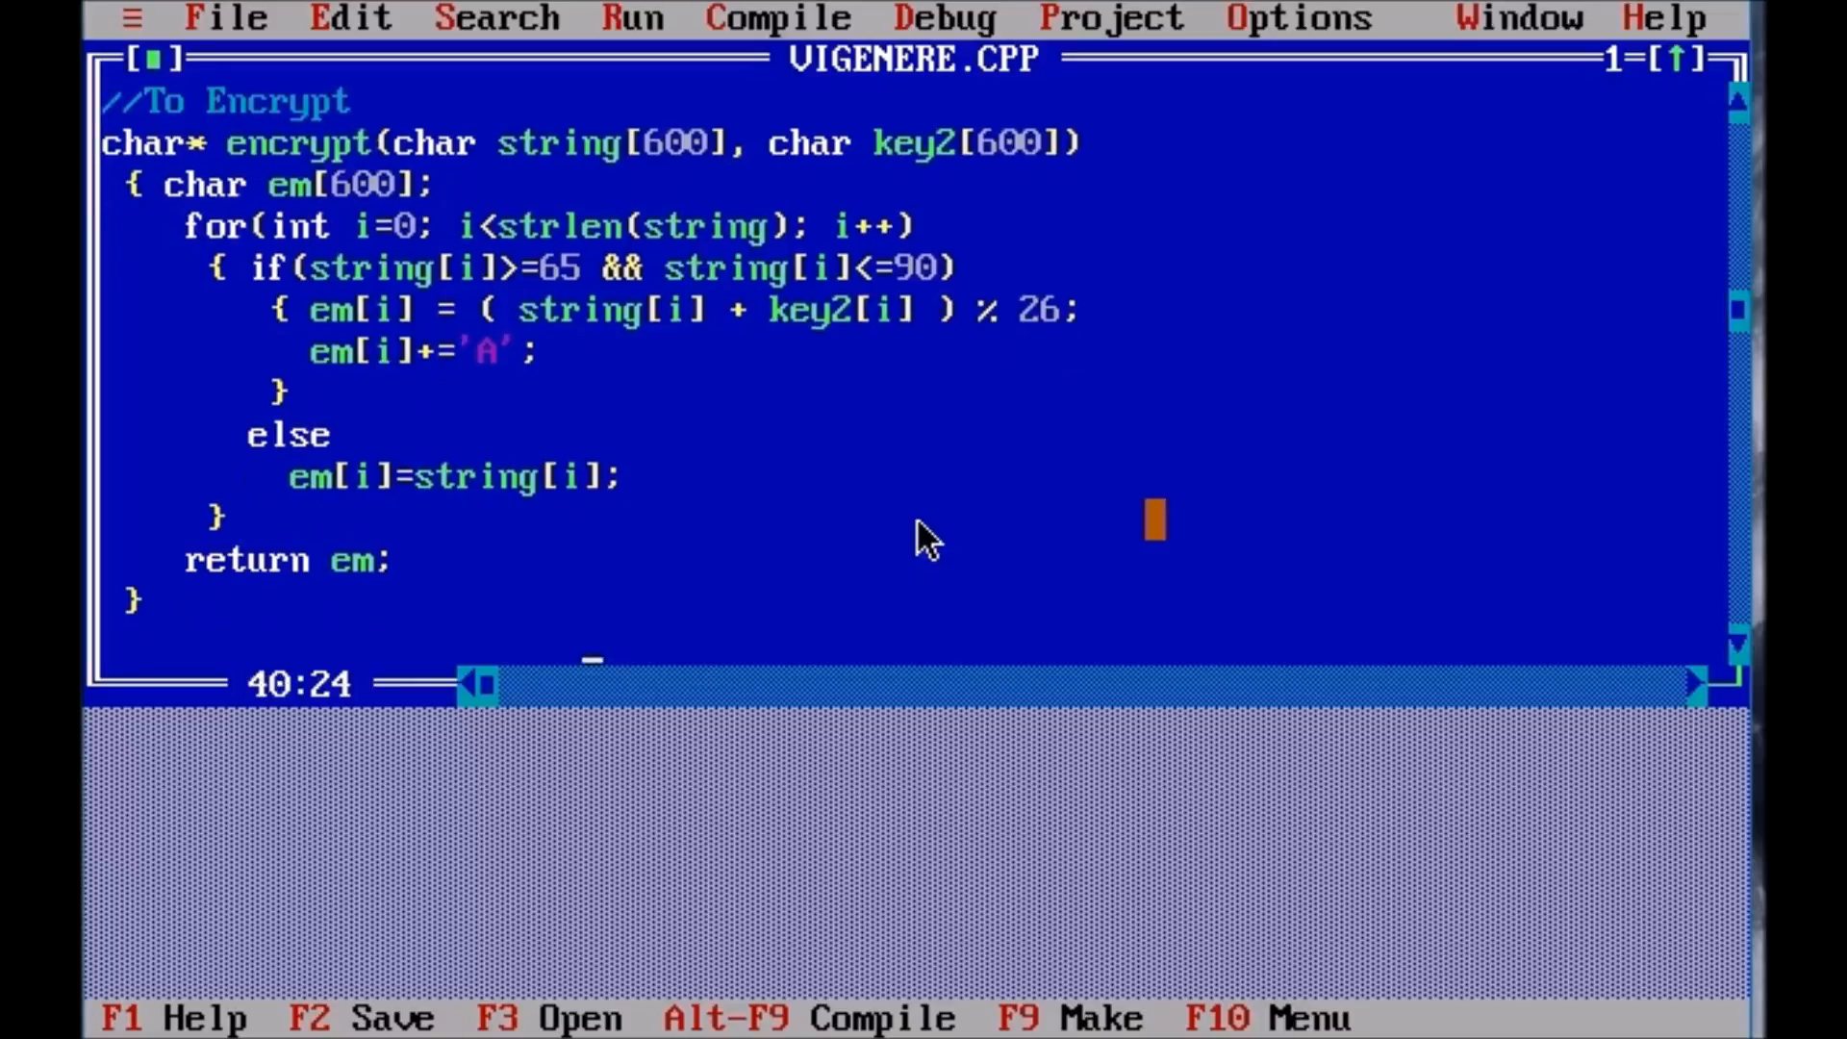
{"action": "scroll", "scroll_direction": "down", "scroll_amount": 3}
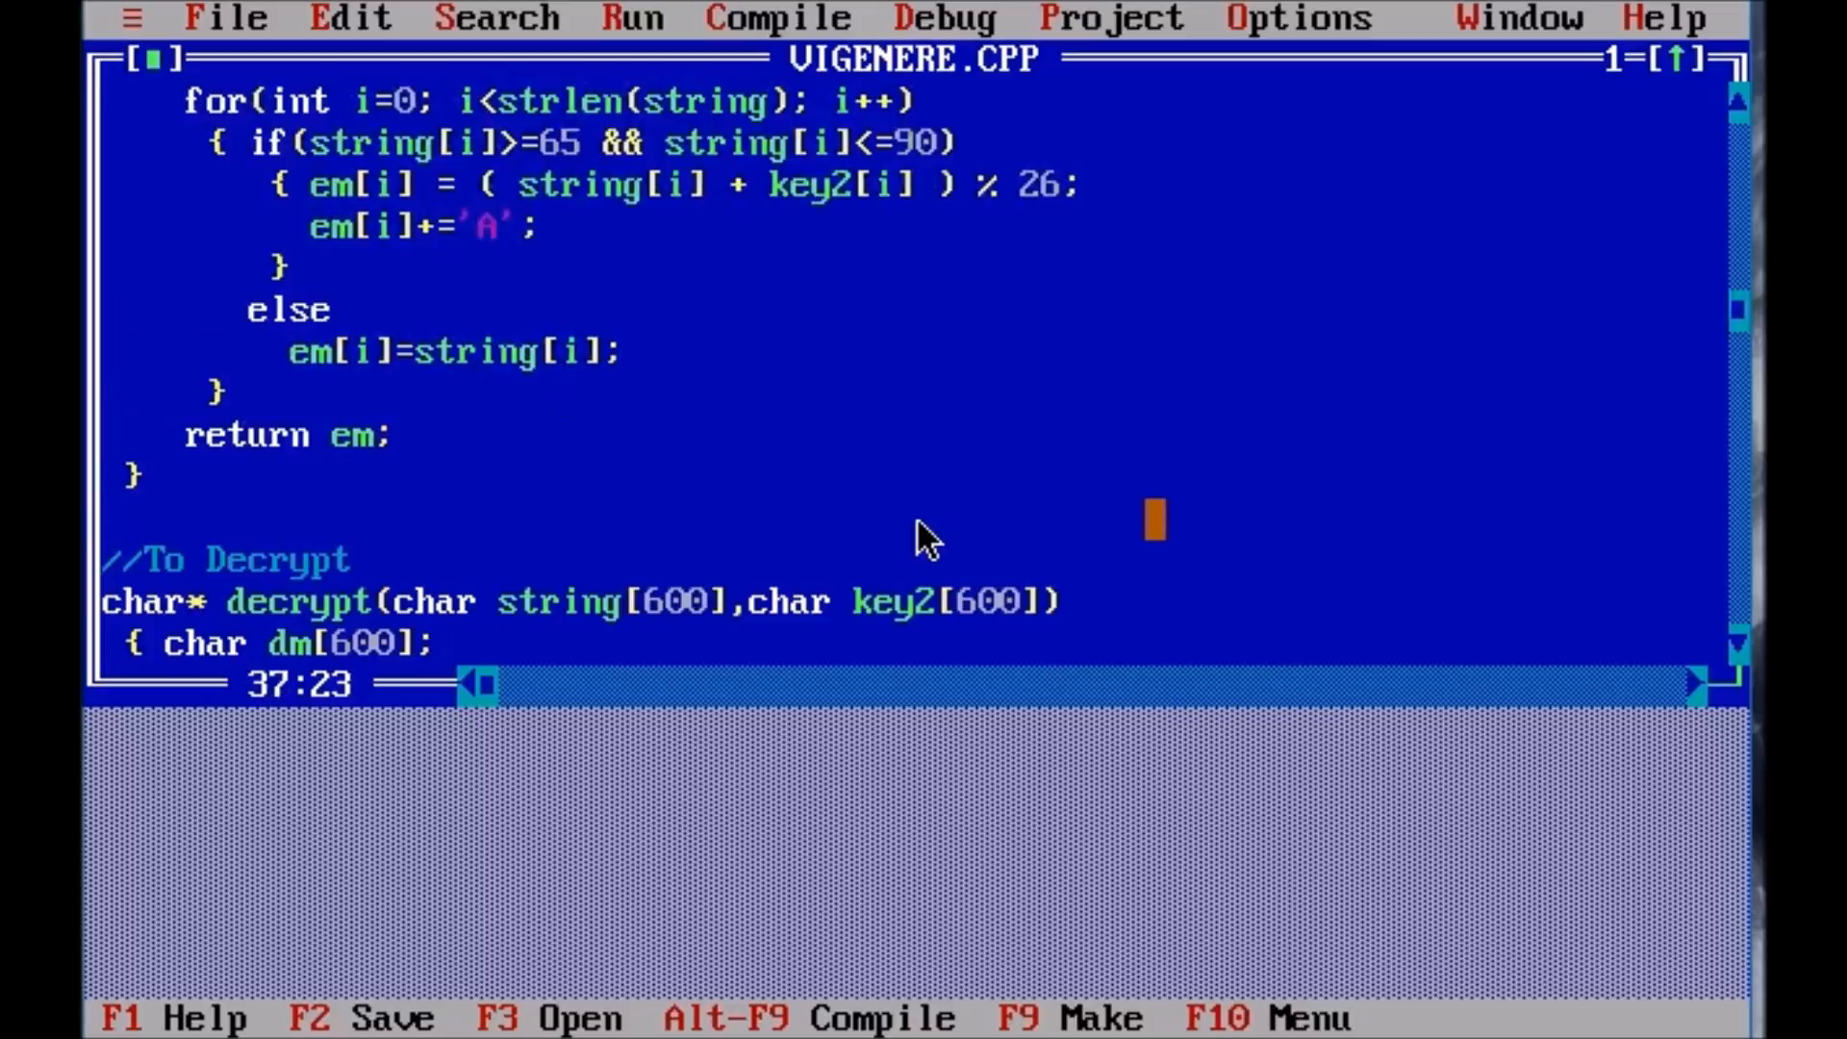
{"action": "scroll", "scroll_direction": "down", "scroll_amount": 3}
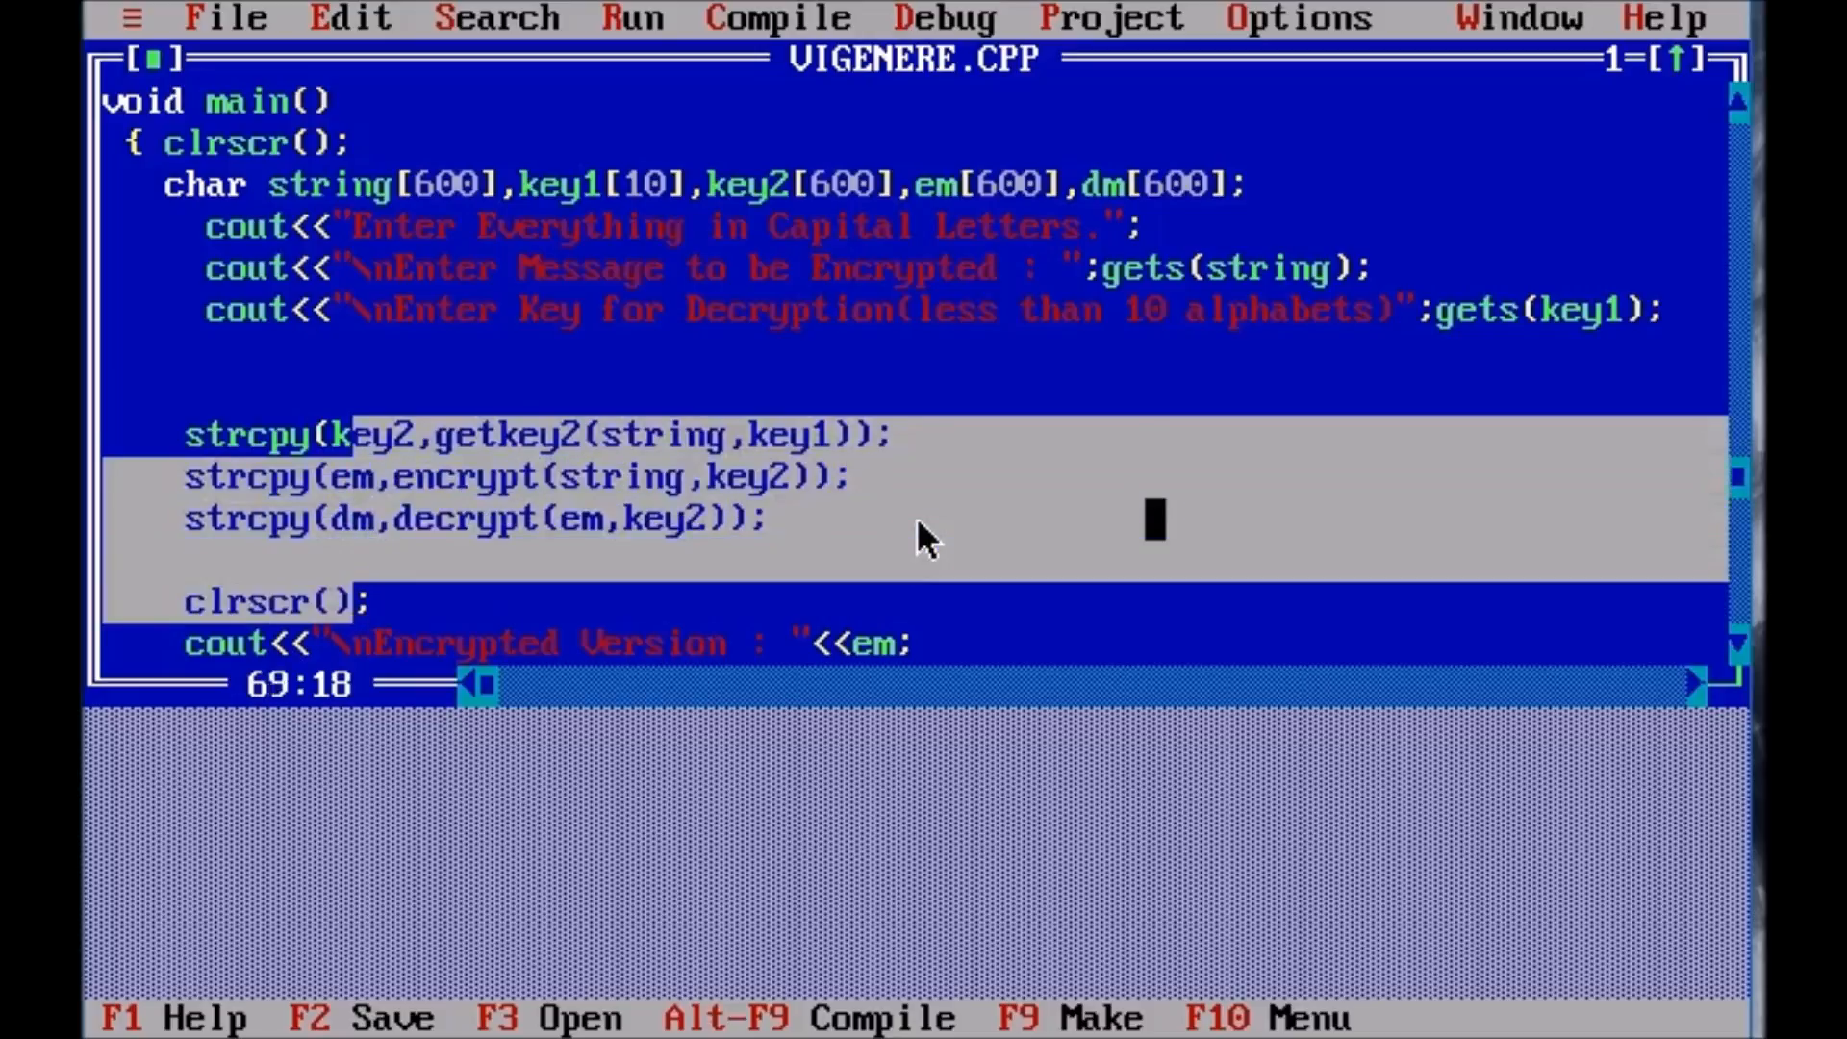
{"action": "scroll", "scroll_direction": "down", "scroll_amount": 3}
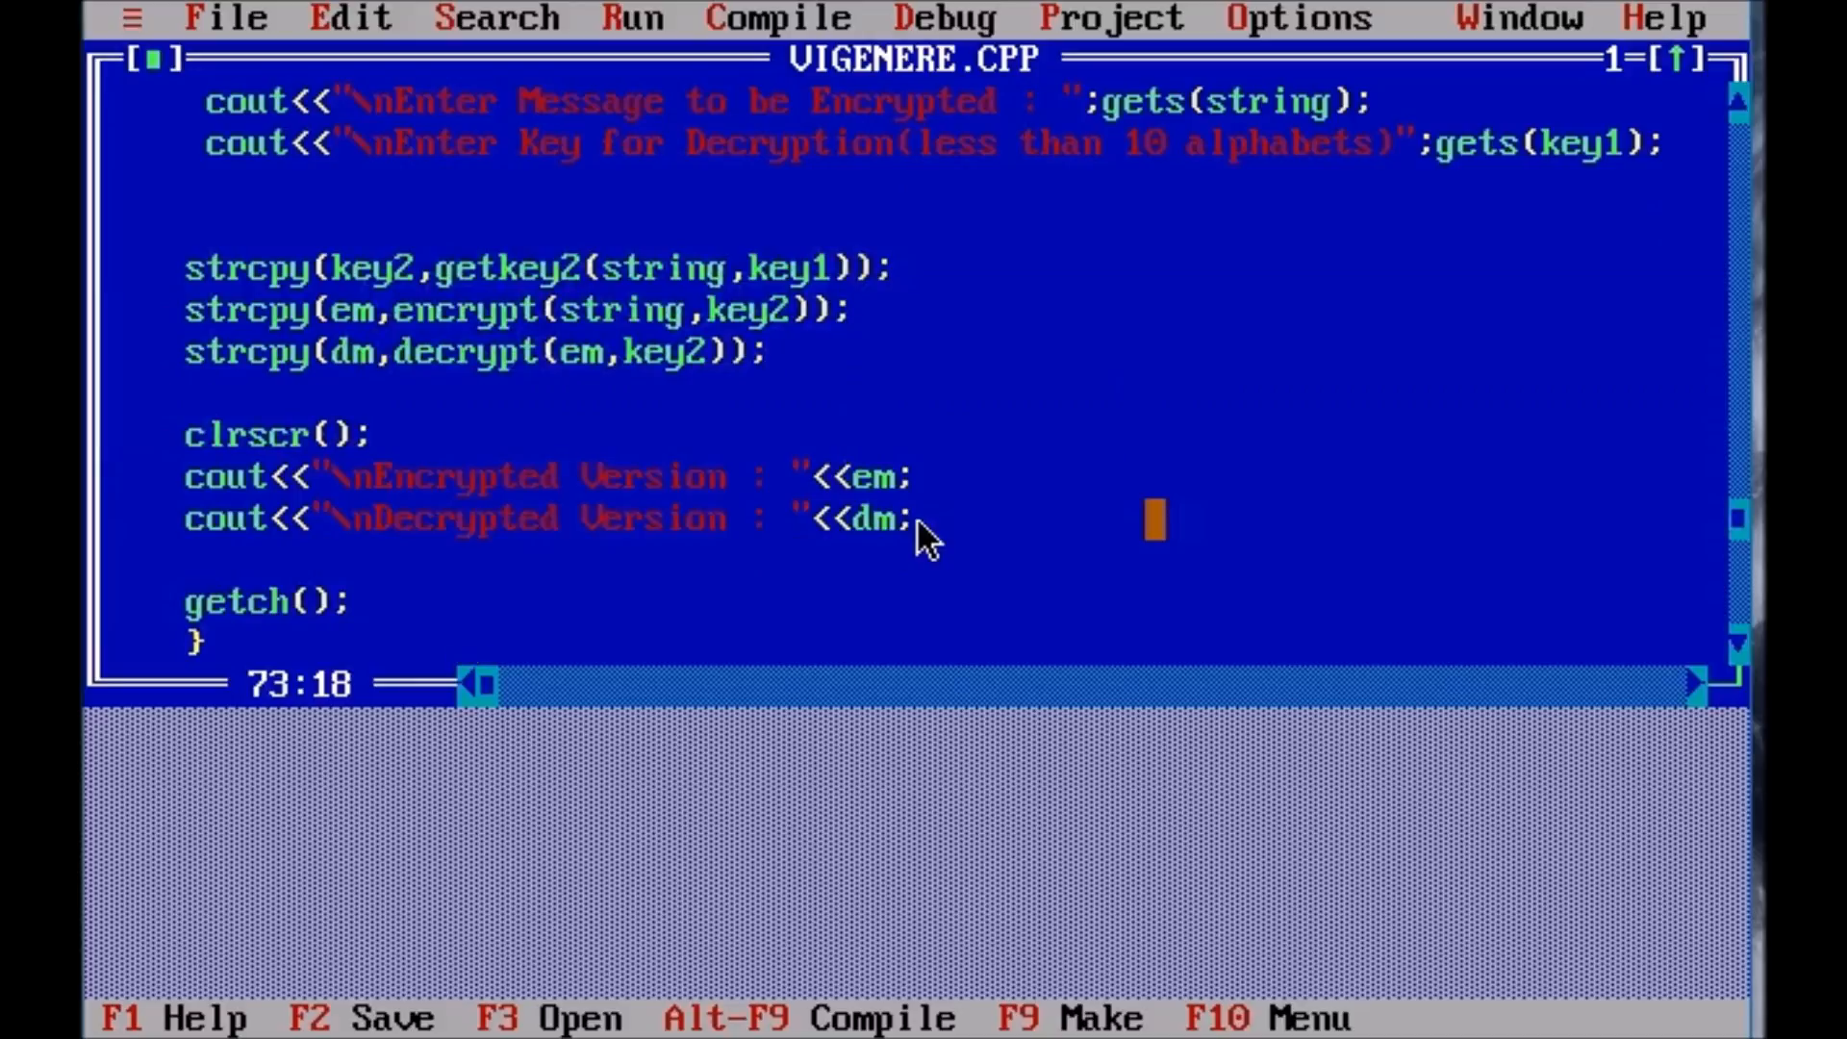